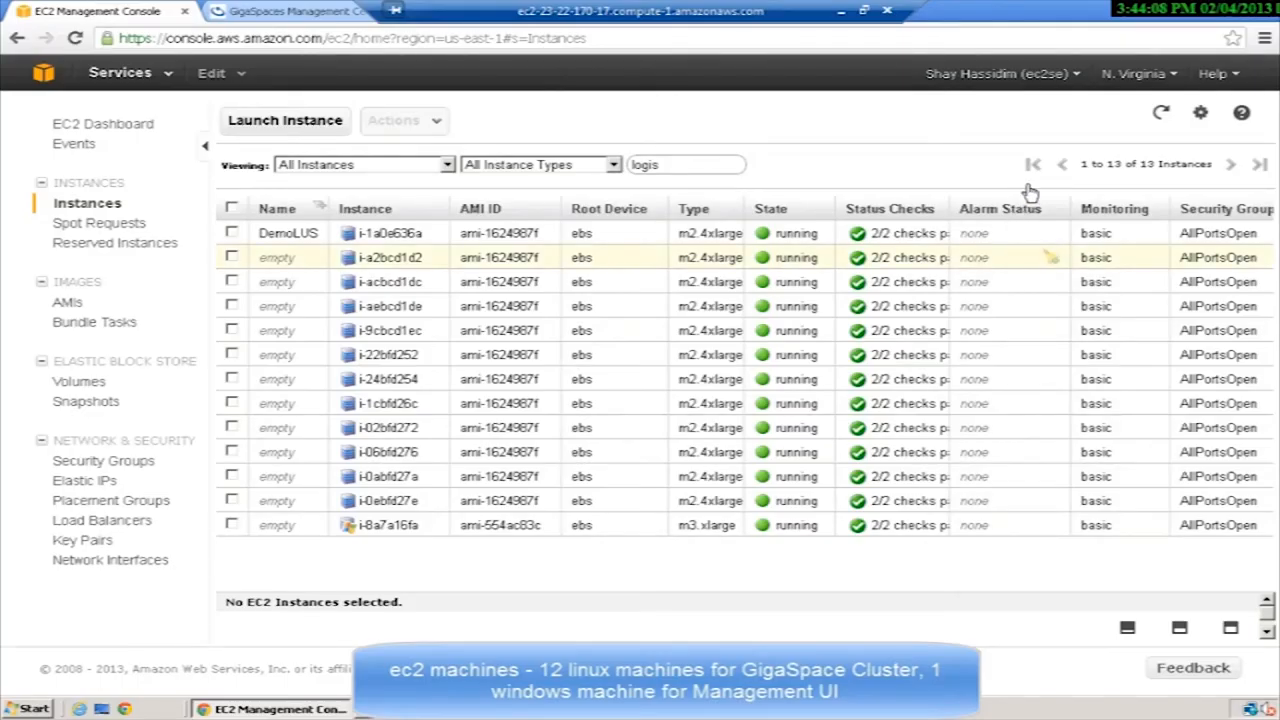
mouse_move(288, 524)
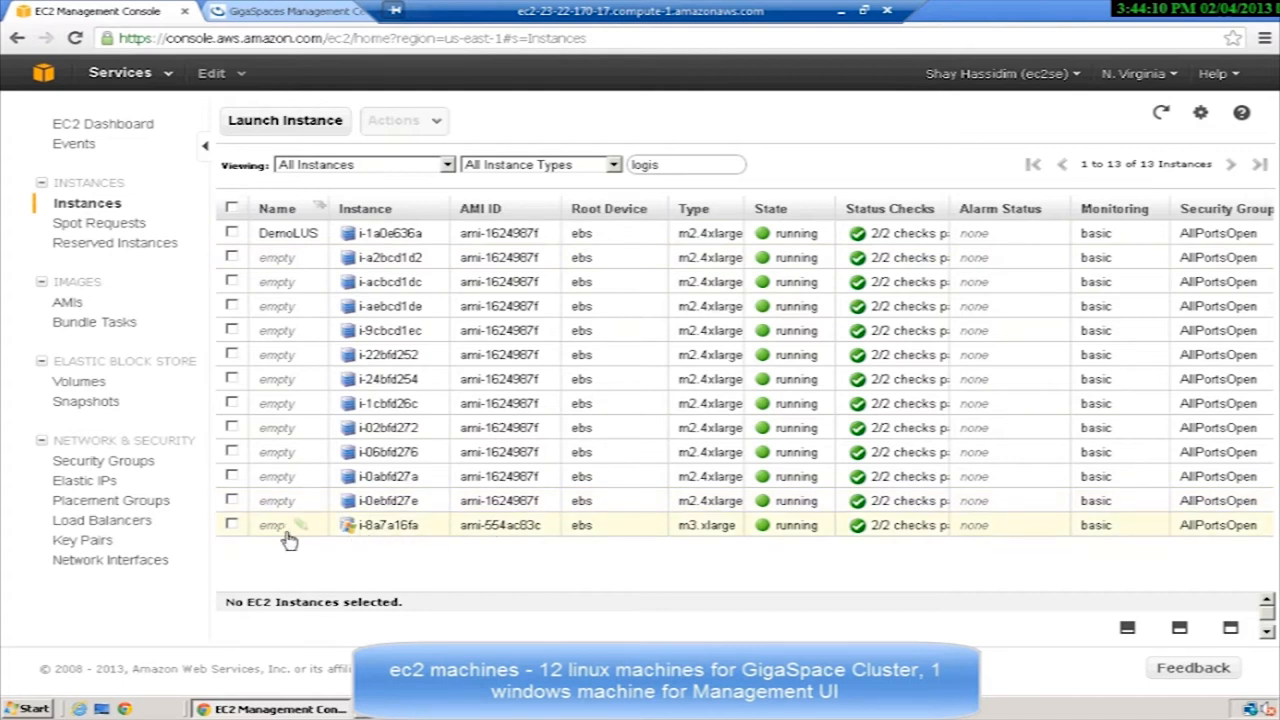
Run ./deploy.sh from the logisticsDemo folder to deploy the Logistics Demo application.
click(290, 12)
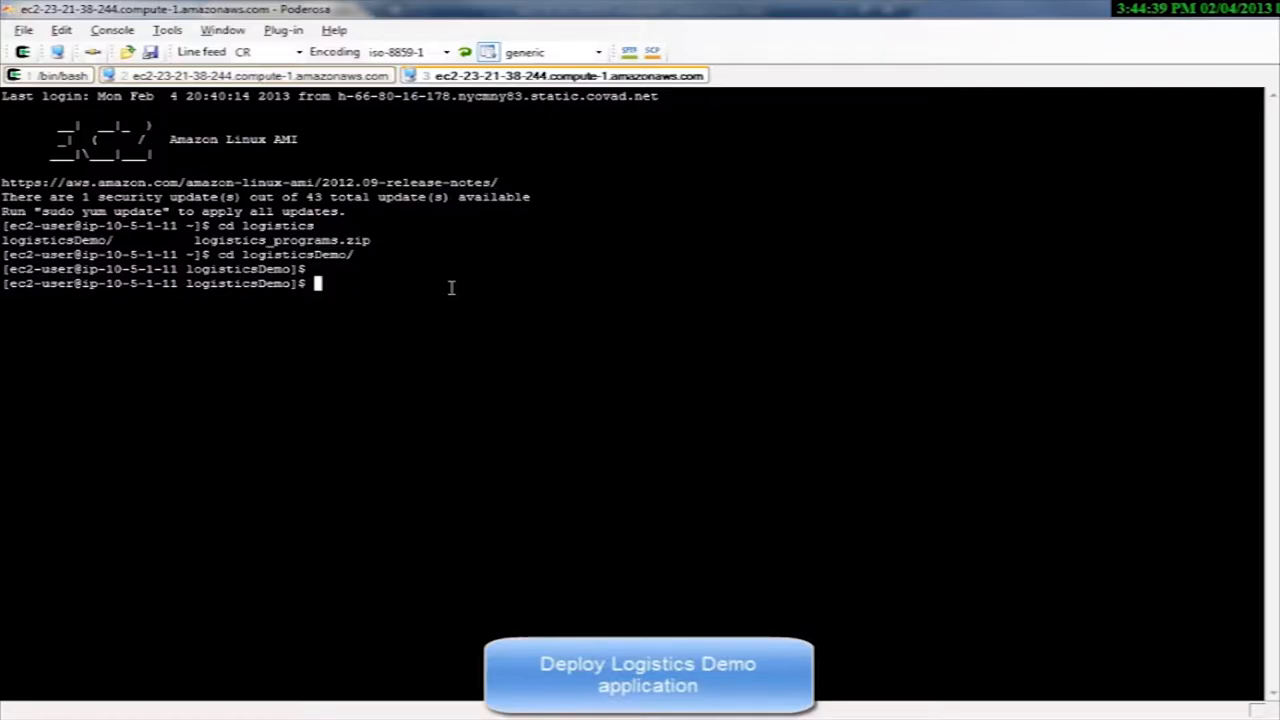
text(./deploy.sh)
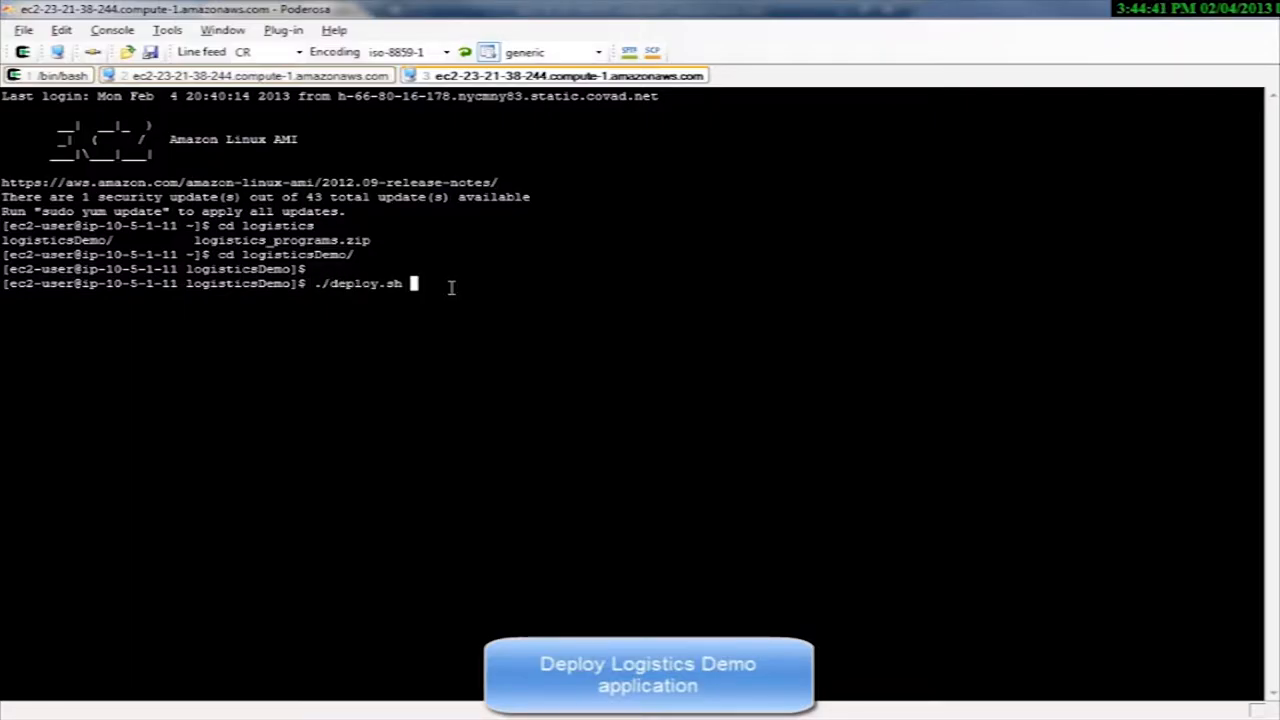
key(Return)
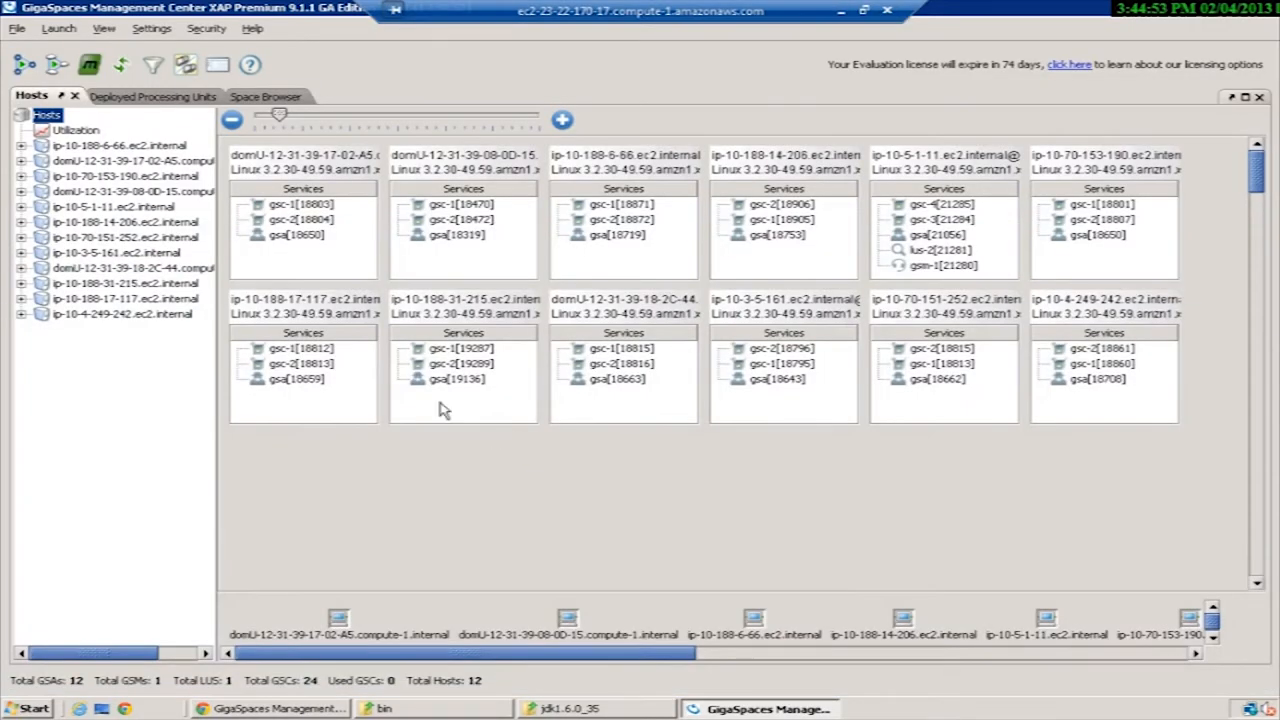
click(152, 96)
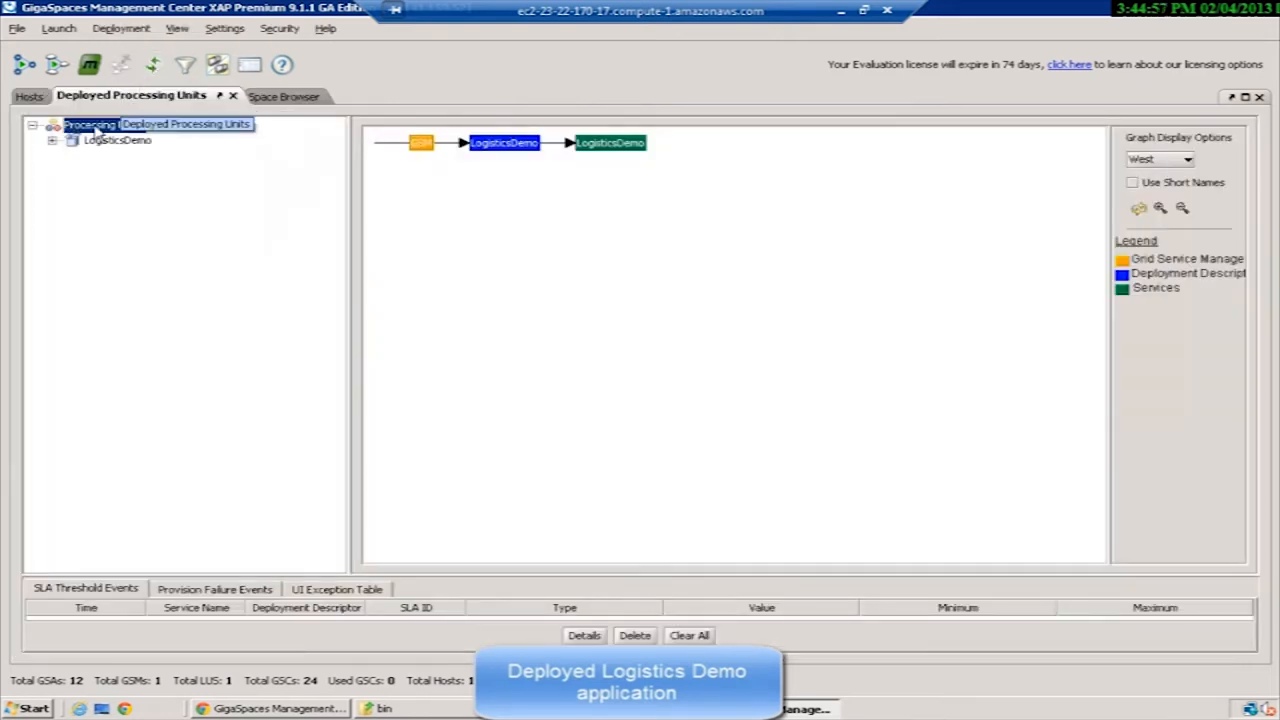
click(166, 156)
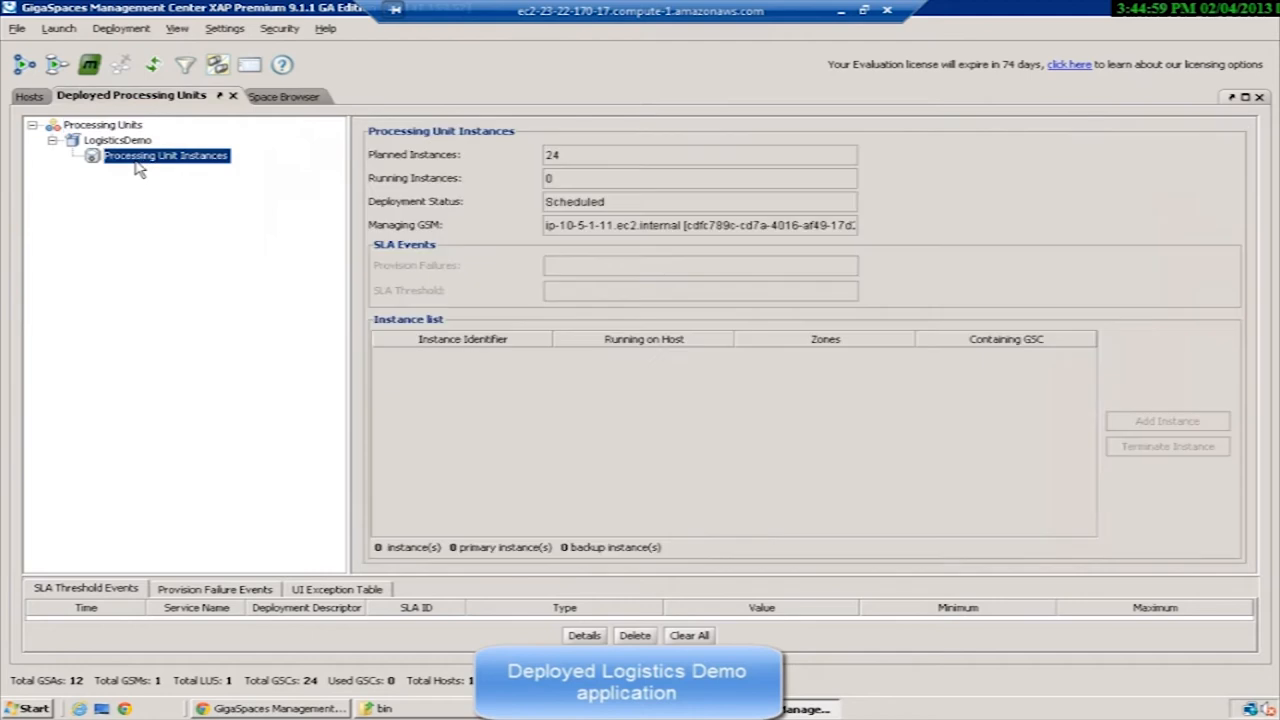
mouse_move(30, 96)
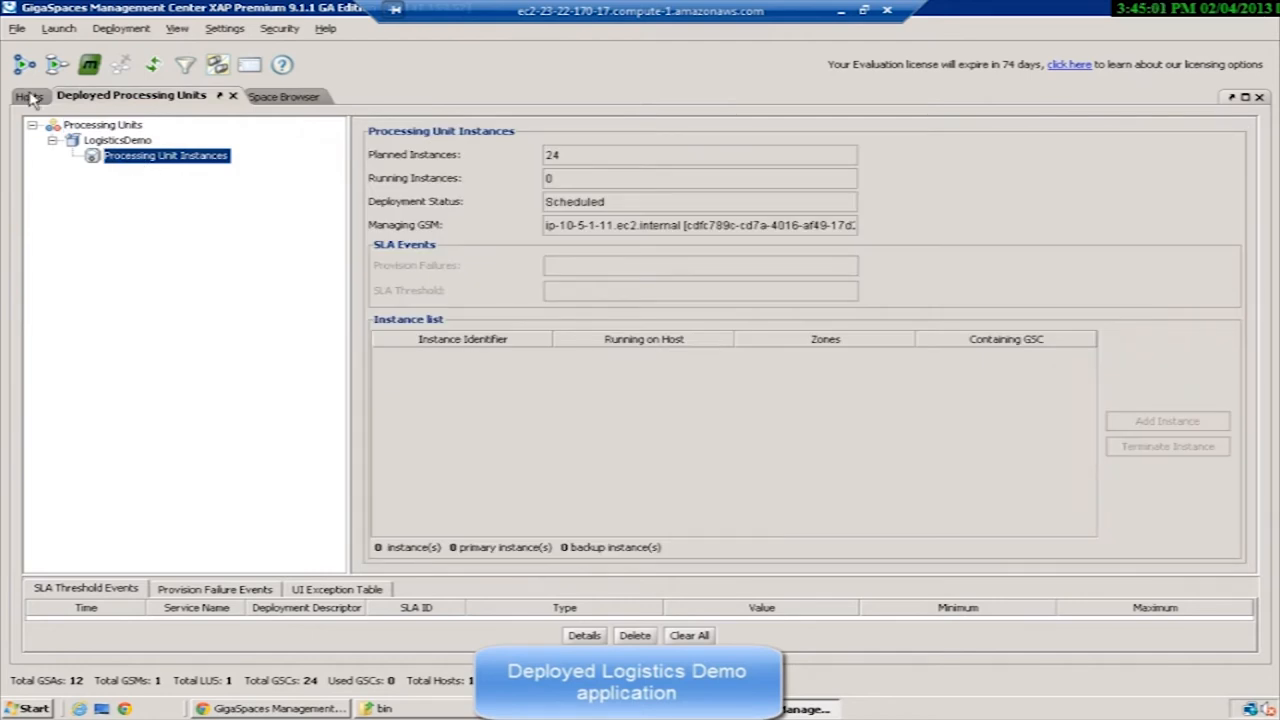
click(30, 96)
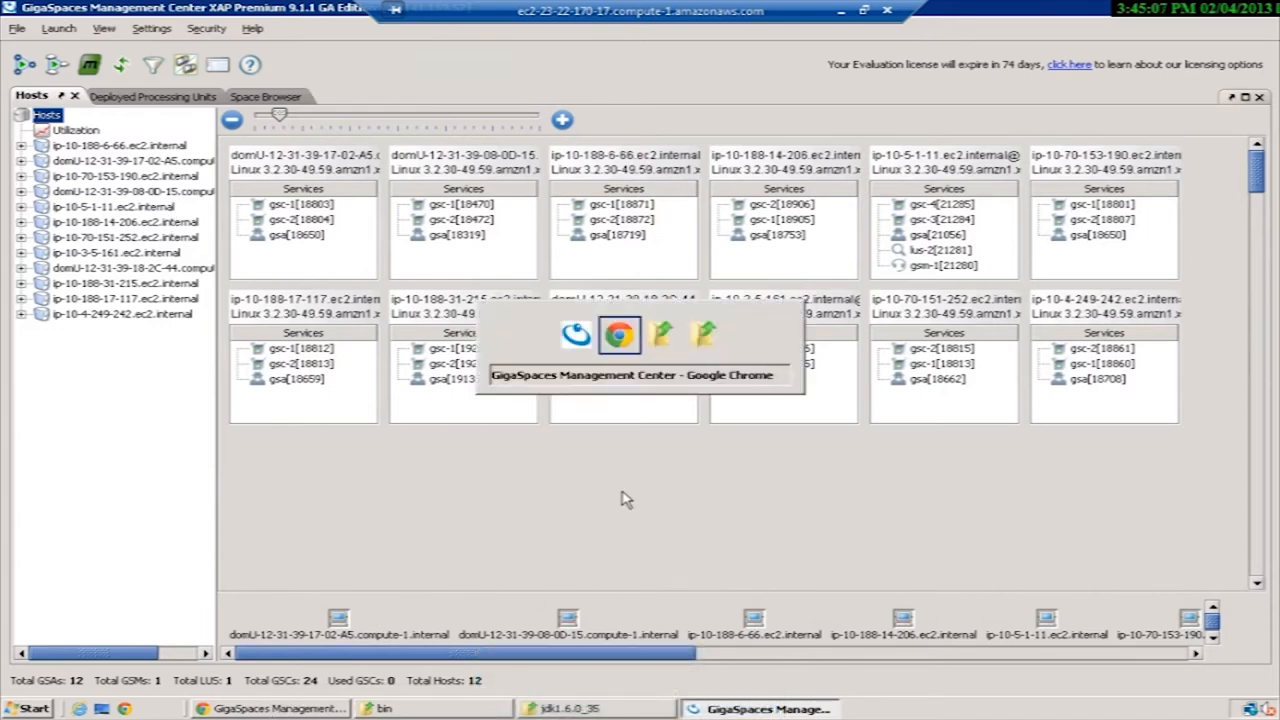
Review LogisticsDemo's hosts, 24 services, logs, events grid and events timeline in the XAP web console.
click(620, 334)
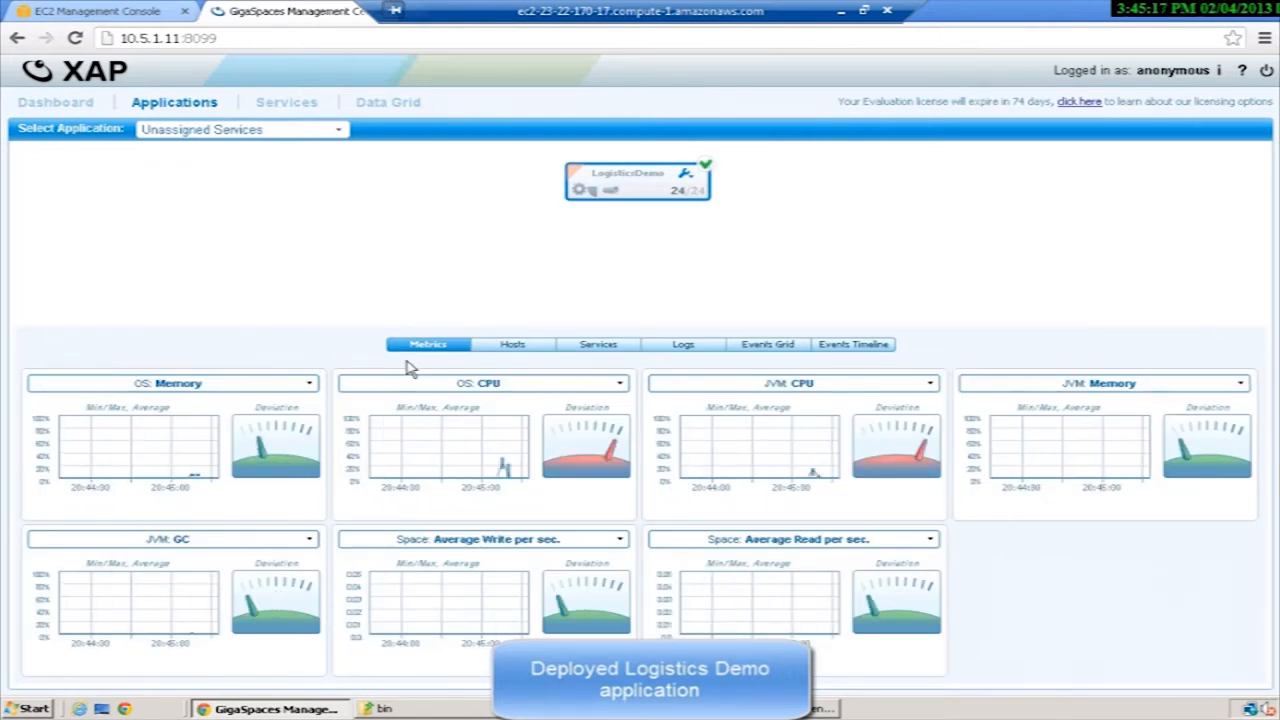
mouse_move(508, 358)
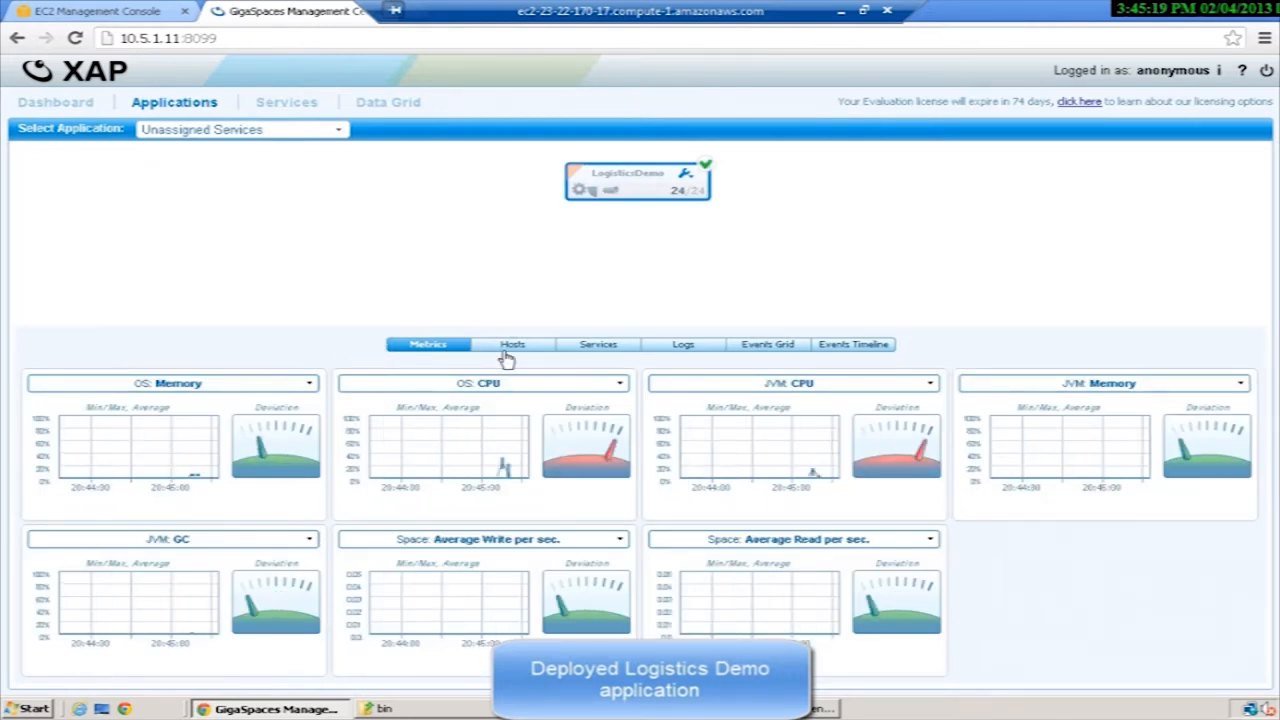
click(512, 344)
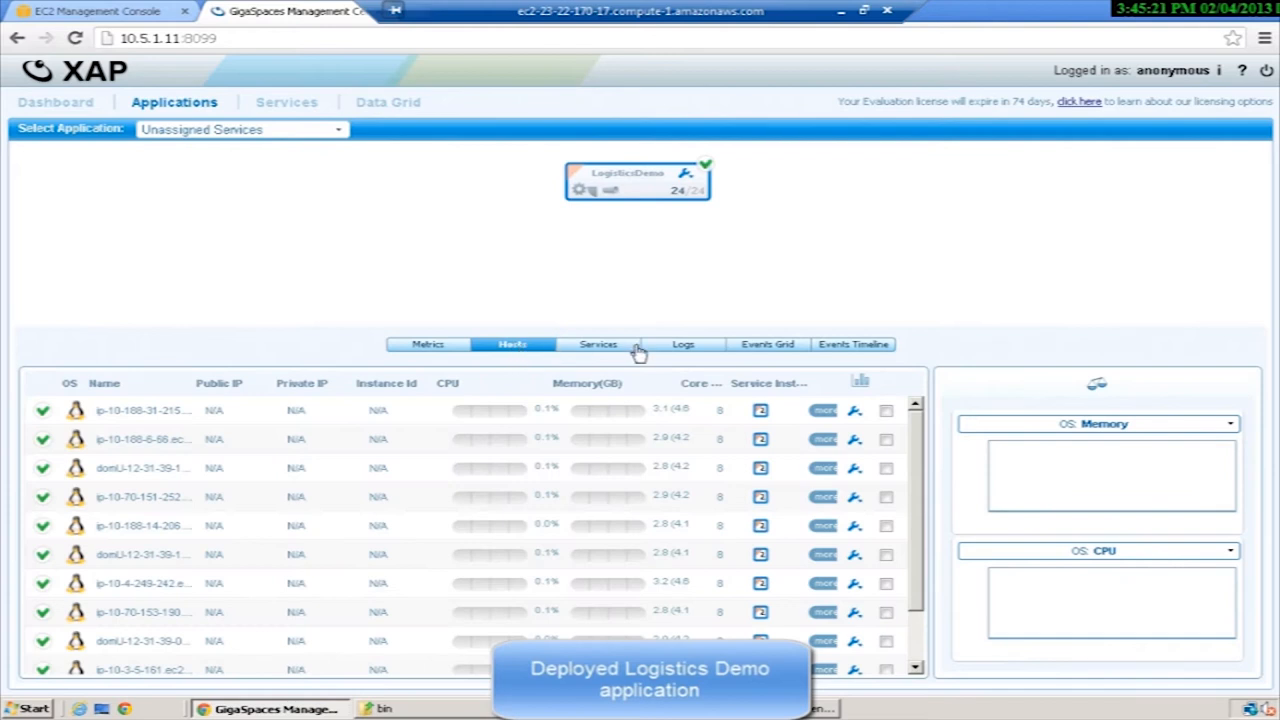
click(596, 344)
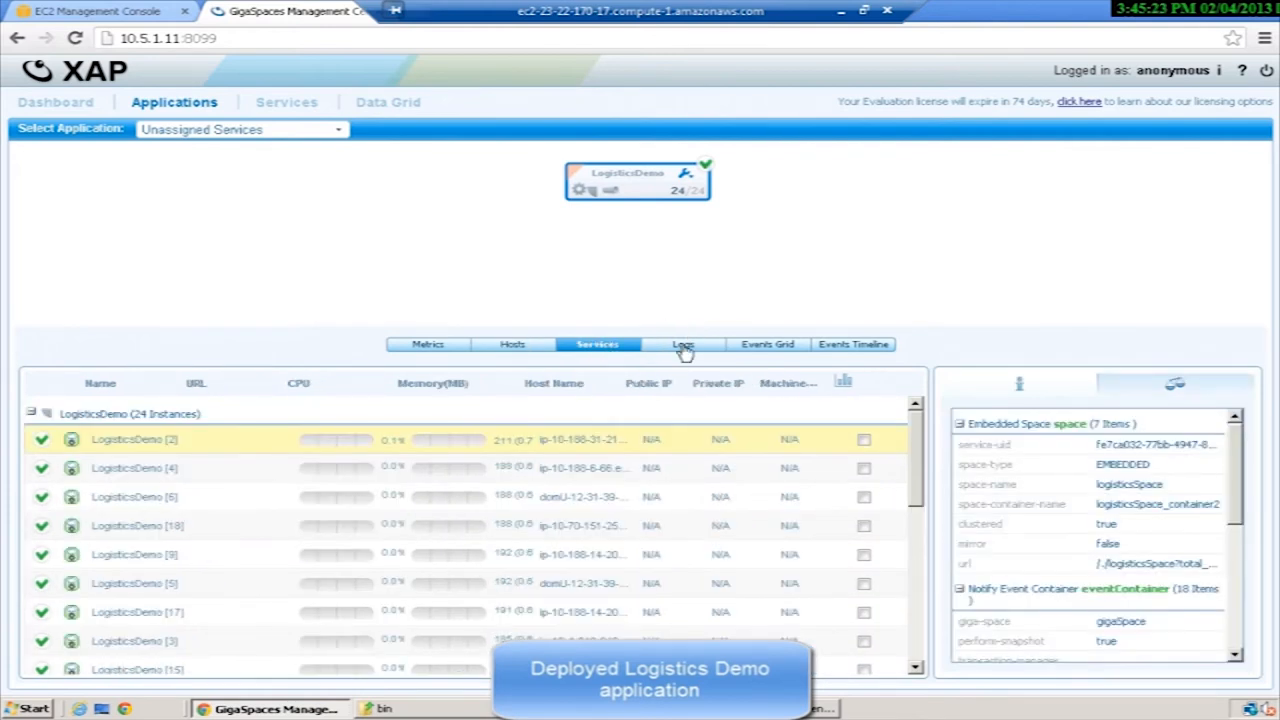
click(684, 344)
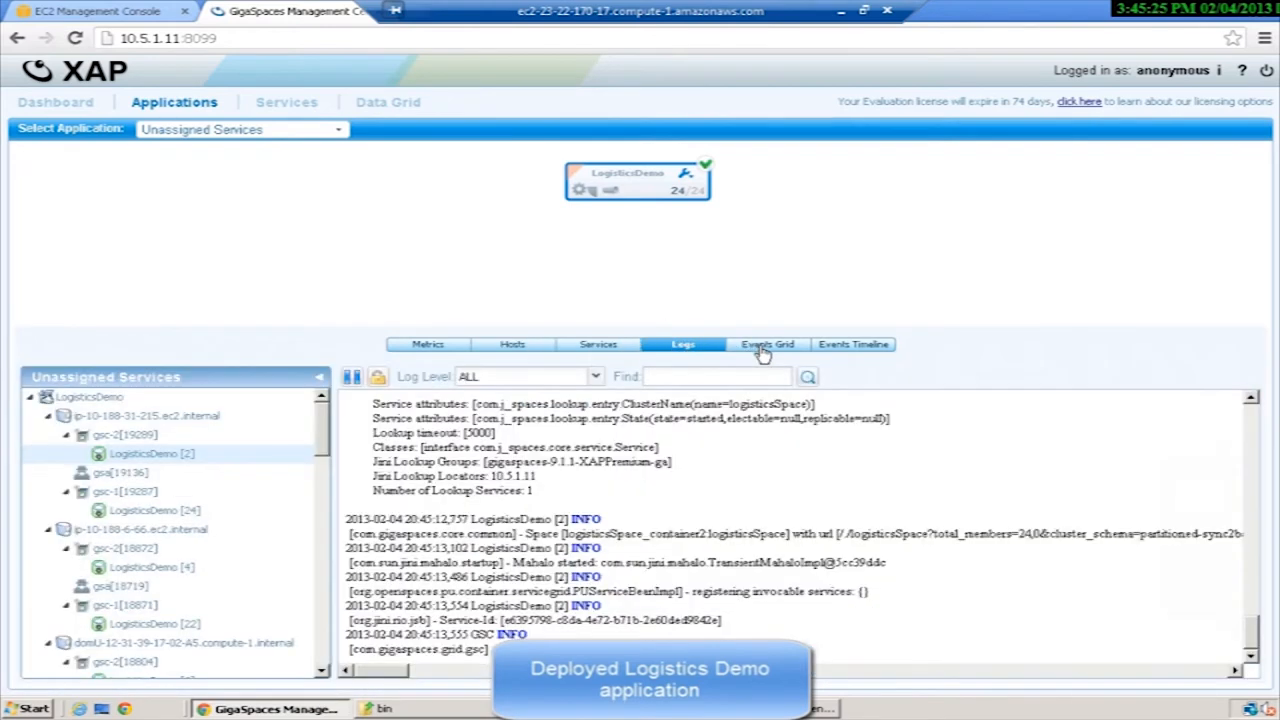
click(768, 344)
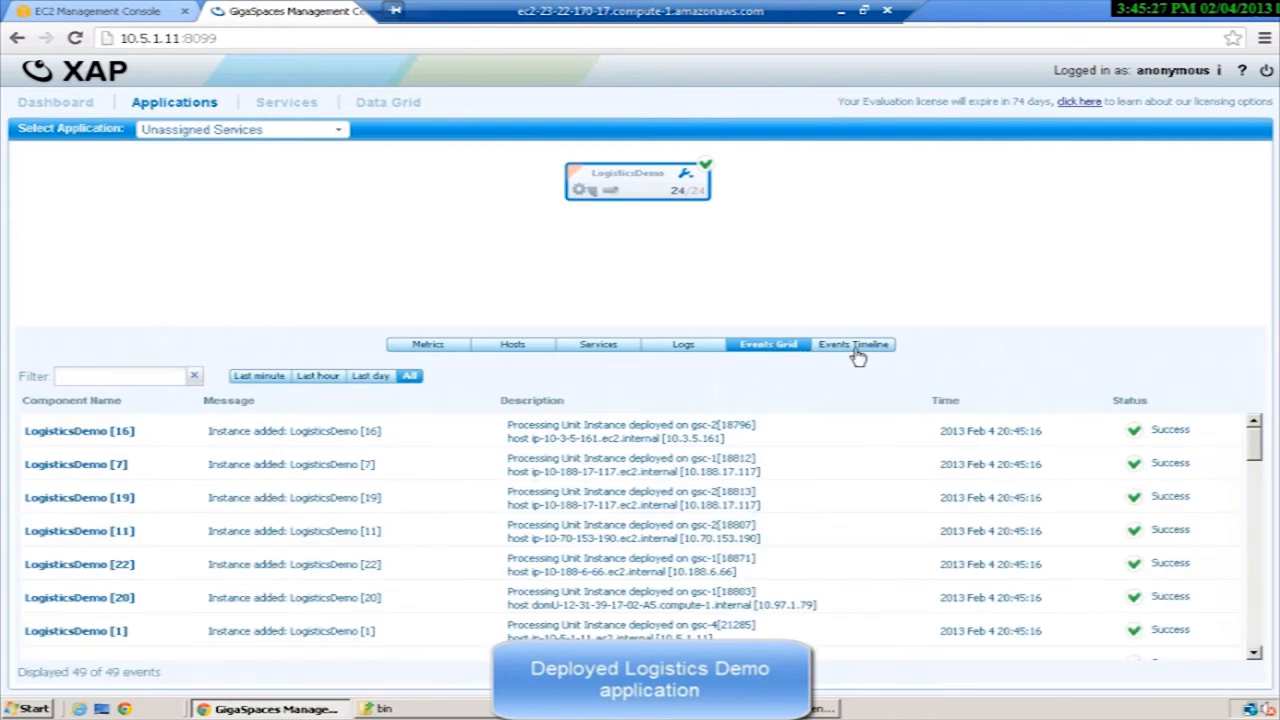
click(852, 344)
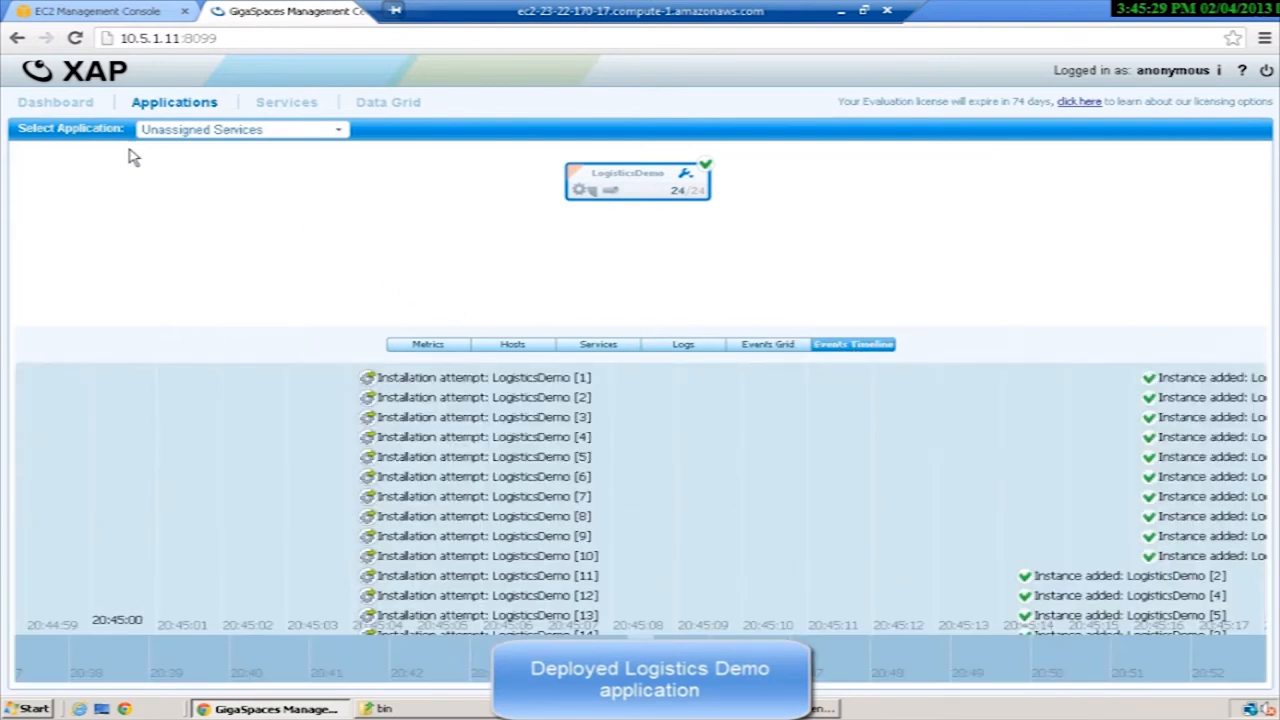
click(286, 100)
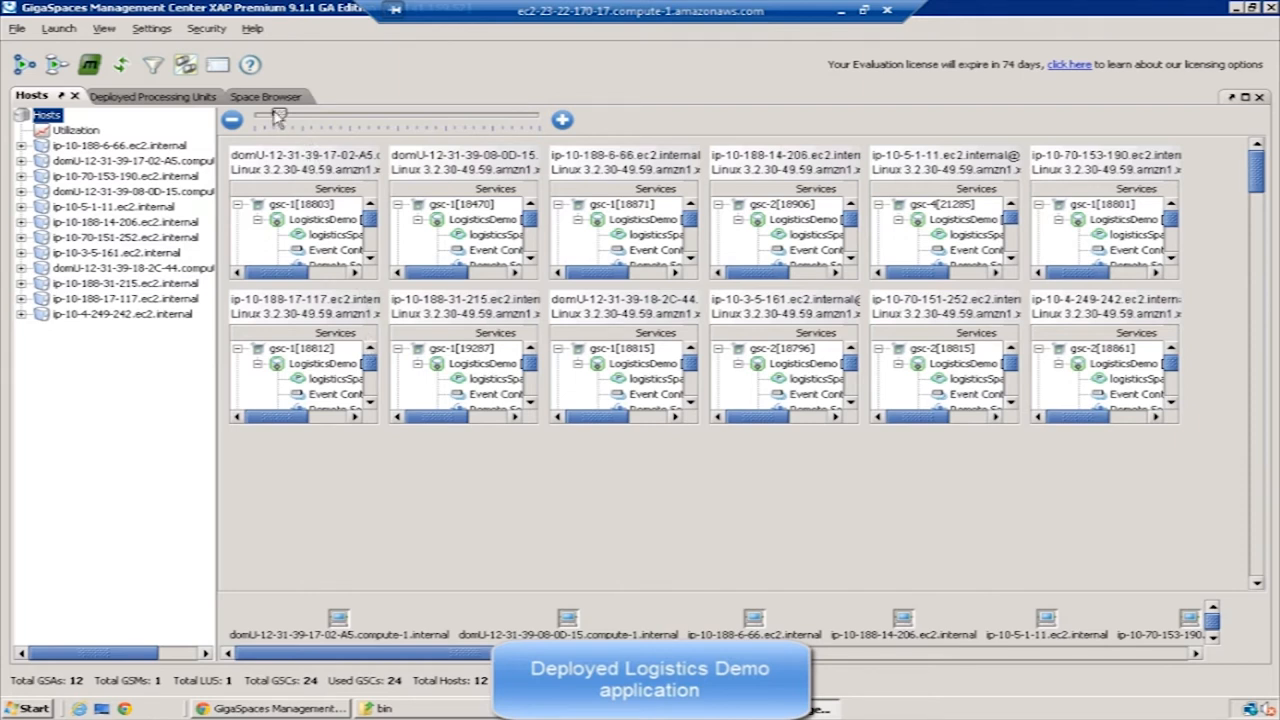
Enlarge the host cards and confirm all 24 LogisticsDemo instances are running.
drag(276, 120, 336, 120)
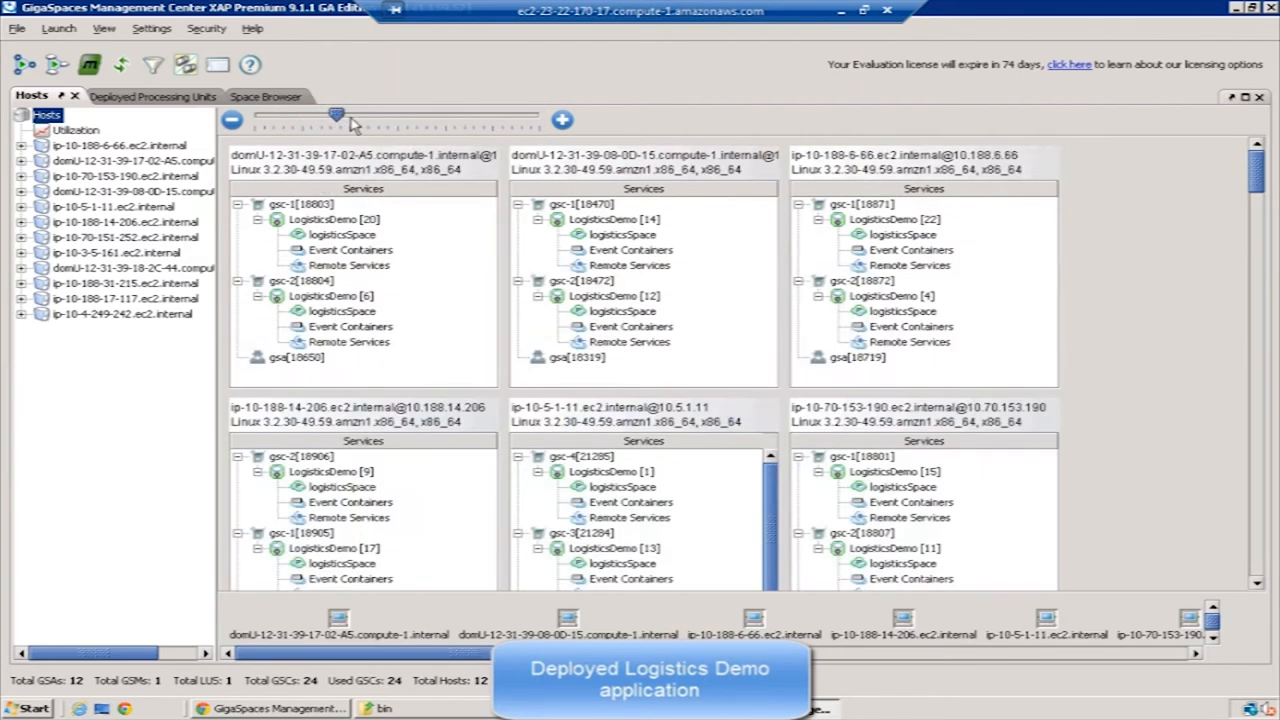
scroll(down, 3)
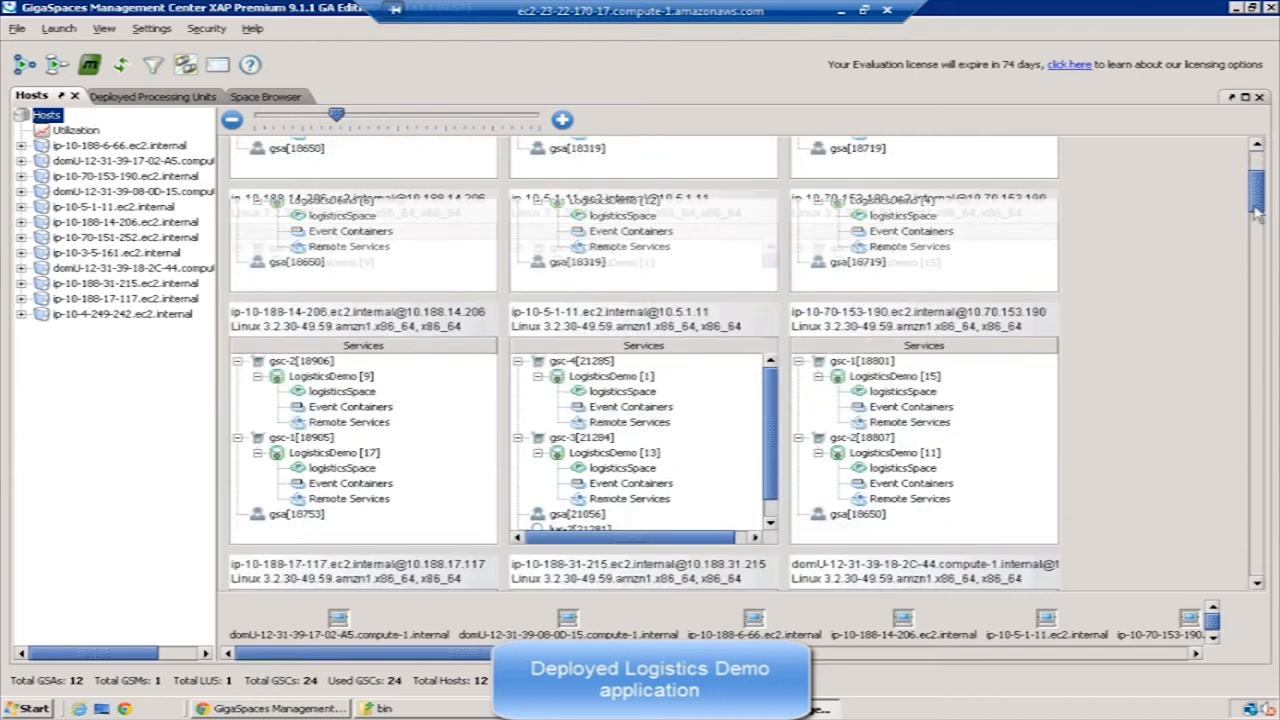
scroll(down, 3)
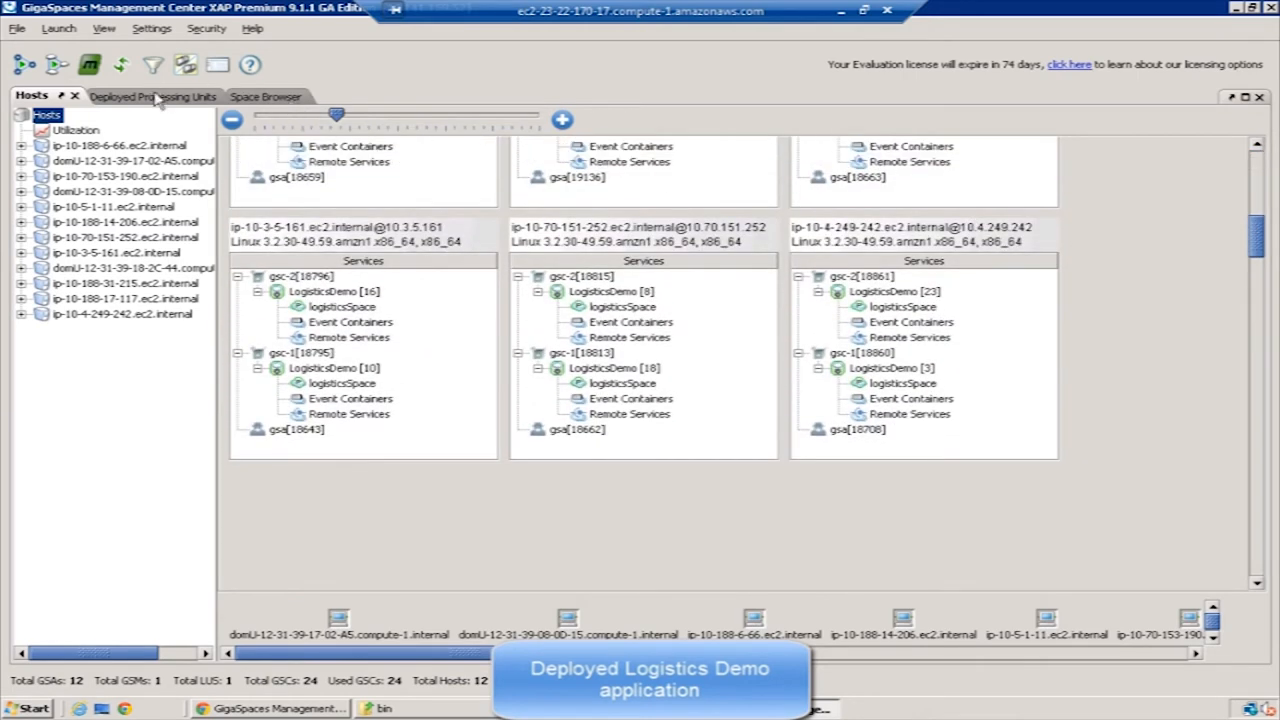
click(152, 96)
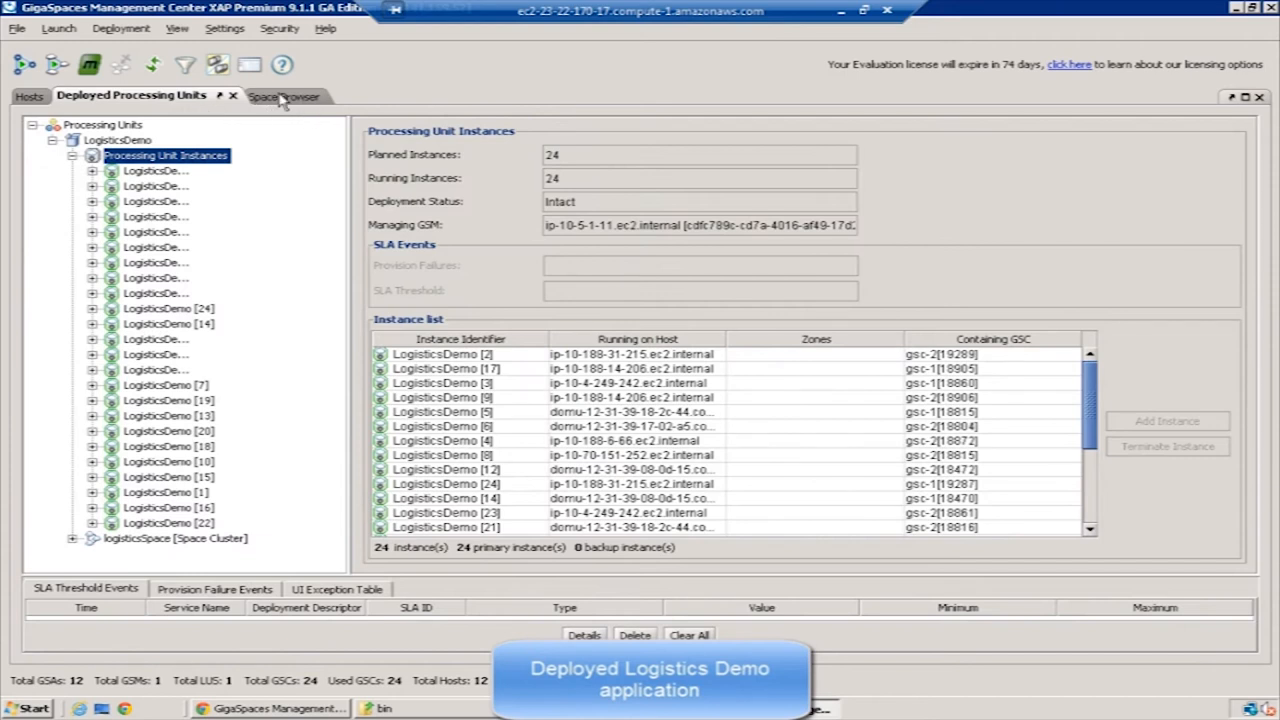
Show the operations statistics for the logisticsSpace cluster in Space Browser, then return to the terminal.
click(284, 96)
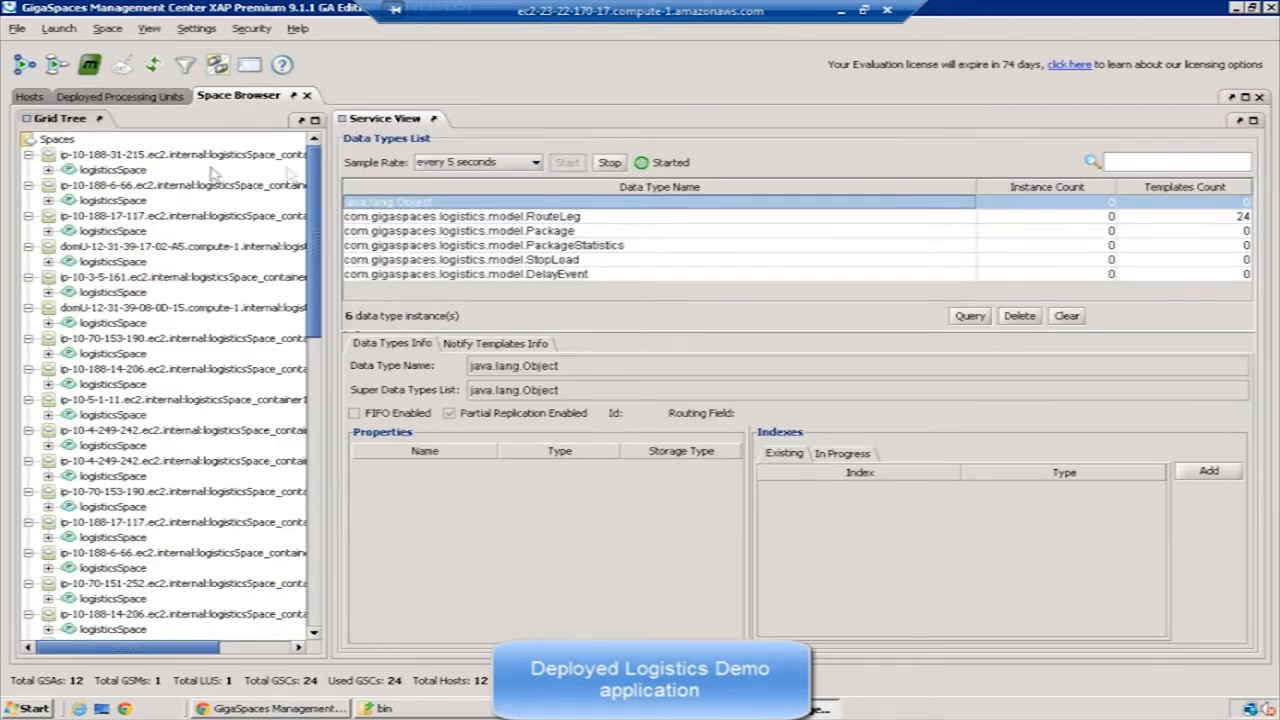
click(56, 140)
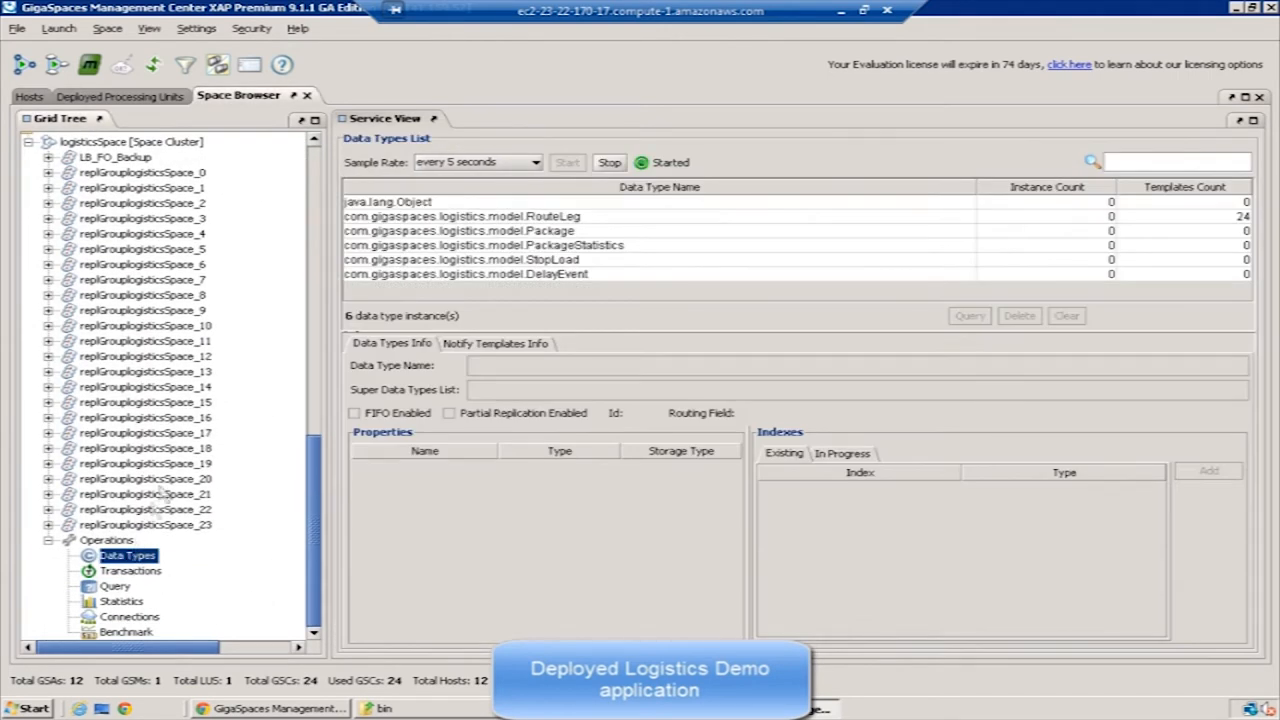
mouse_move(120, 600)
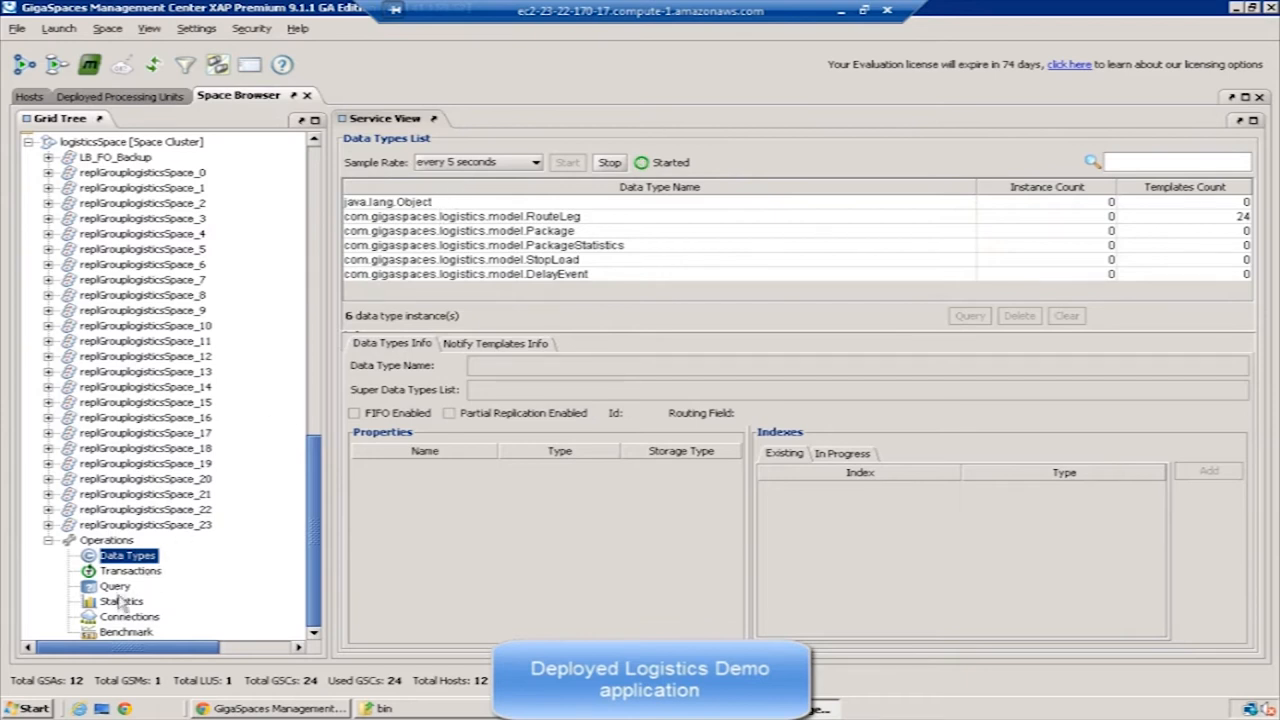
click(120, 600)
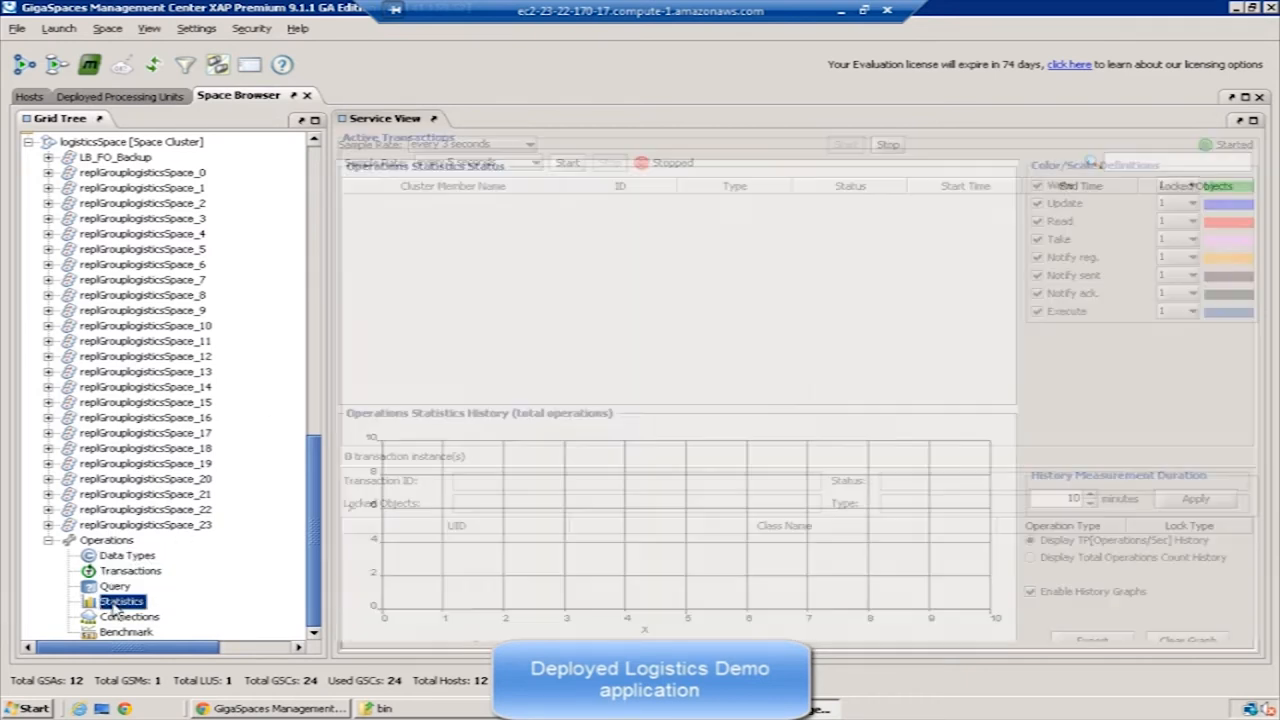
click(122, 600)
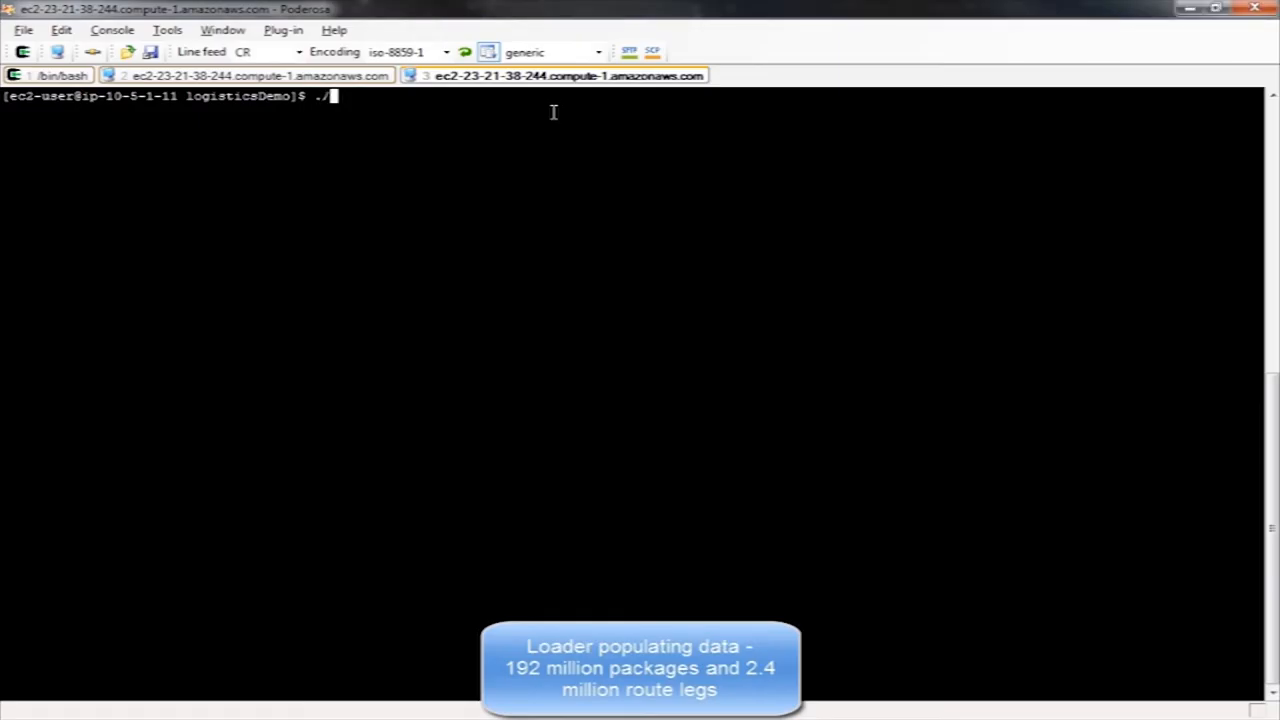
Start runLoader.sh to load 194 million objects and watch the live operations statistics.
text(runLoader.sh)
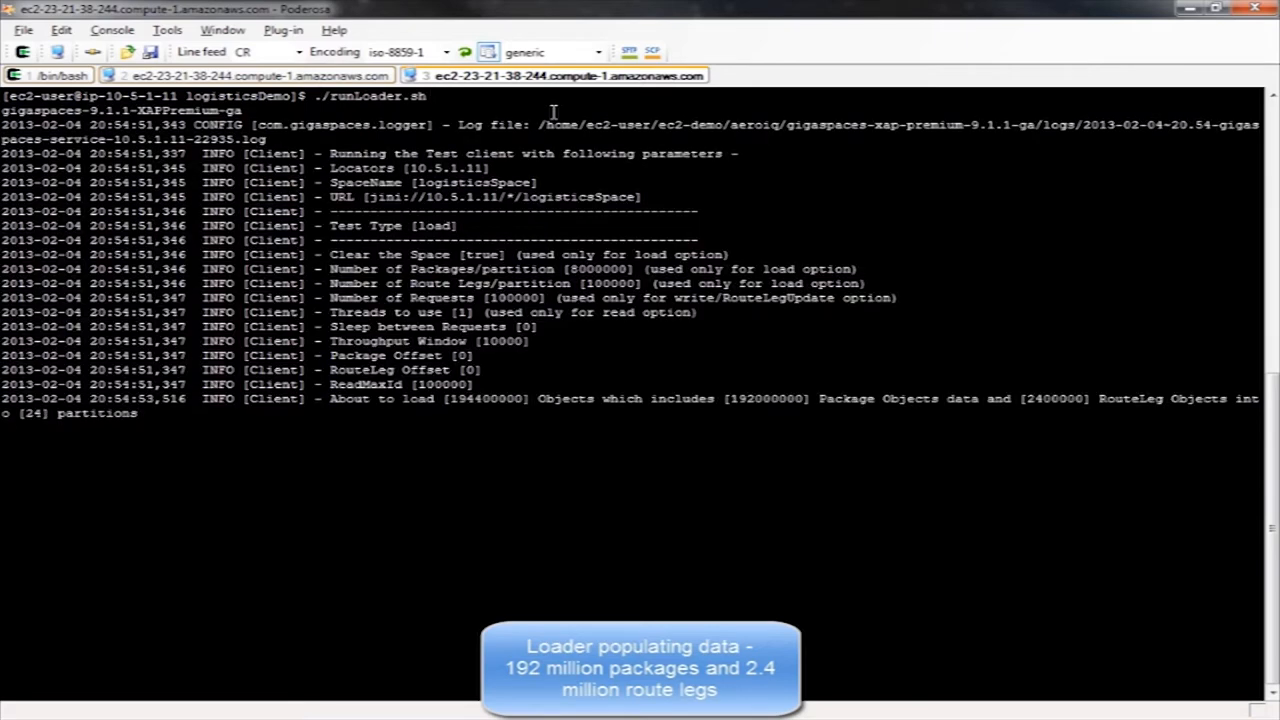
mouse_move(776, 456)
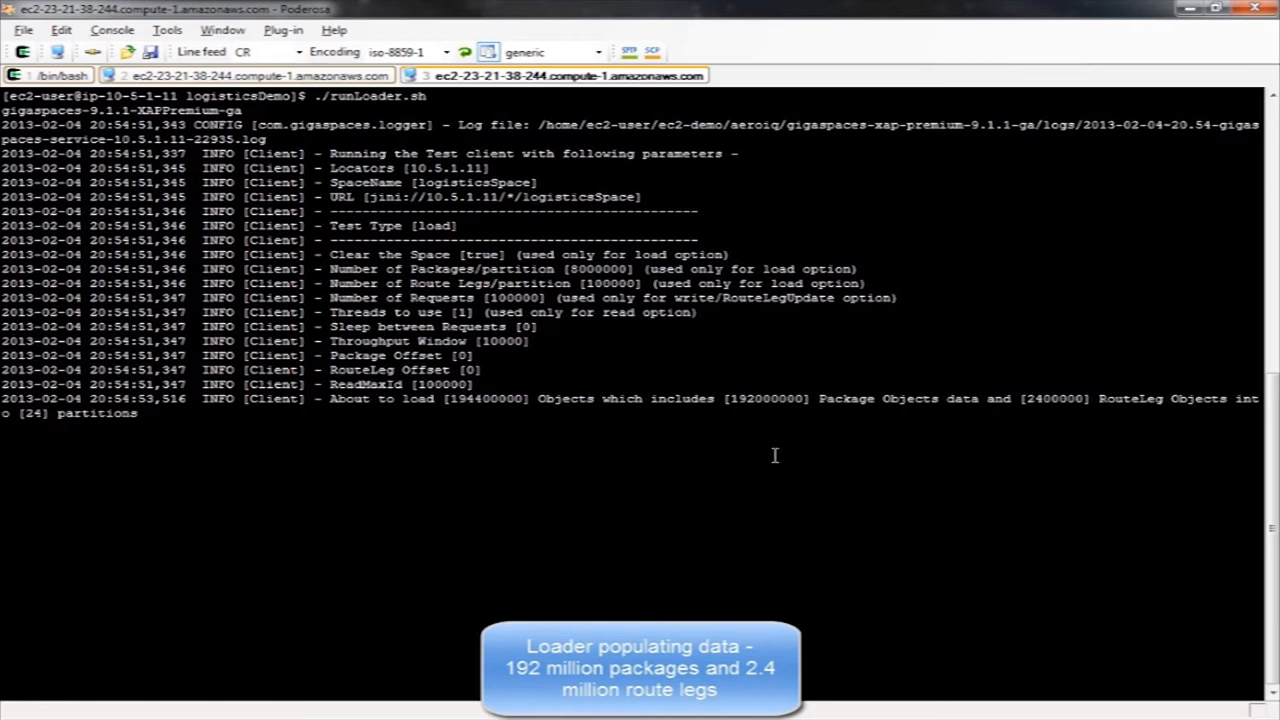
mouse_move(236, 496)
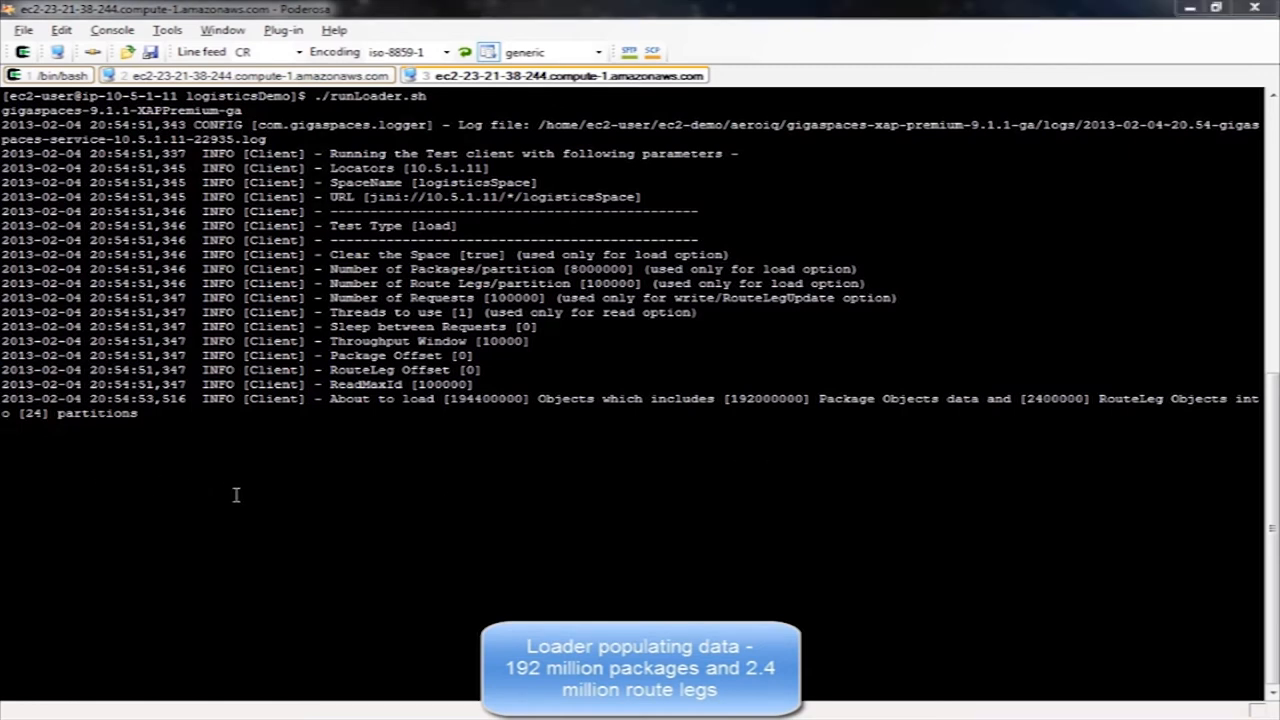
click(272, 708)
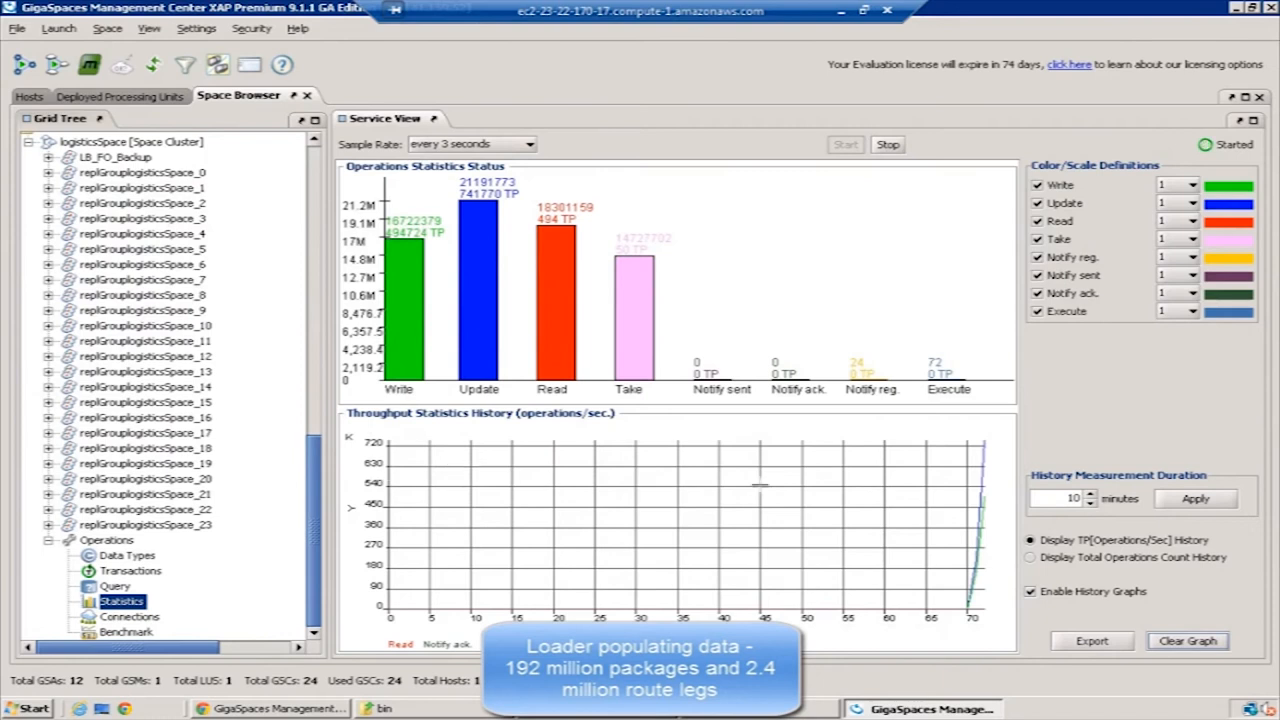
mouse_move(940, 490)
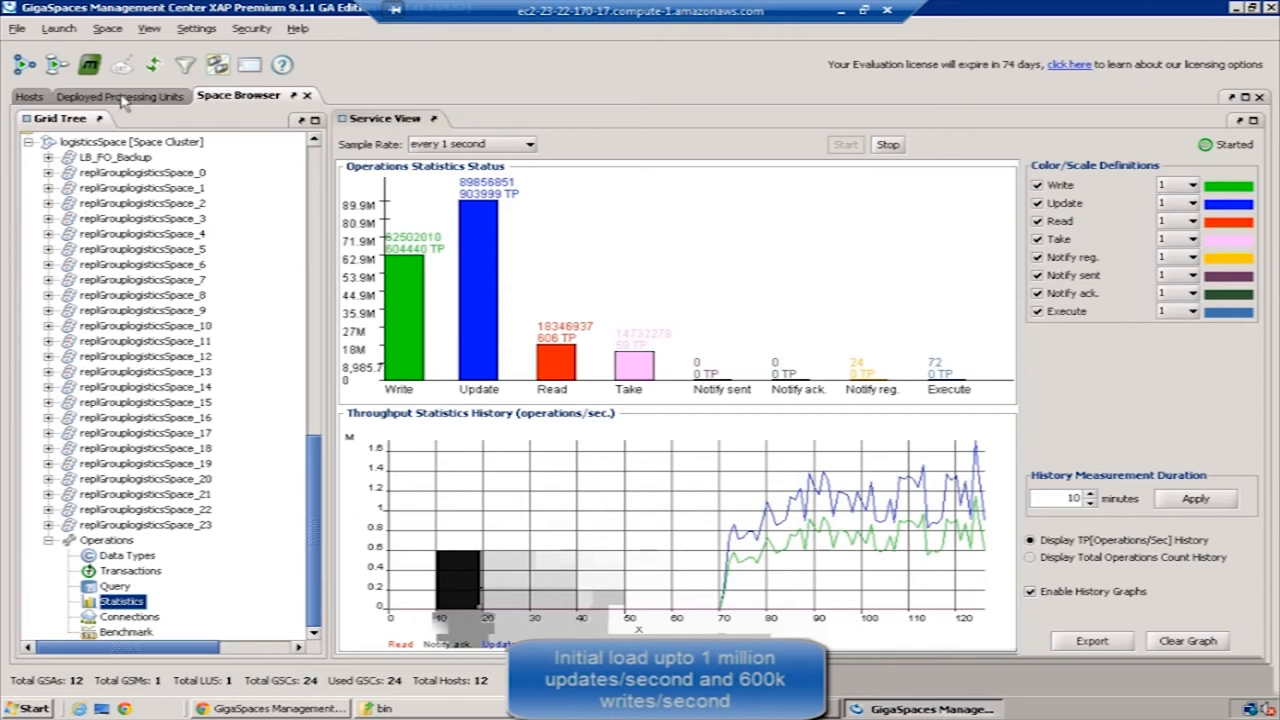
Show the logisticsSpace data types with their instance counts after the initial load.
click(56, 138)
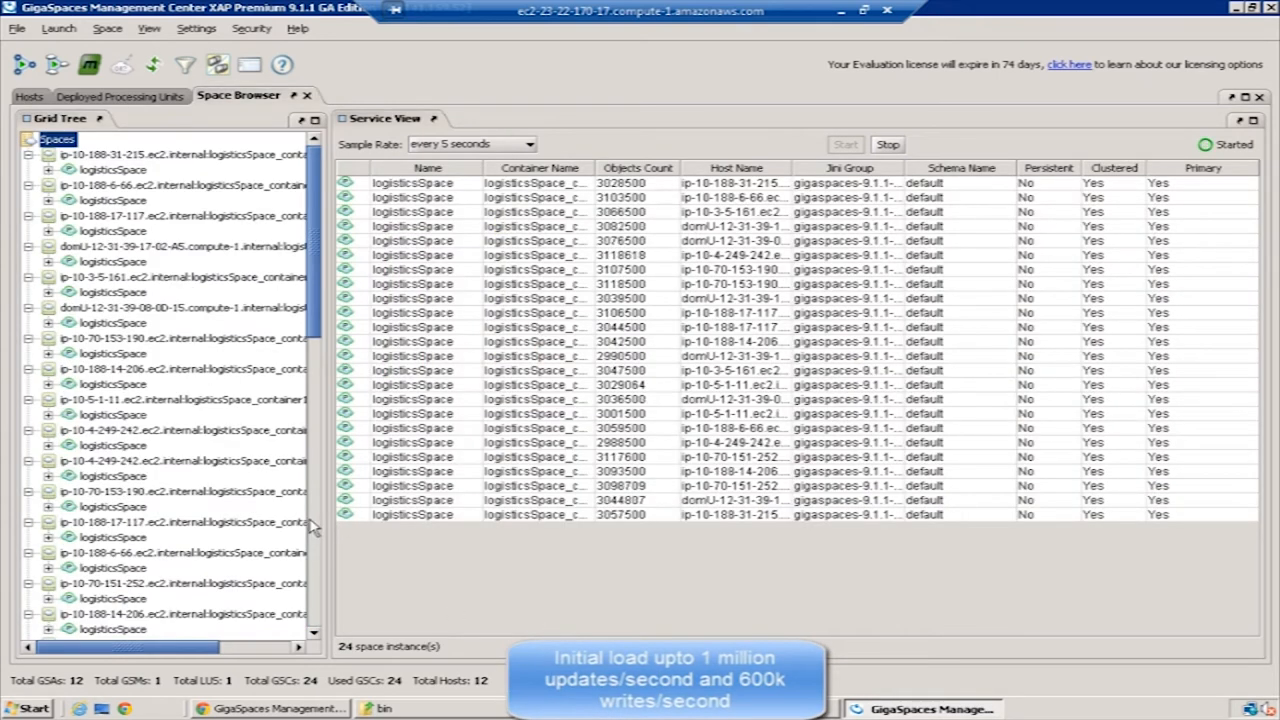
scroll(down, 3)
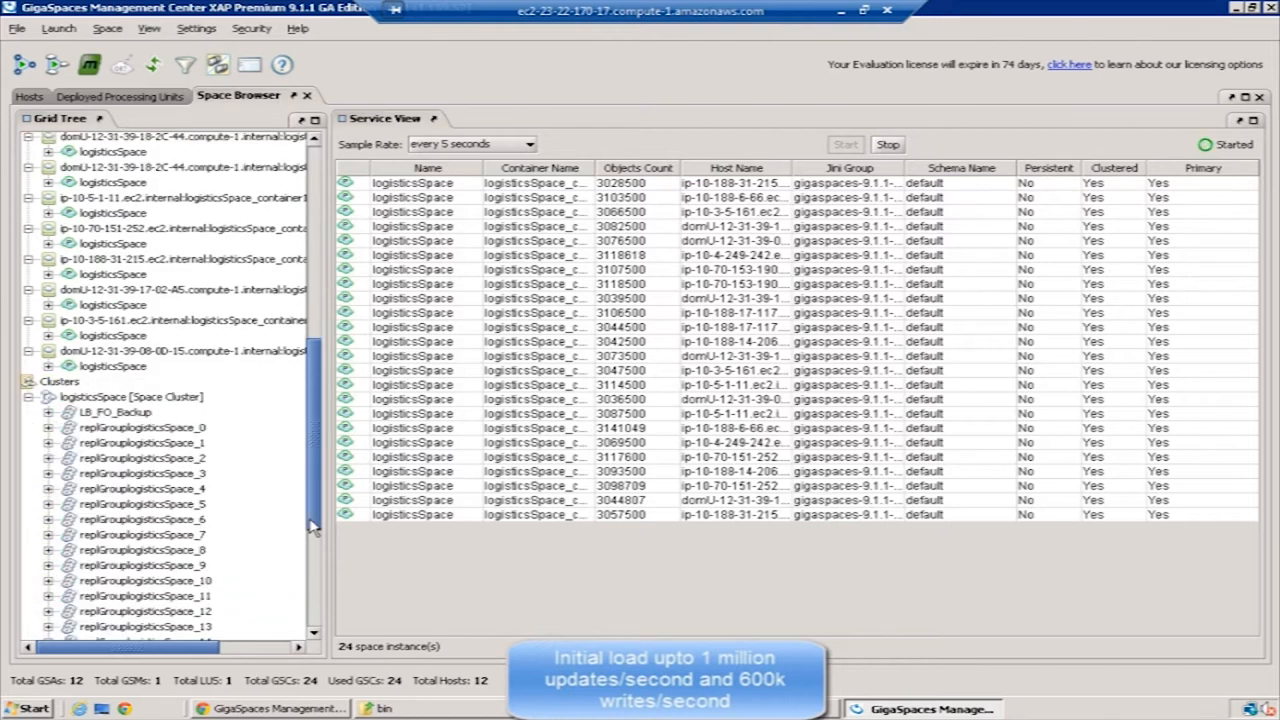
click(128, 556)
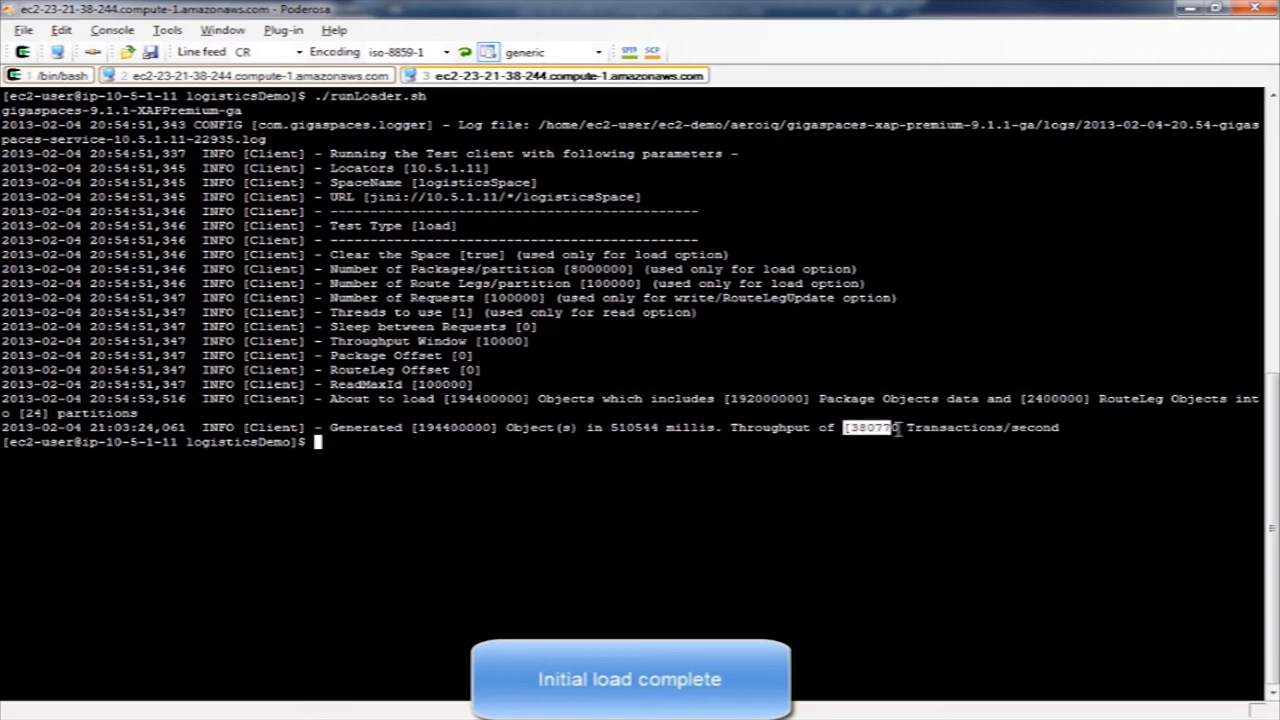
mouse_move(776, 504)
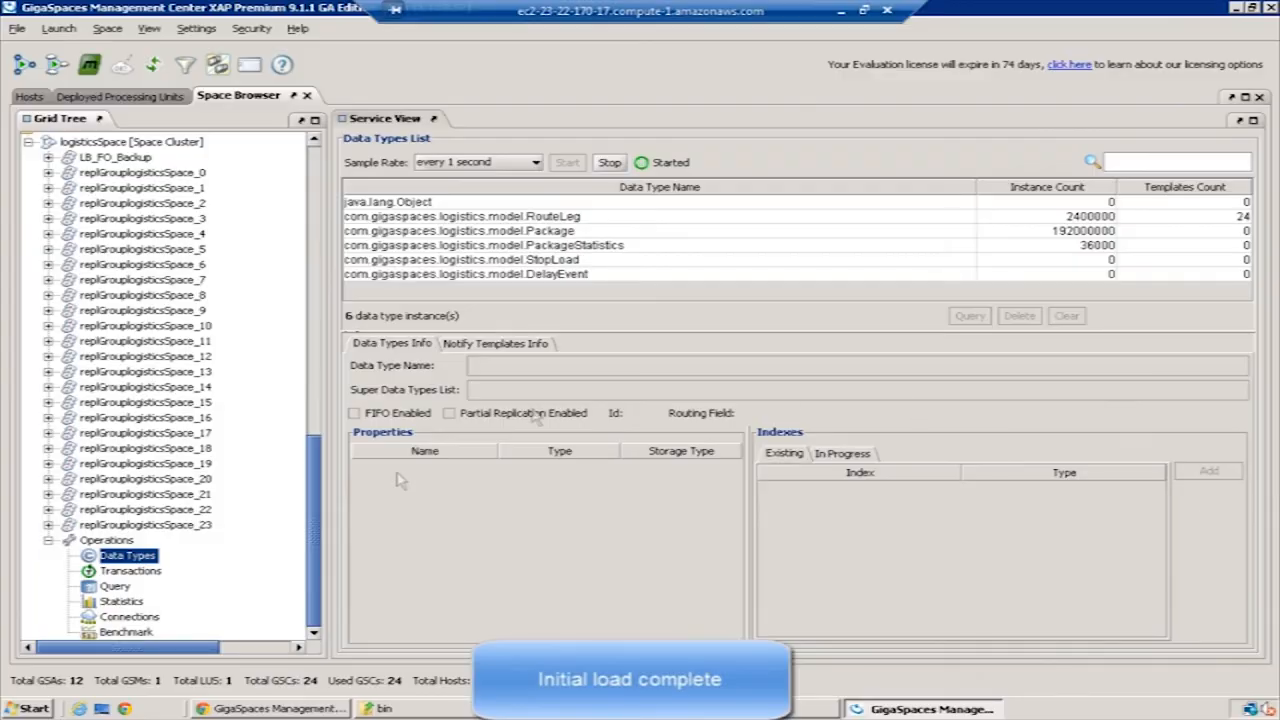
Review host CPU/memory utilization, space object counts and read/write/update statistics.
click(32, 96)
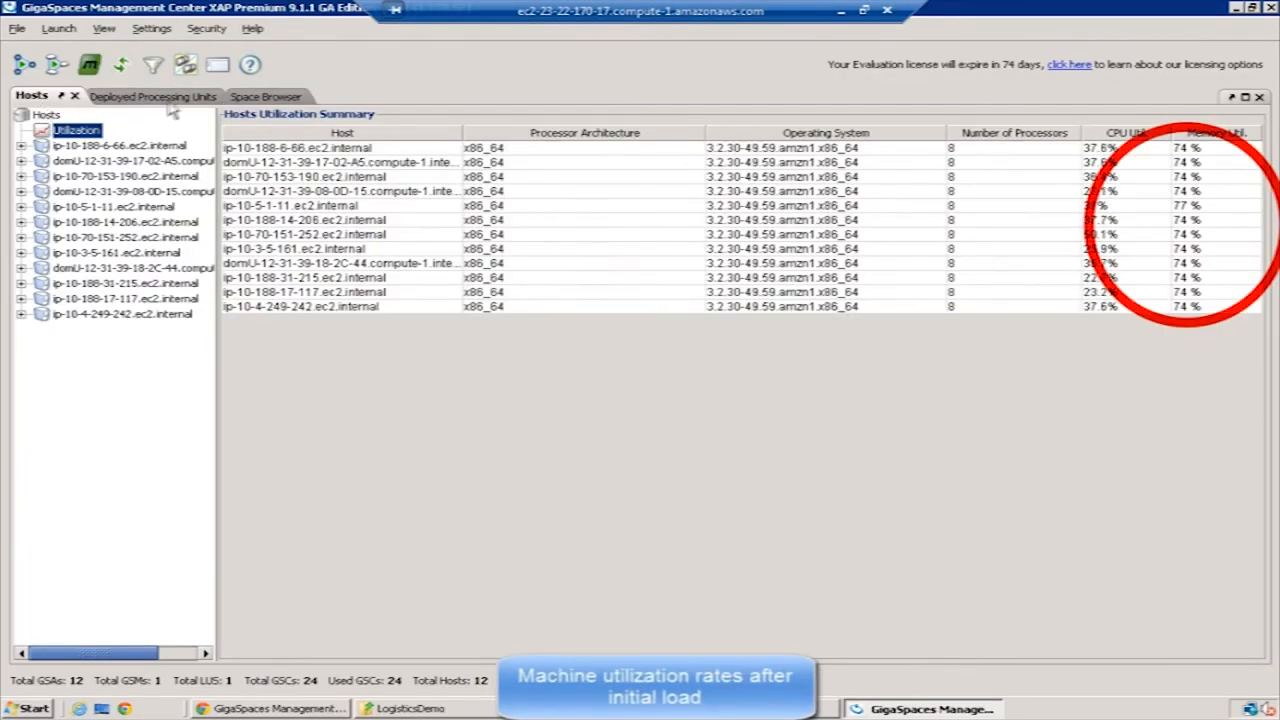
click(238, 96)
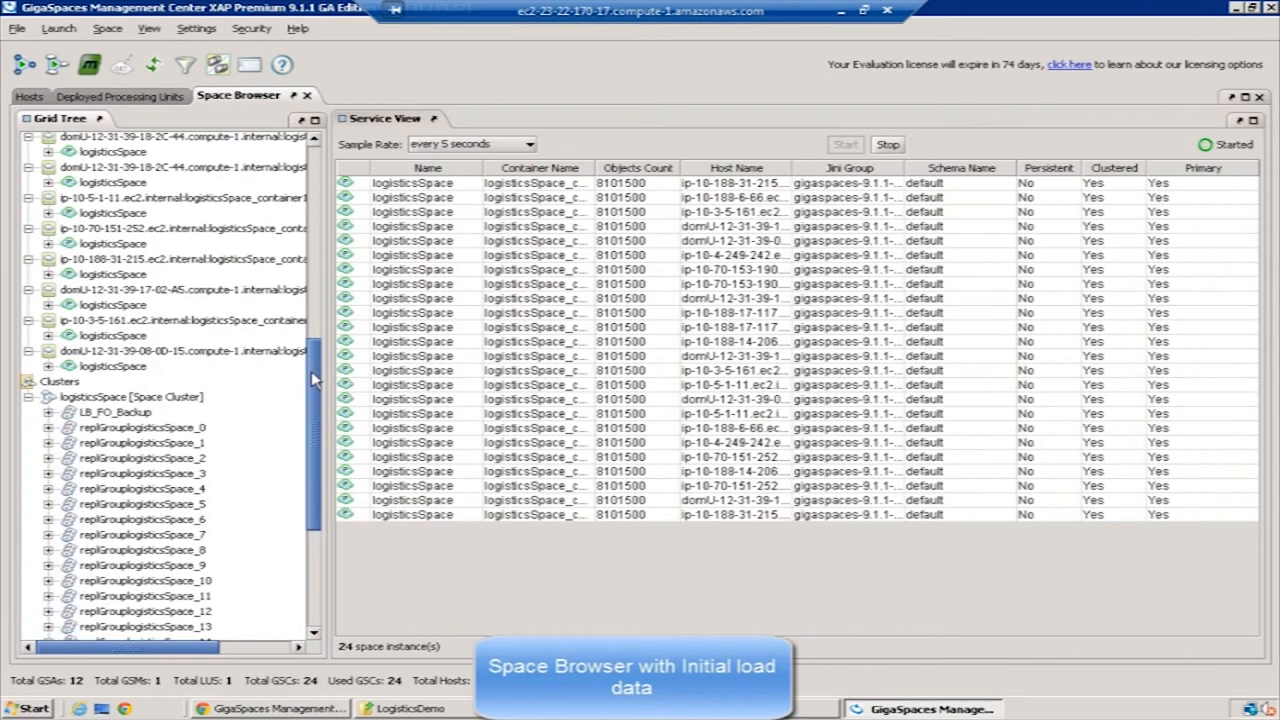
click(122, 600)
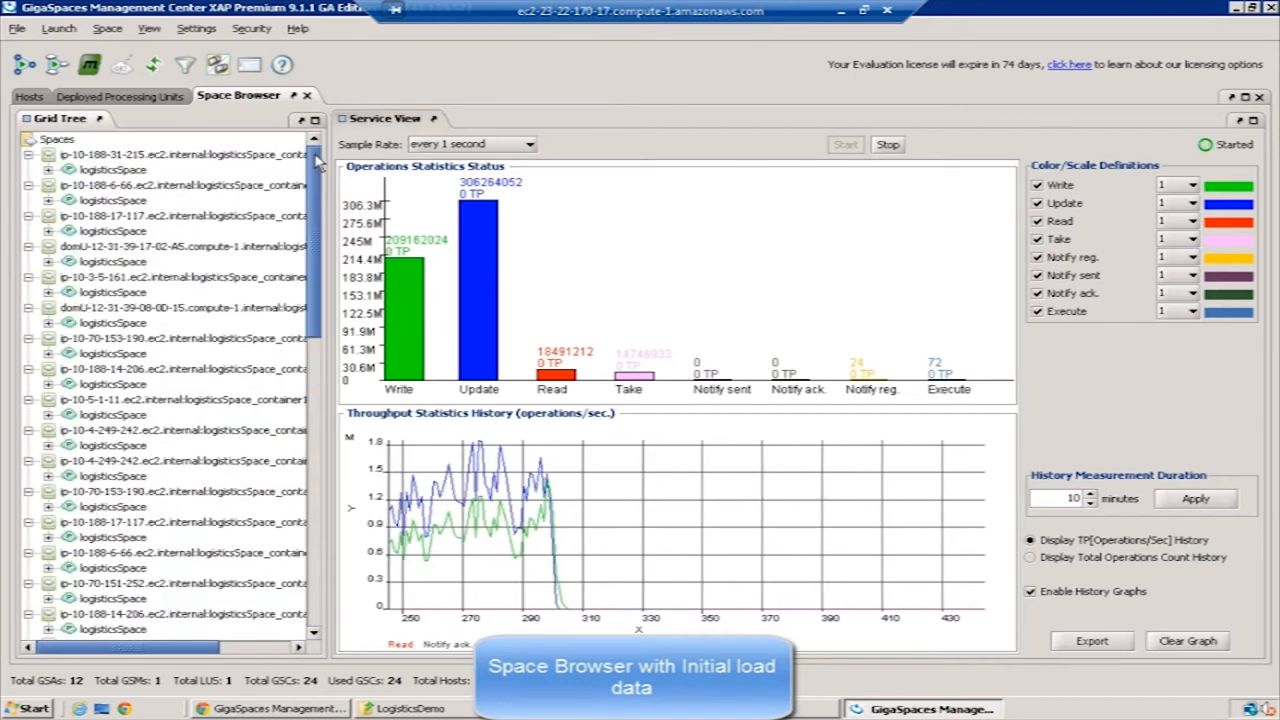
Show the 24 deployed LogisticsDemo processing unit instances and return to the Hosts view.
click(56, 138)
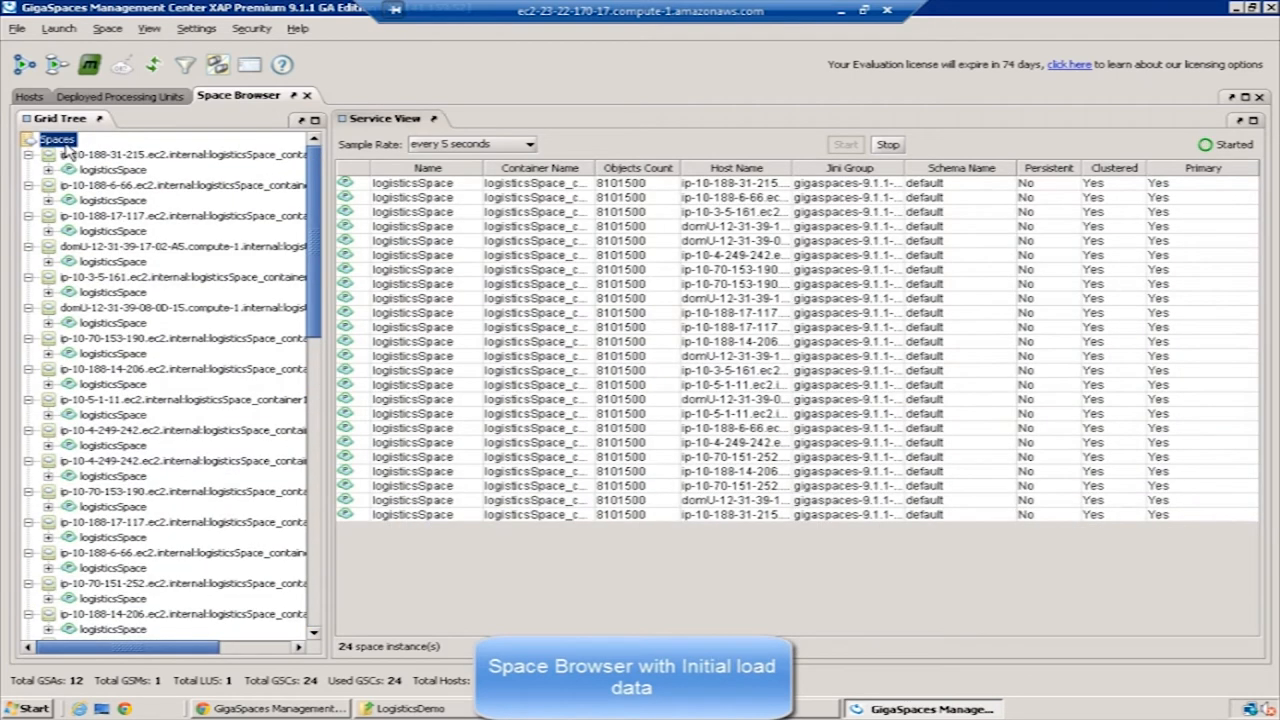
click(120, 96)
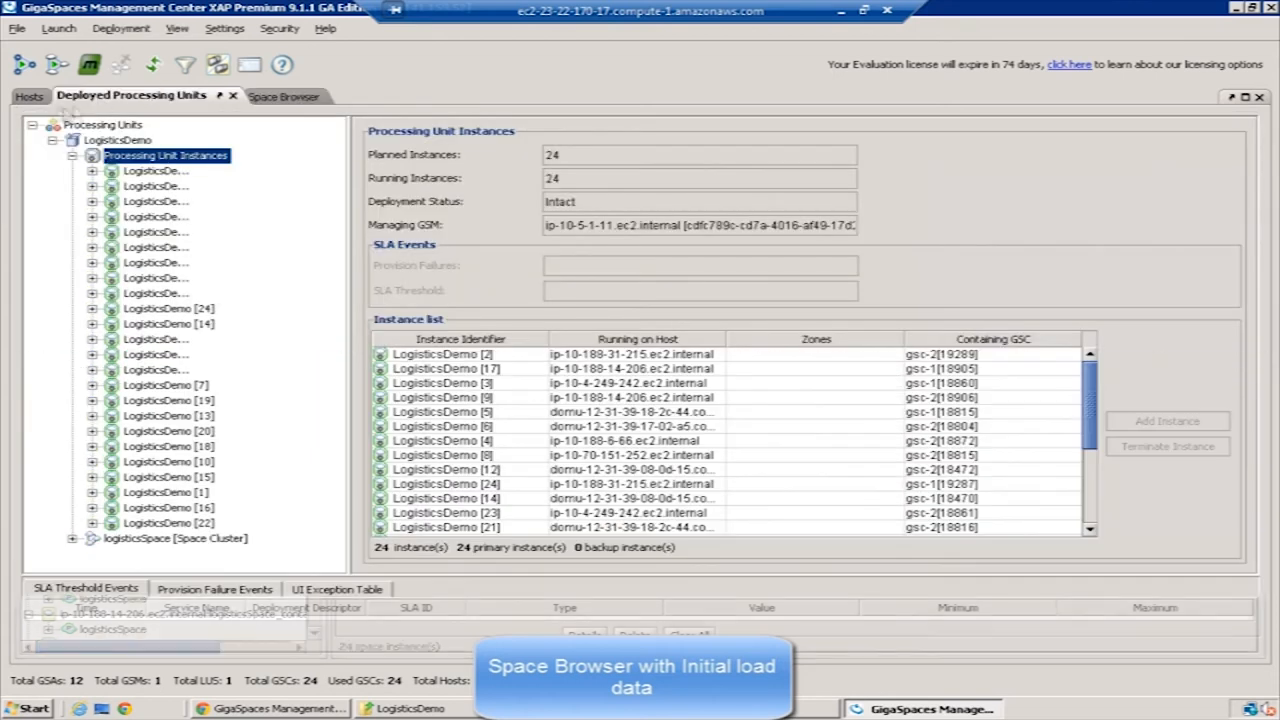
click(30, 96)
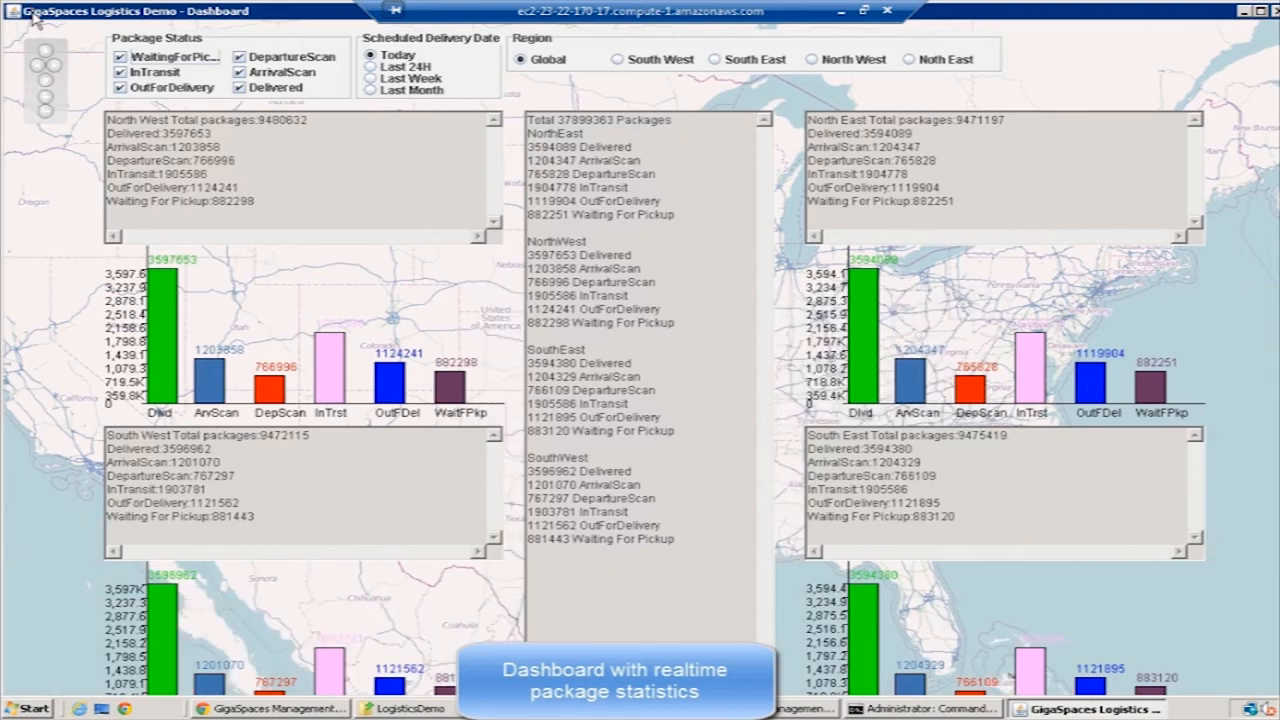
mouse_move(628, 72)
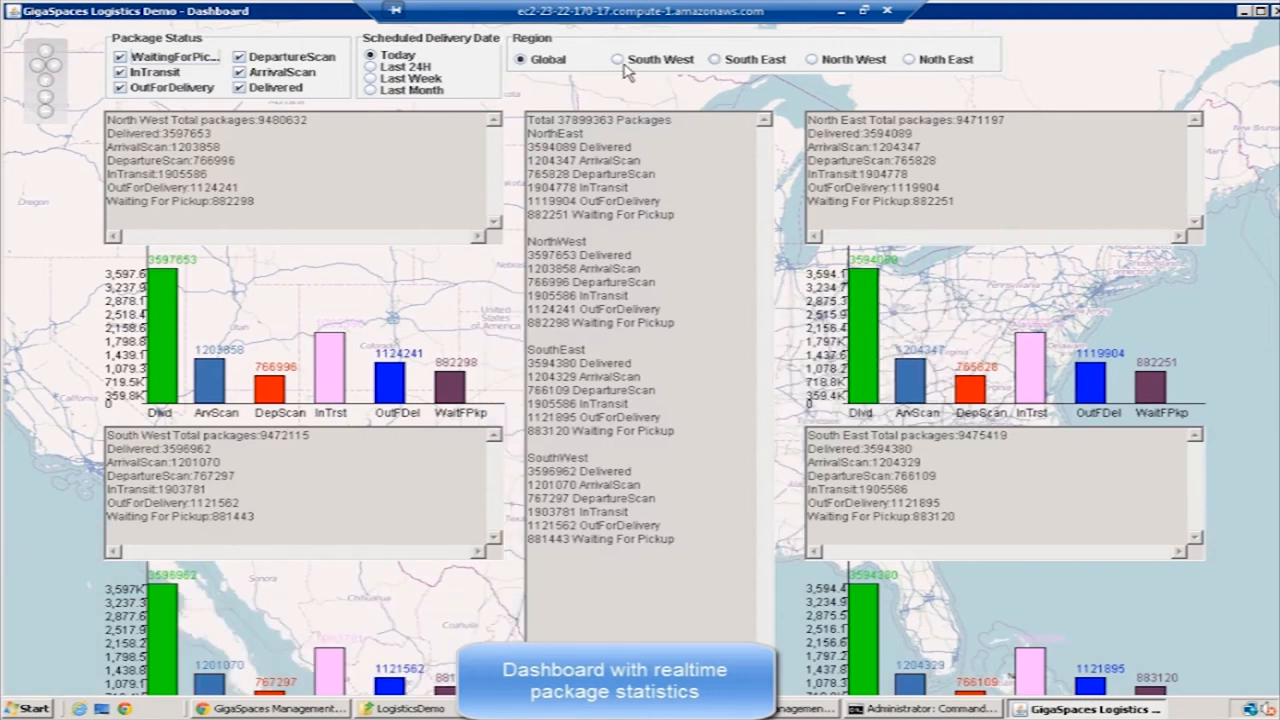
Show package counts for the South West, South East and North East regions.
click(618, 60)
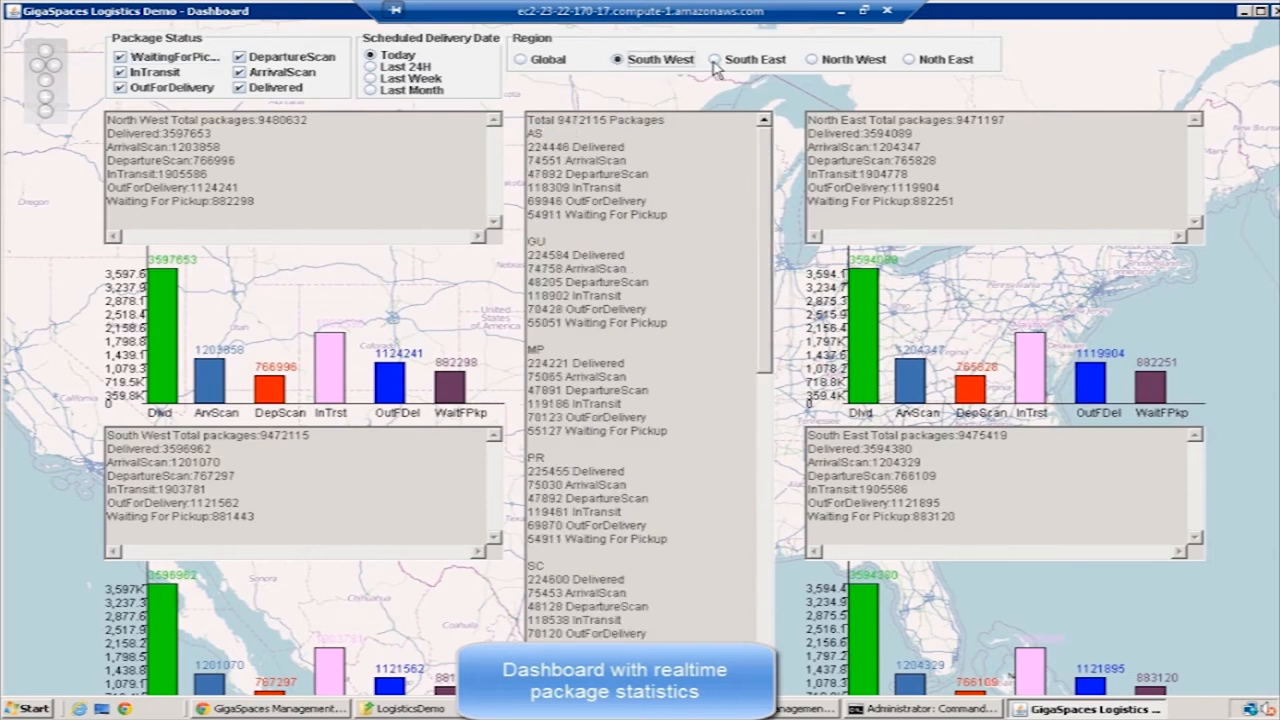
click(714, 60)
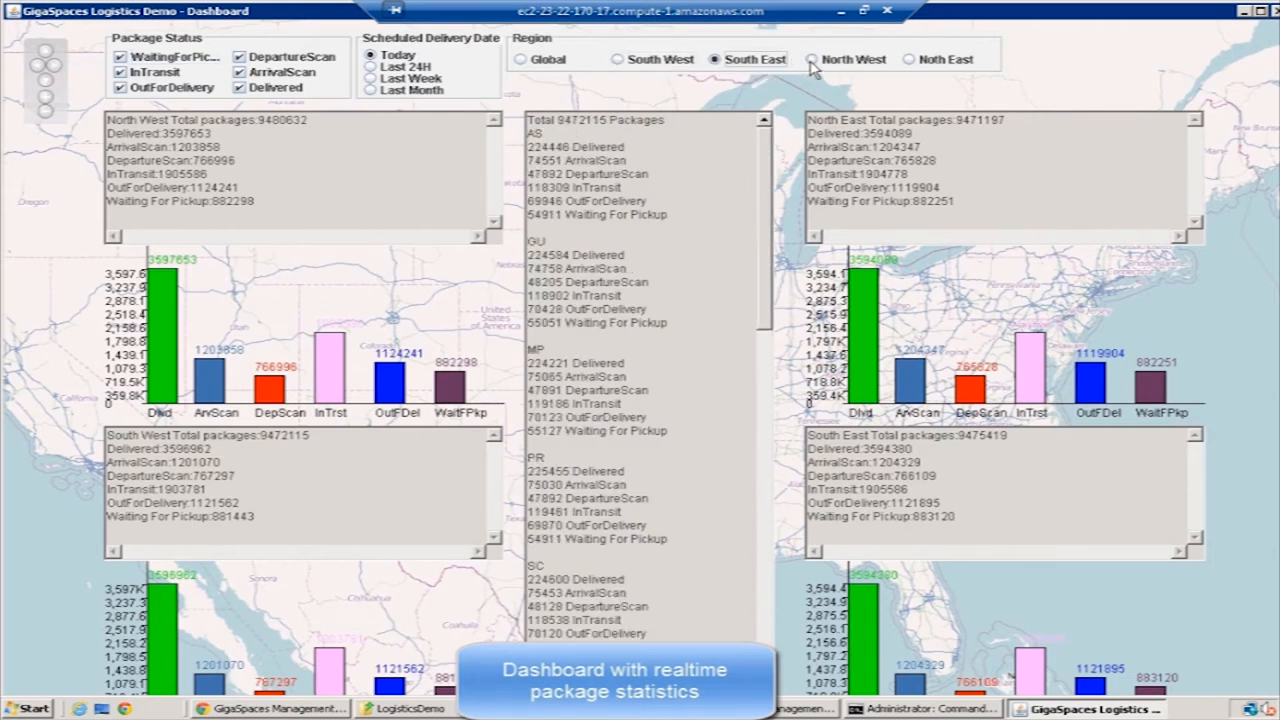
click(812, 60)
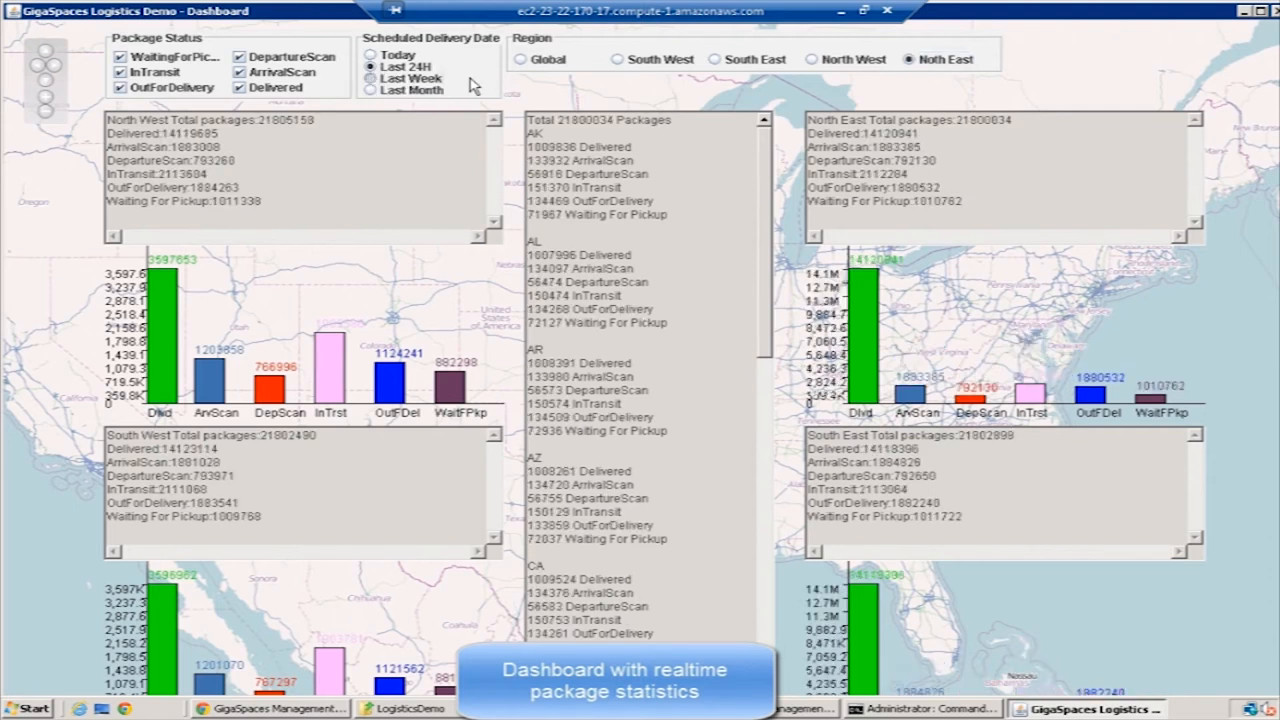
Widen North East's scheduled delivery period to last week, then last month.
click(372, 78)
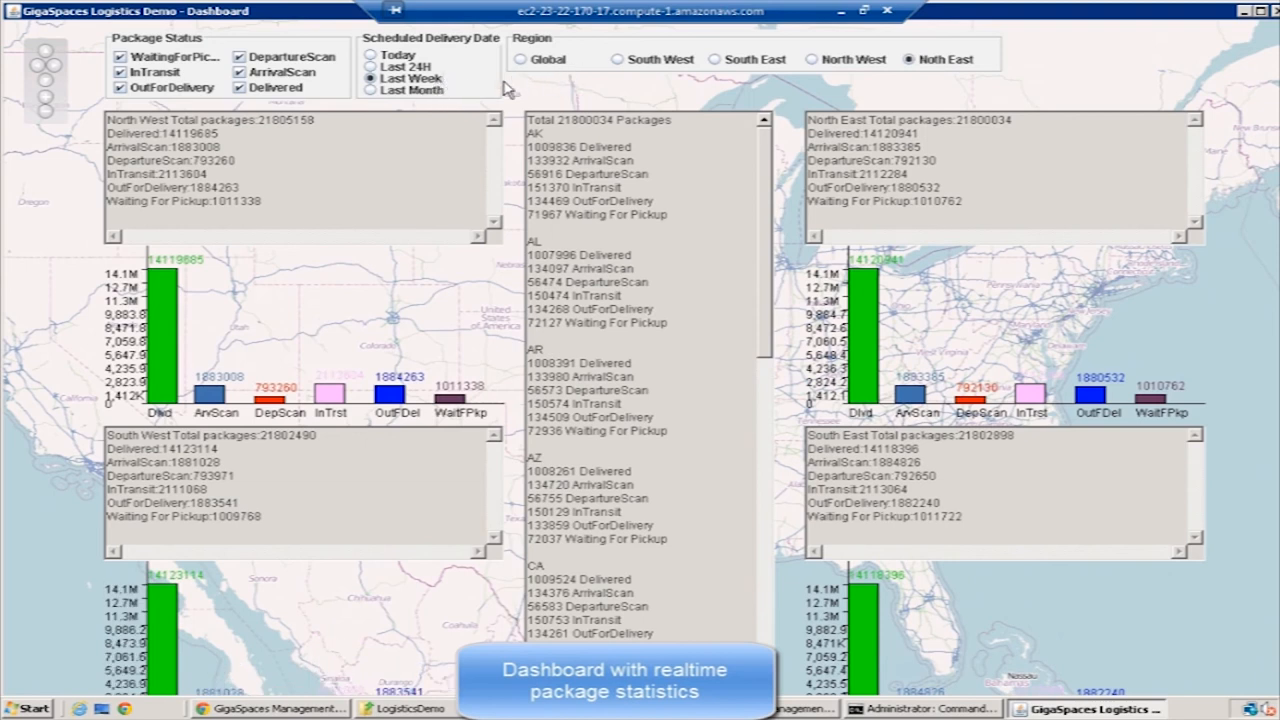
click(372, 90)
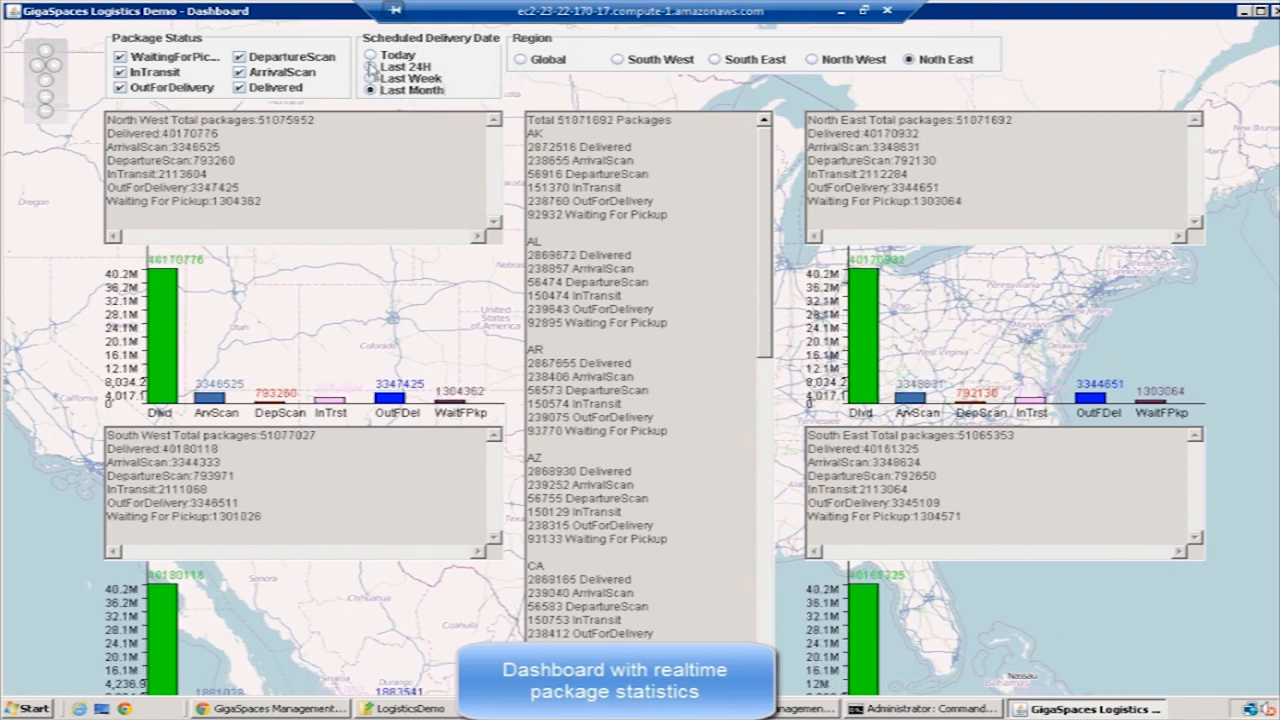
click(372, 54)
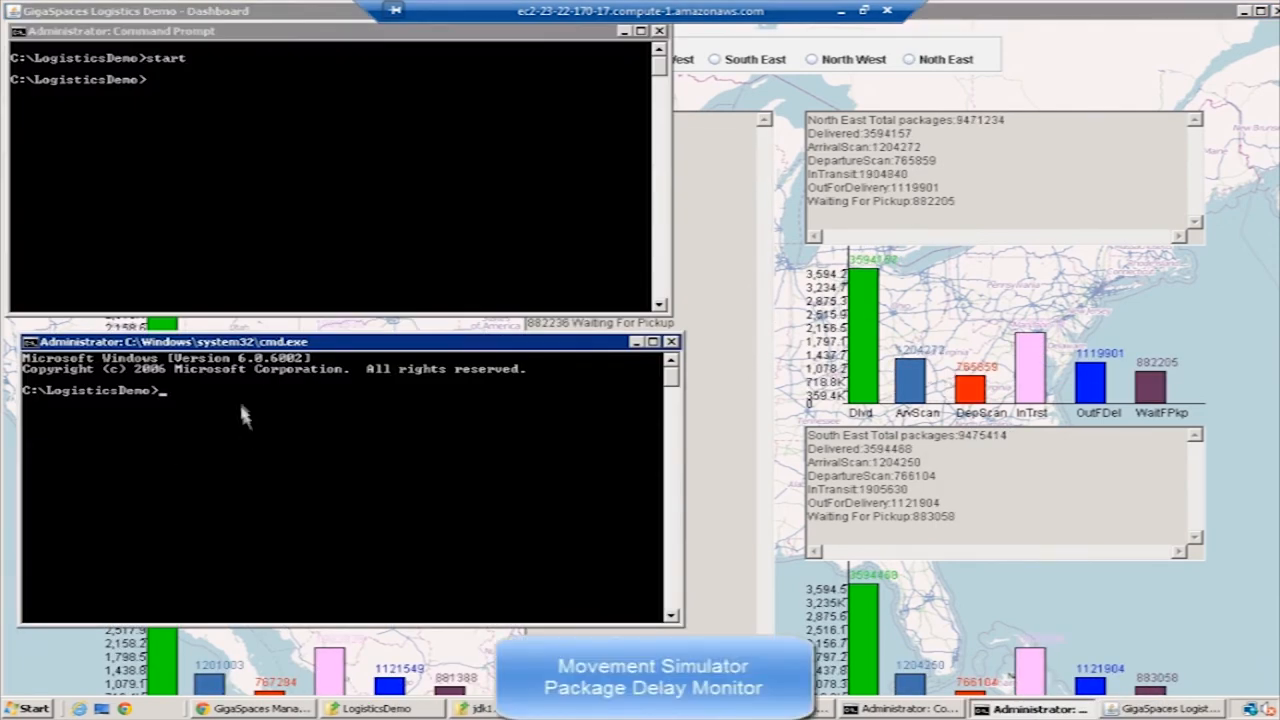
Start the movement simulator and runPackageDelayMonitor.bat from the LogisticsDemo command prompts.
text(runRouteLegWriter.sh)
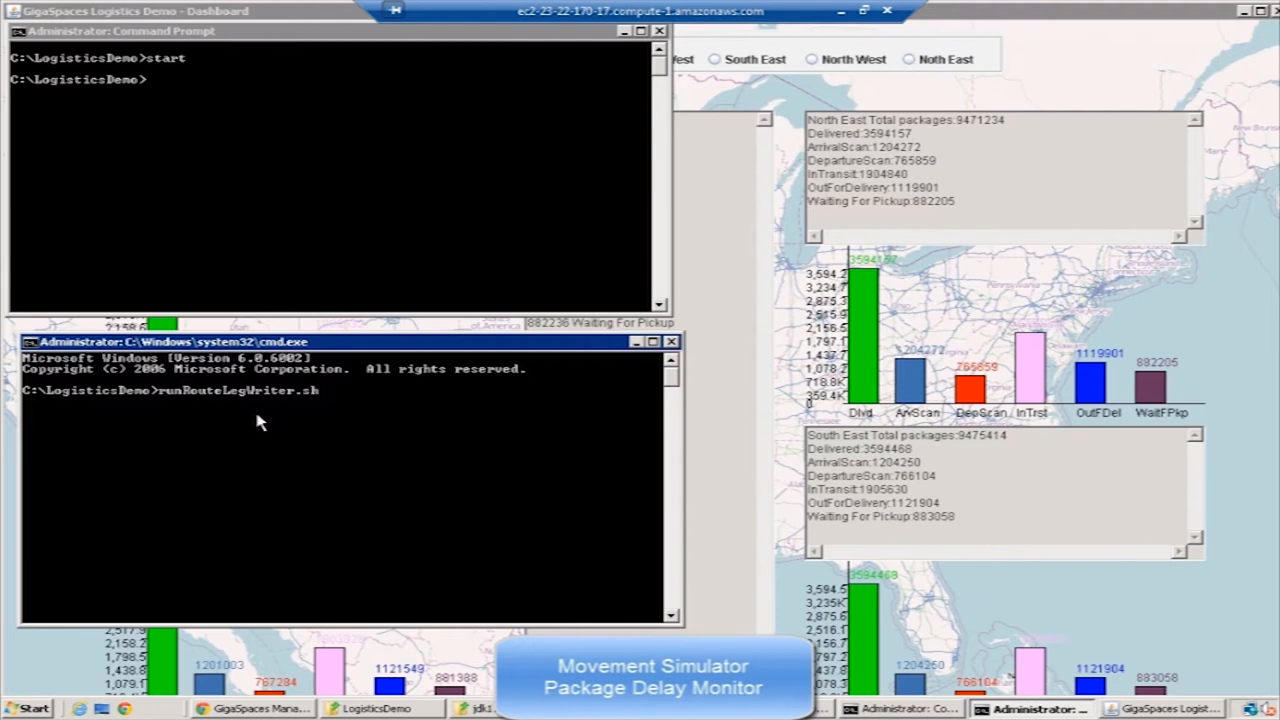
text(runPackageDelayMonitor.bat)
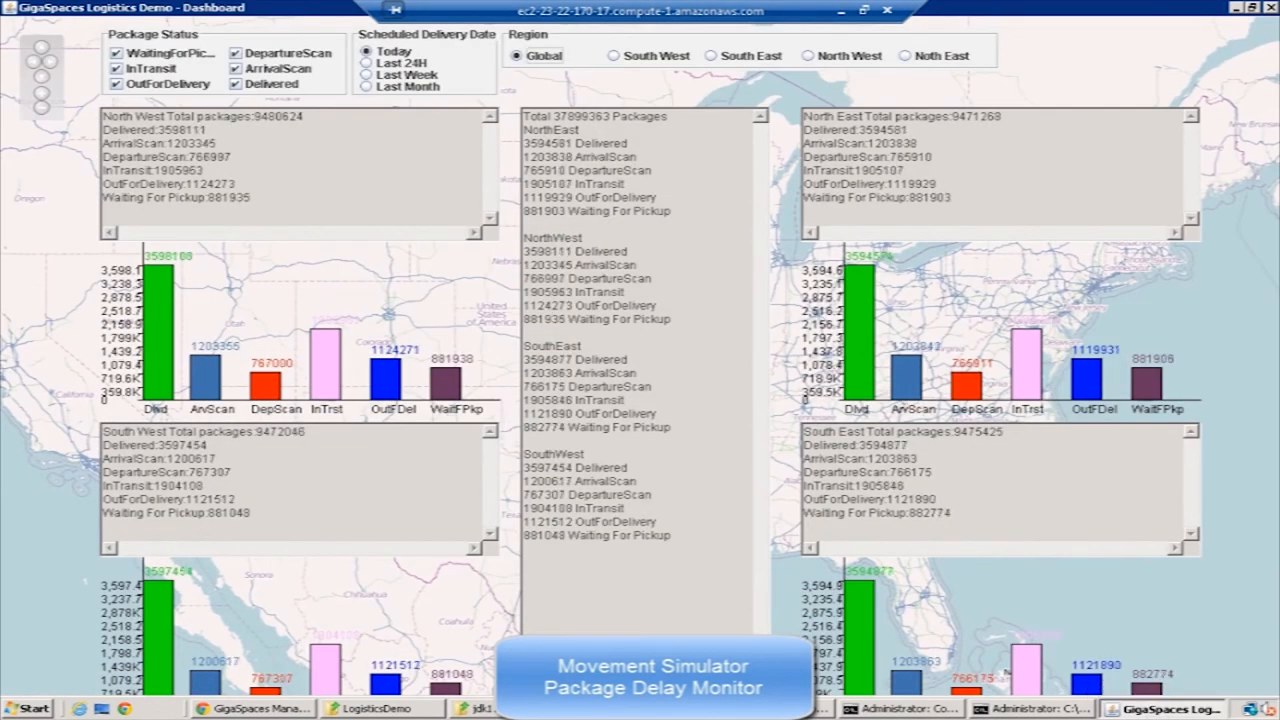
Query the cluster for DelayEvent objects (rownum<5000) and open one result in the inspector.
click(252, 708)
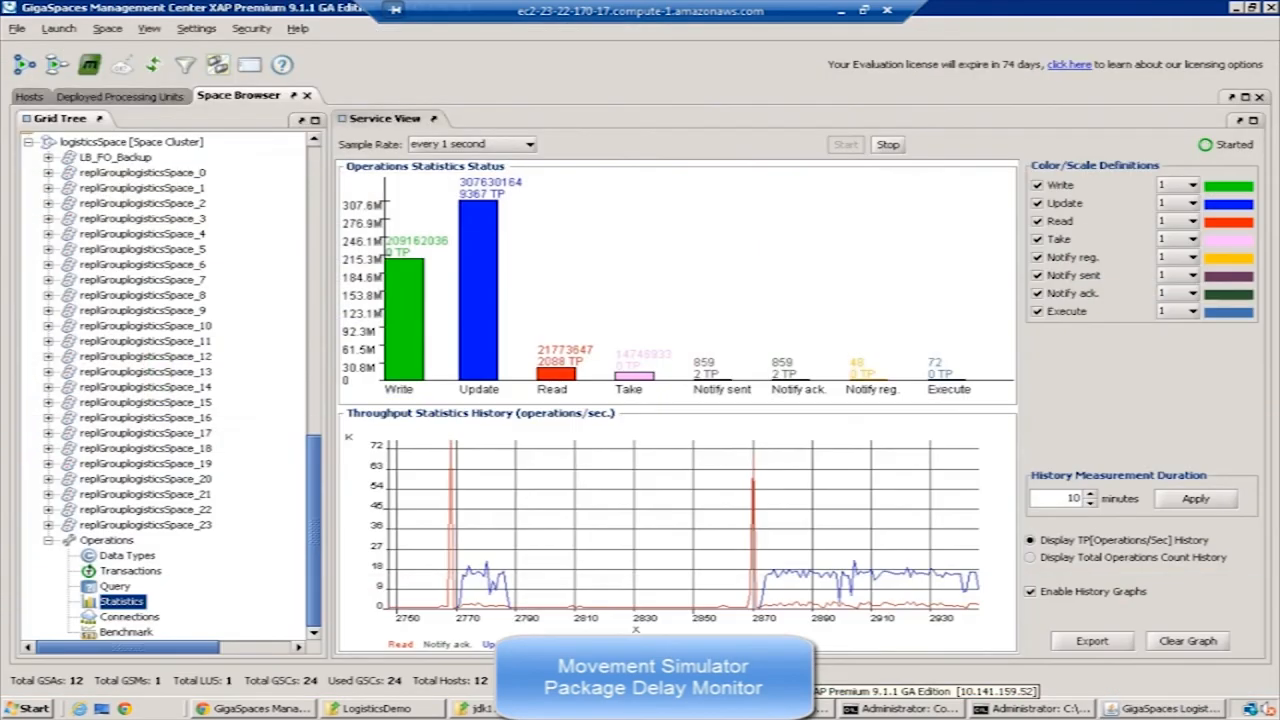
click(56, 140)
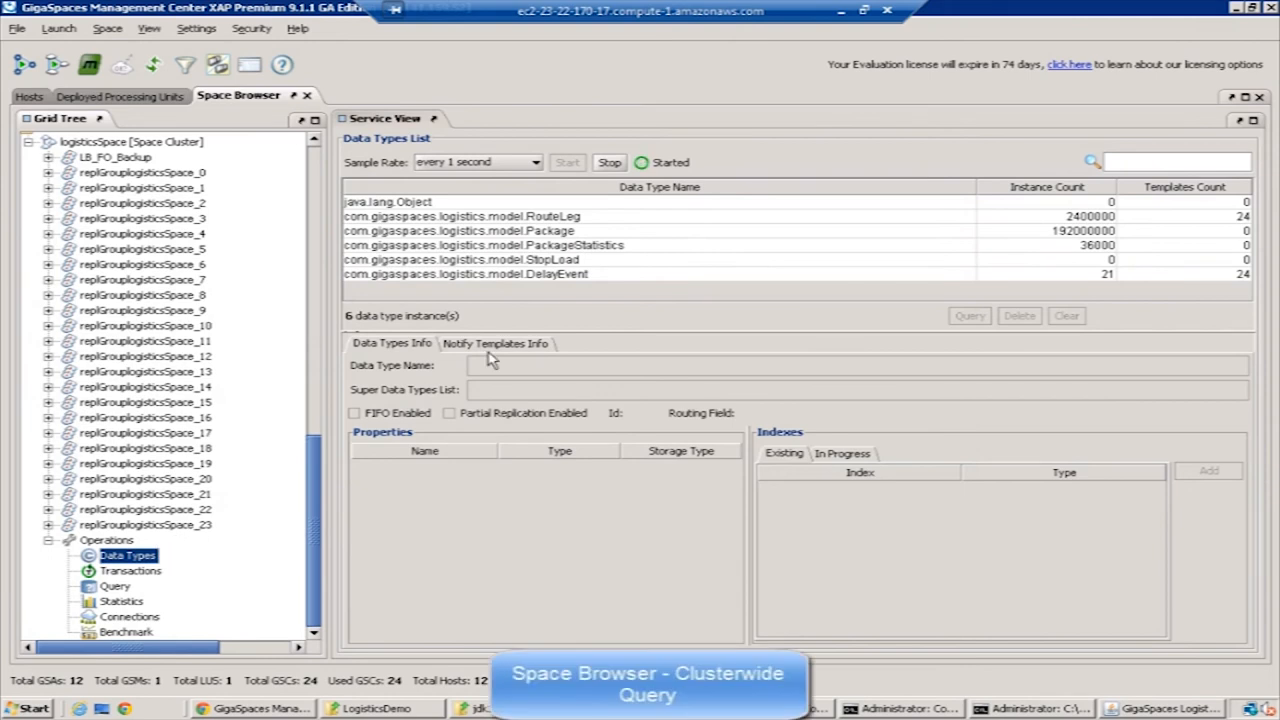
click(464, 272)
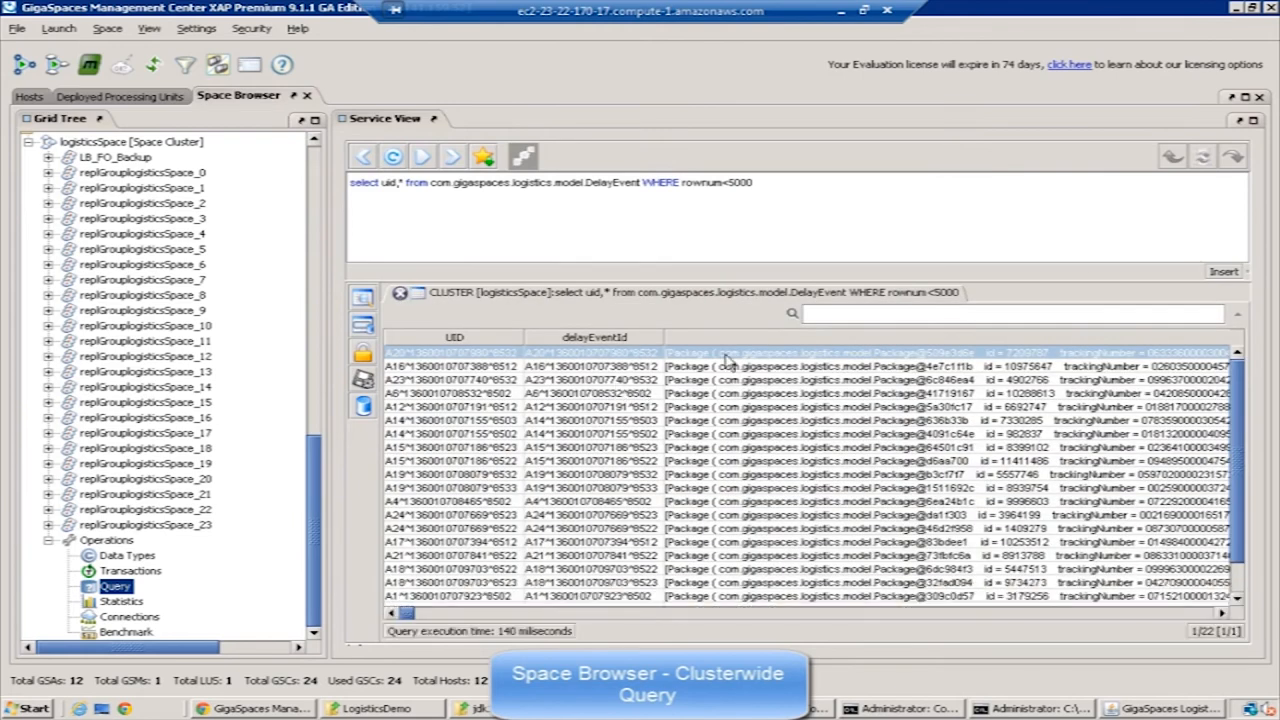
double_click(450, 352)
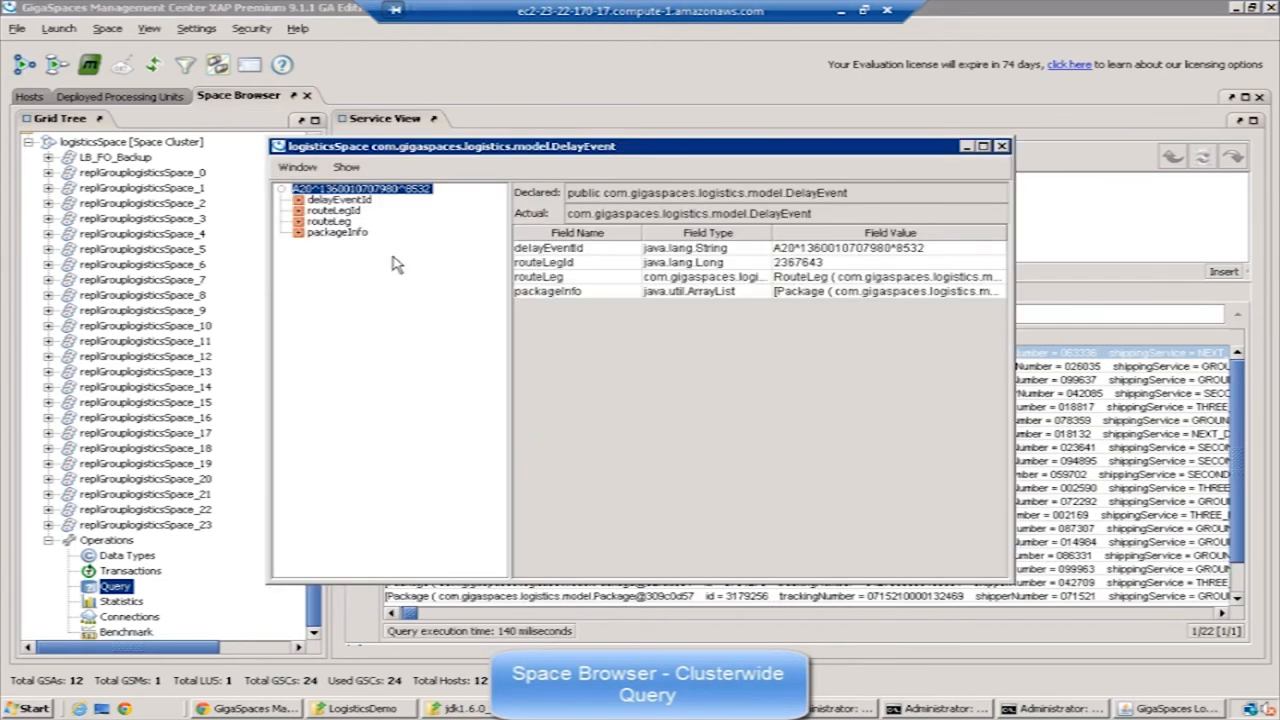
Examine the event's package information, delayEventId and route leg.
click(336, 232)
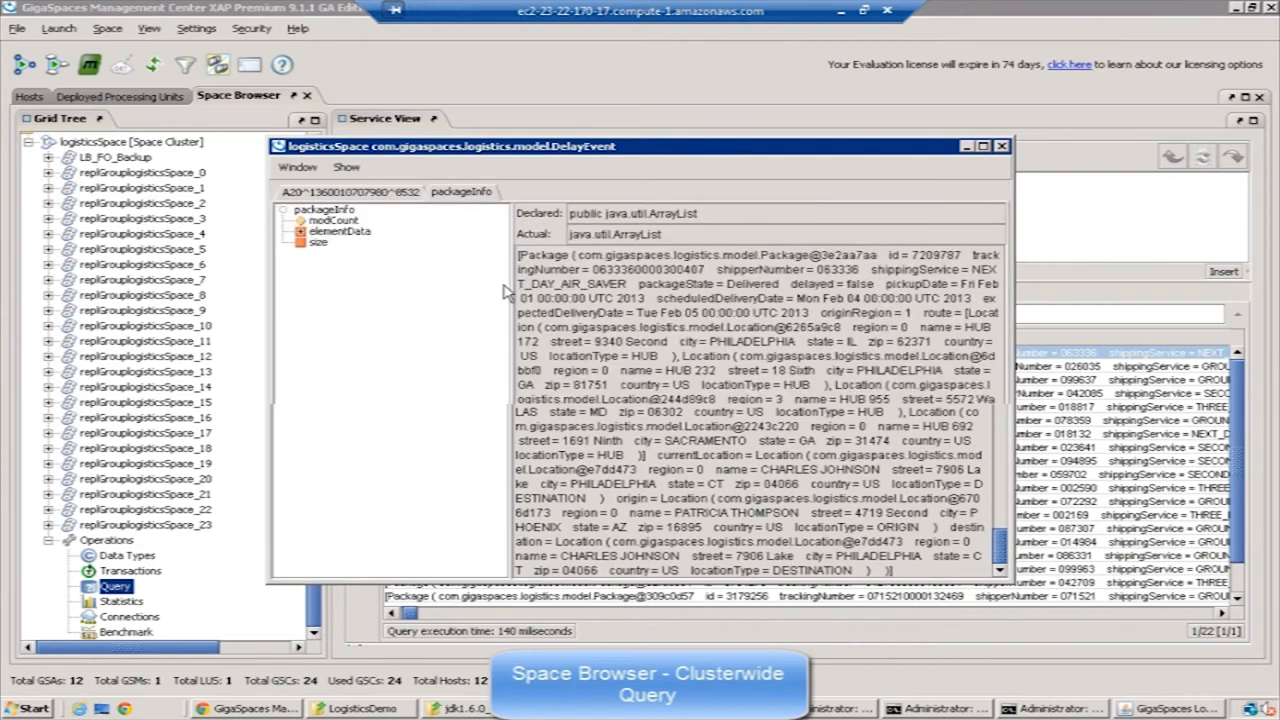
click(340, 232)
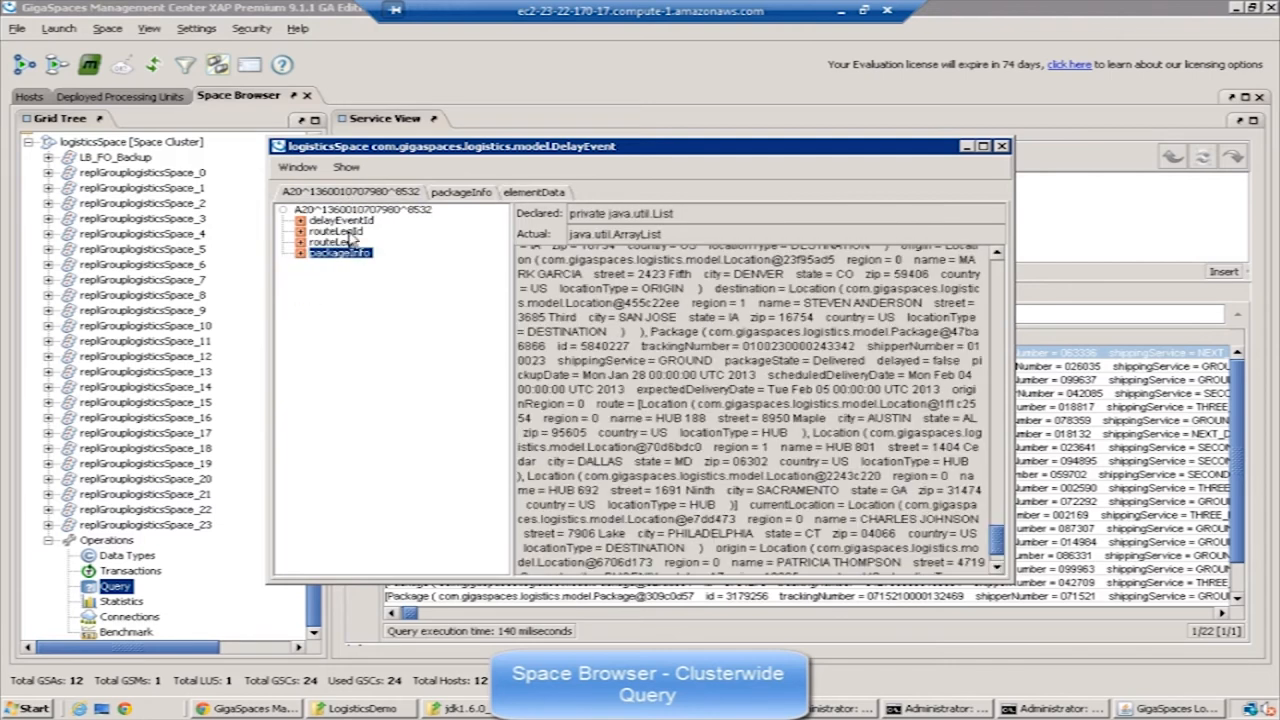
click(340, 220)
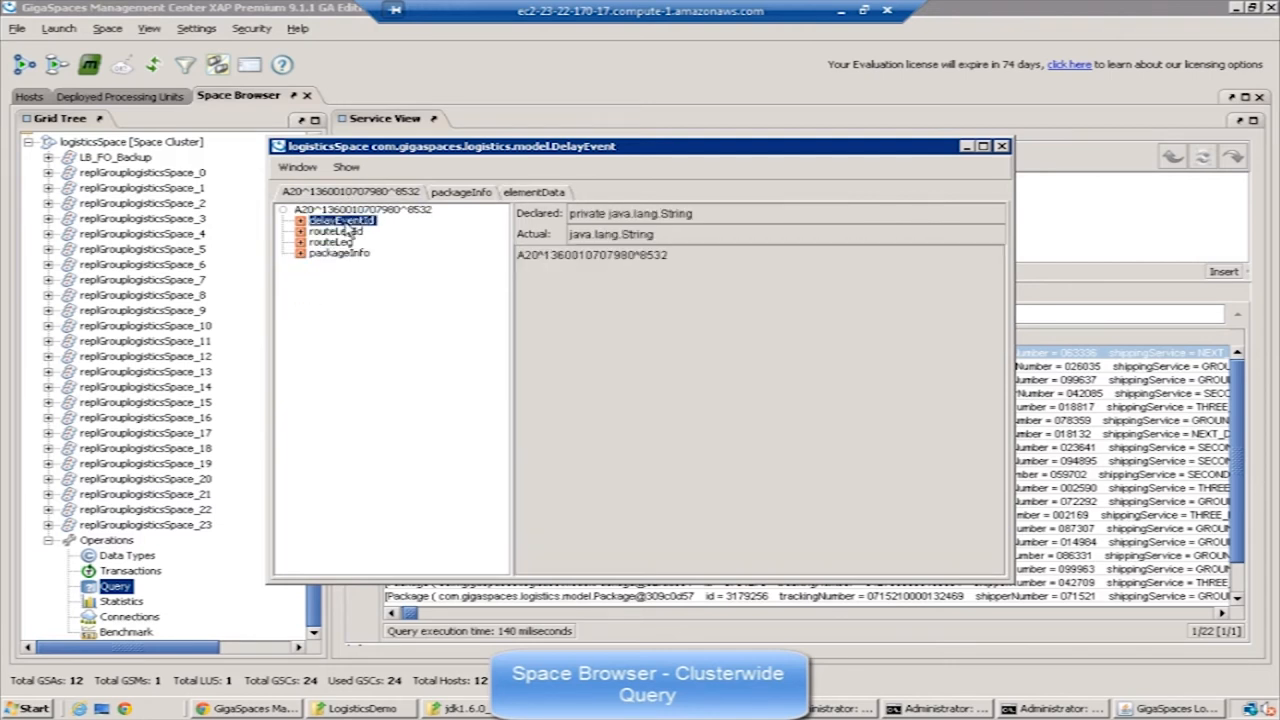
click(332, 242)
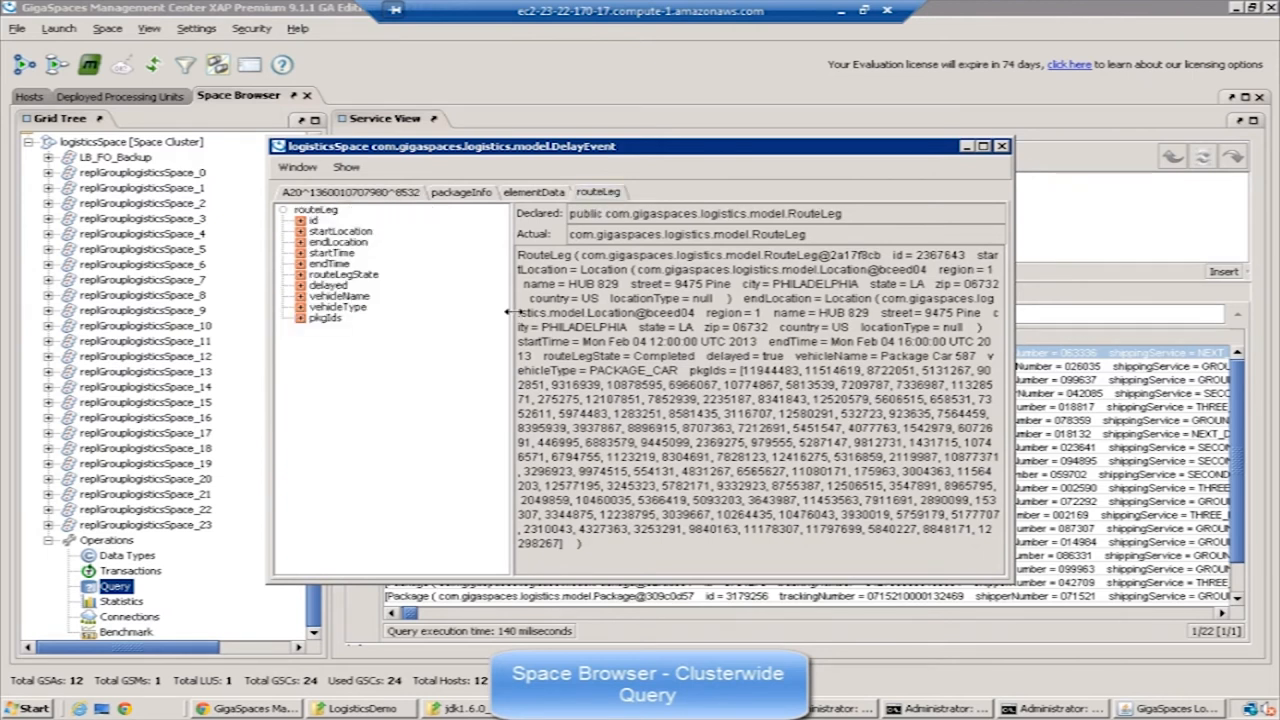
Inspect the route leg's start location, package ids and state, then close the inspector.
click(340, 232)
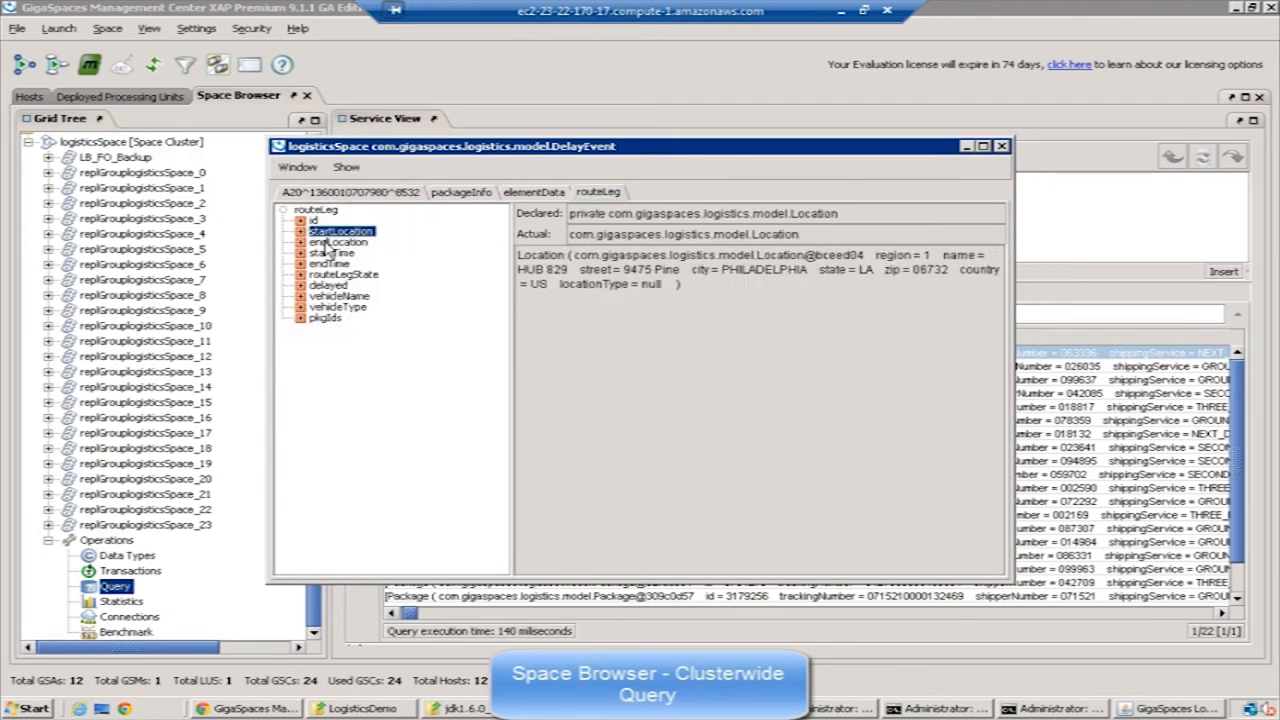
click(324, 316)
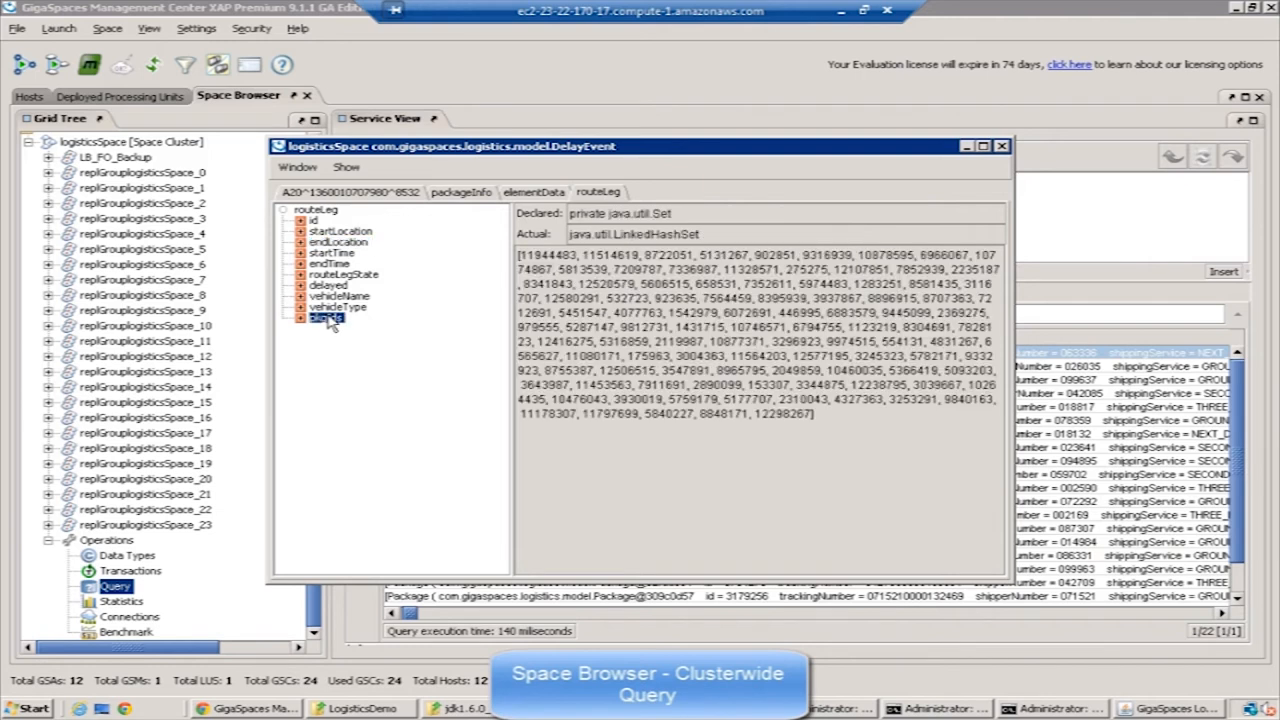
click(328, 284)
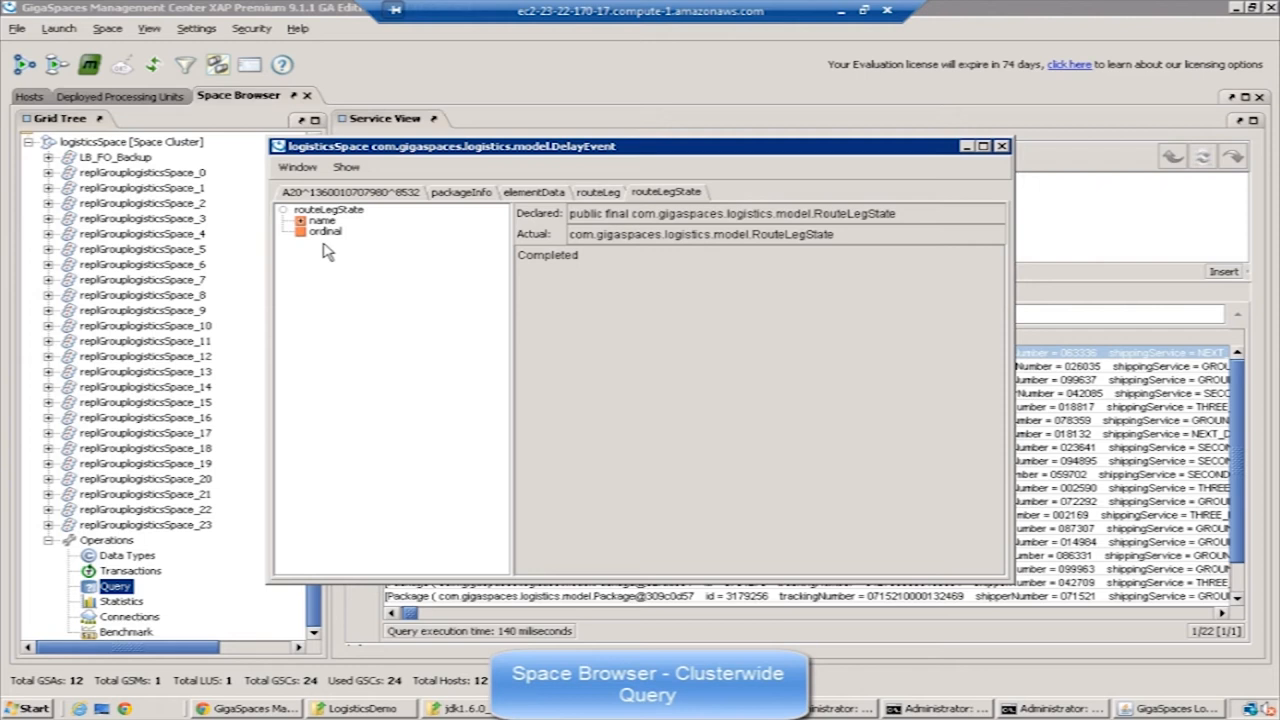
mouse_move(1004, 148)
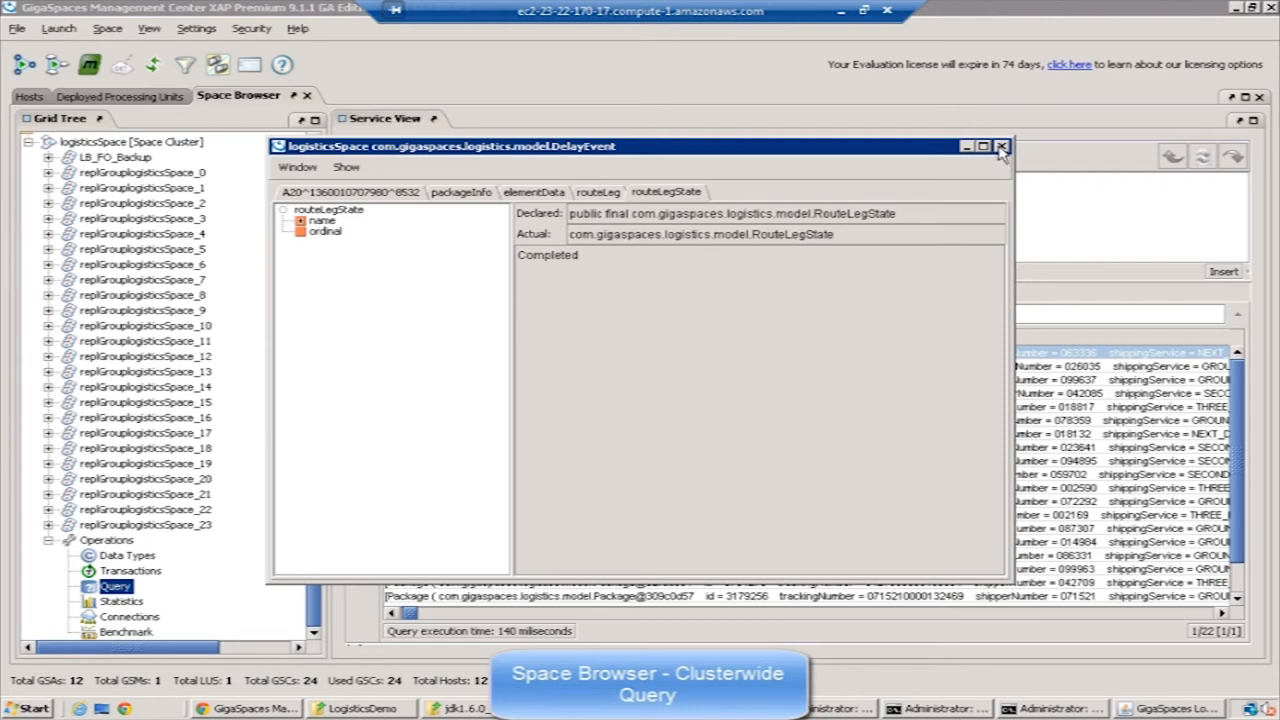
click(1000, 146)
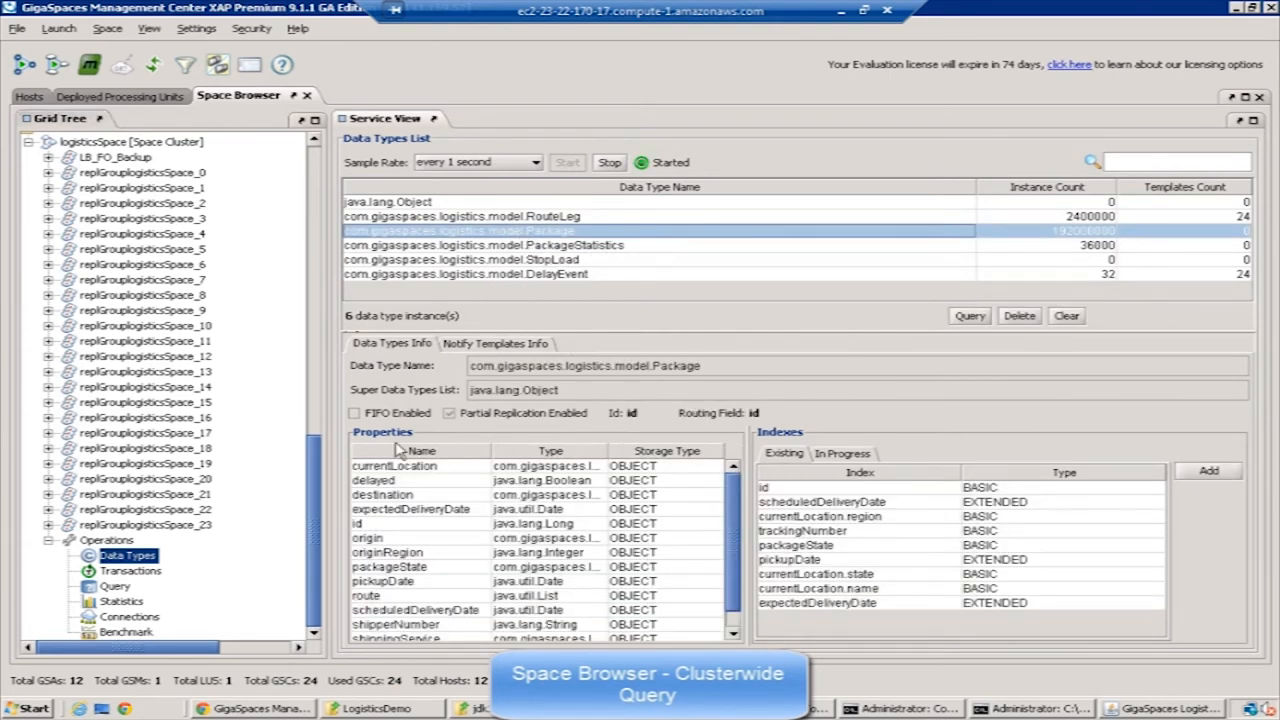
mouse_move(156, 568)
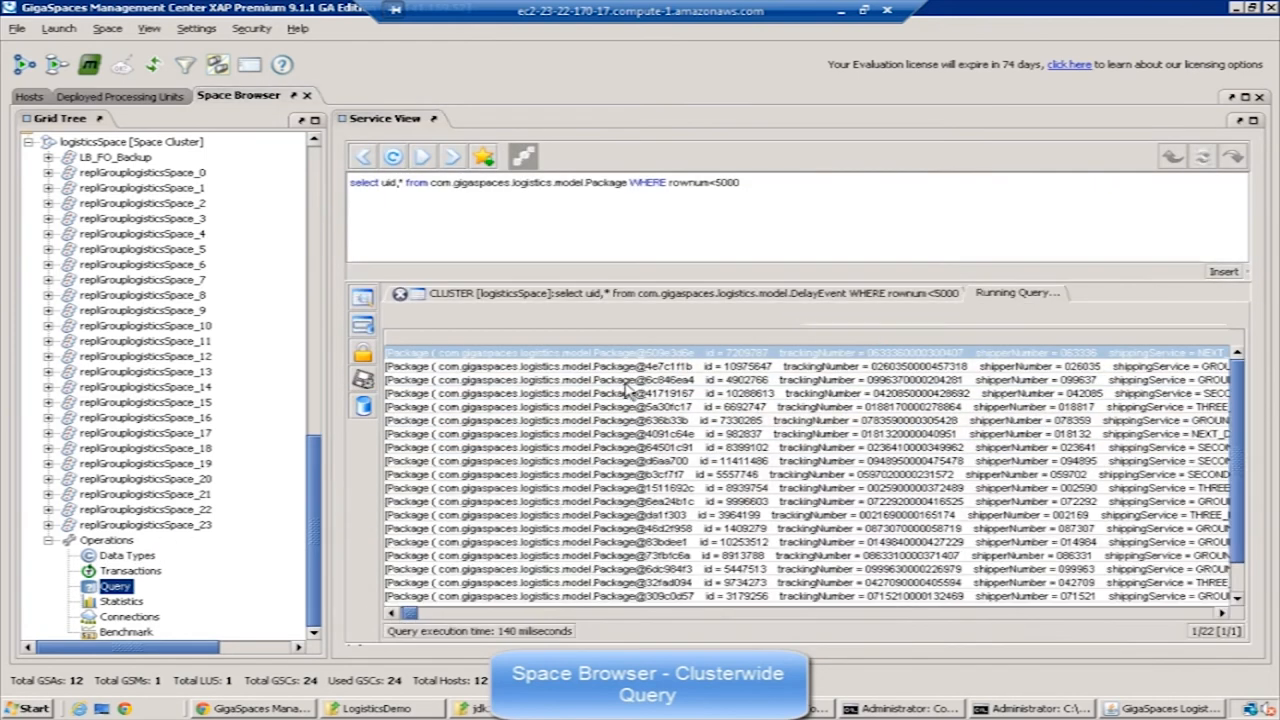
Open a Package query result and view its trackingNumber and originRegion values.
click(422, 156)
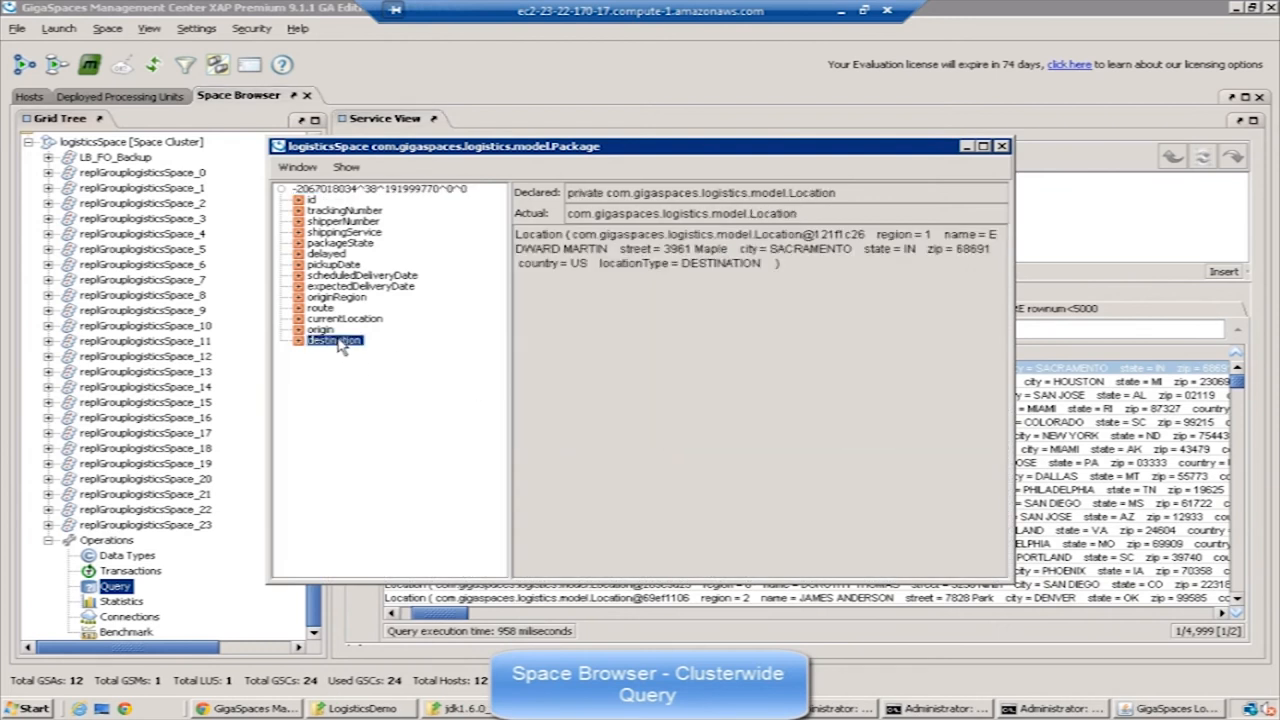
click(344, 210)
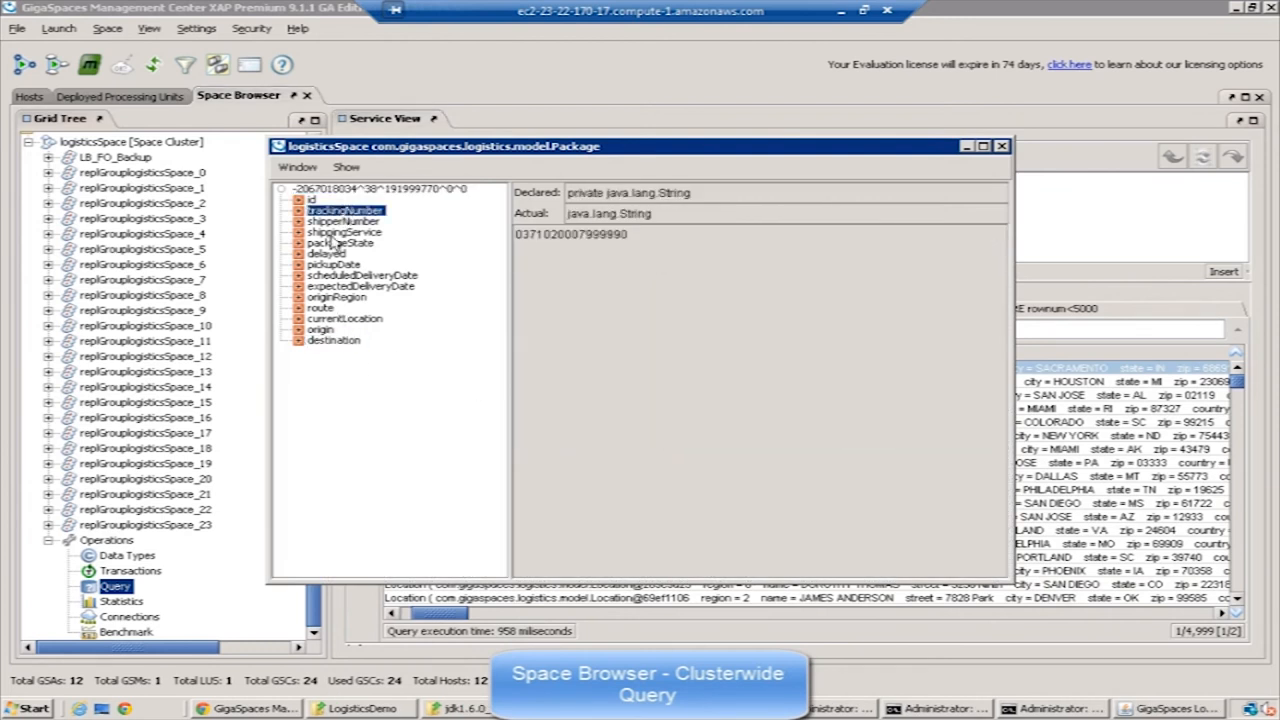
click(338, 296)
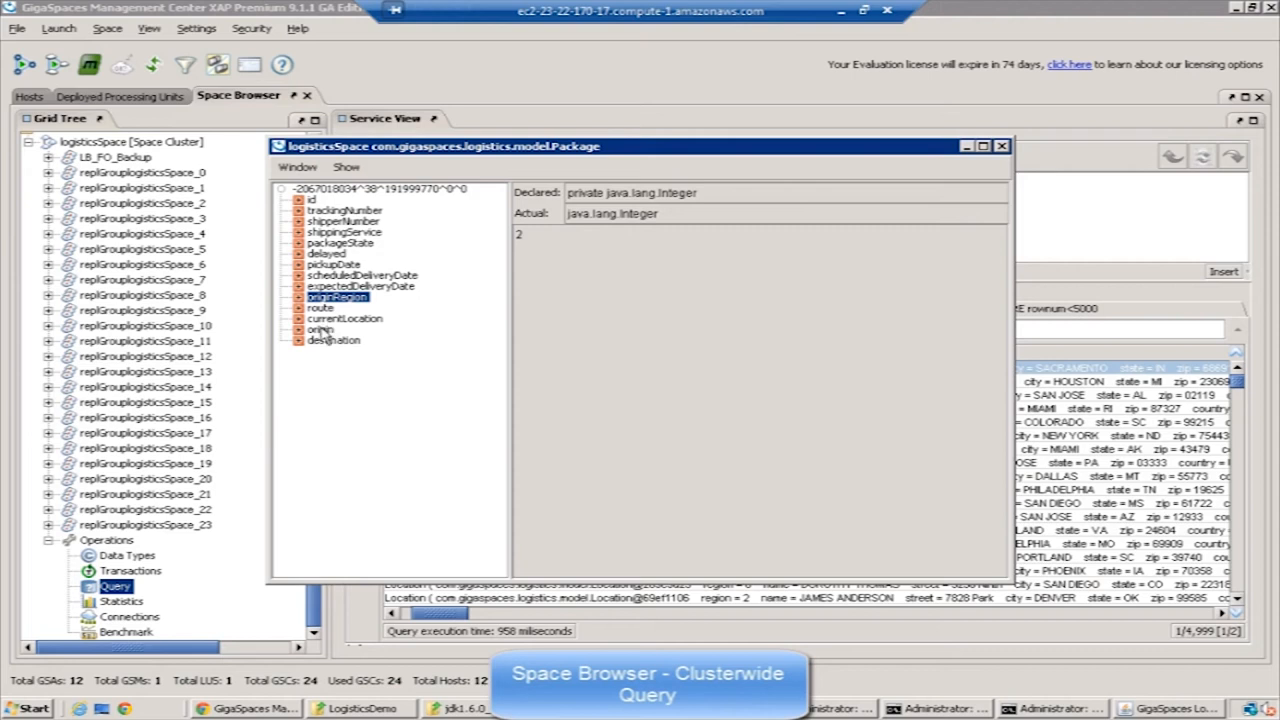
Expand the package's currentLocation into its address fields.
click(344, 318)
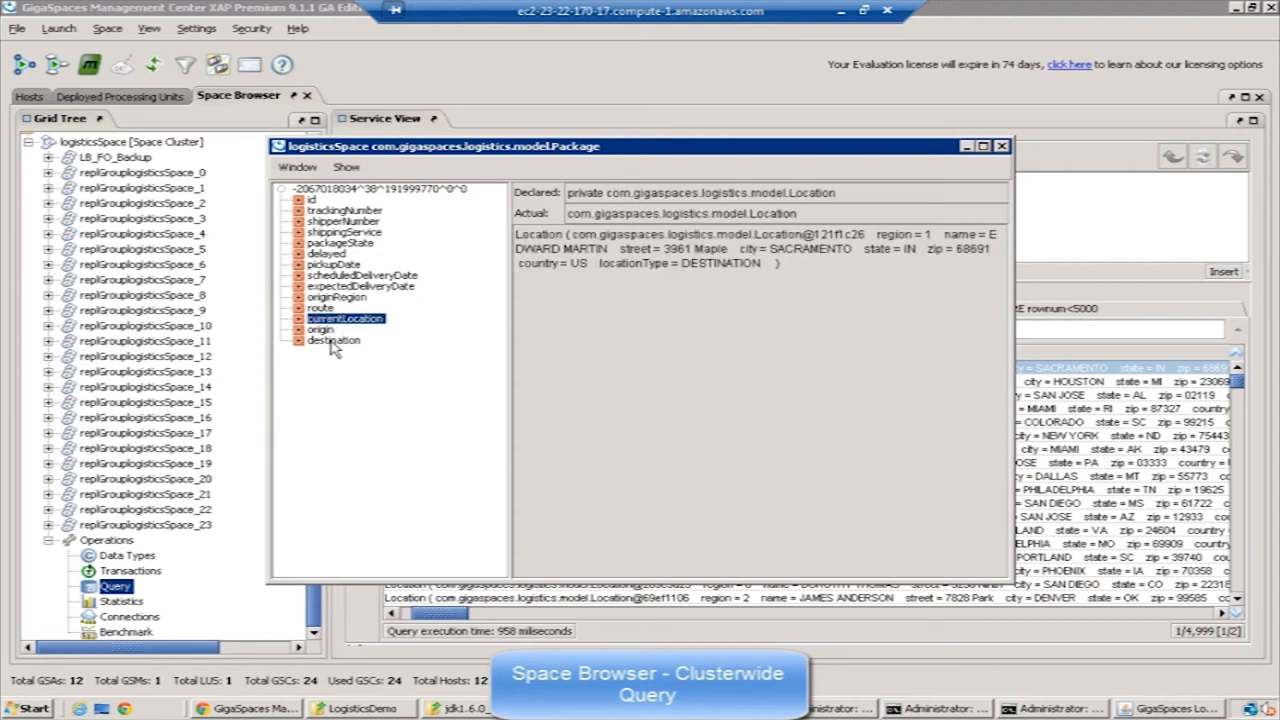
mouse_move(348, 324)
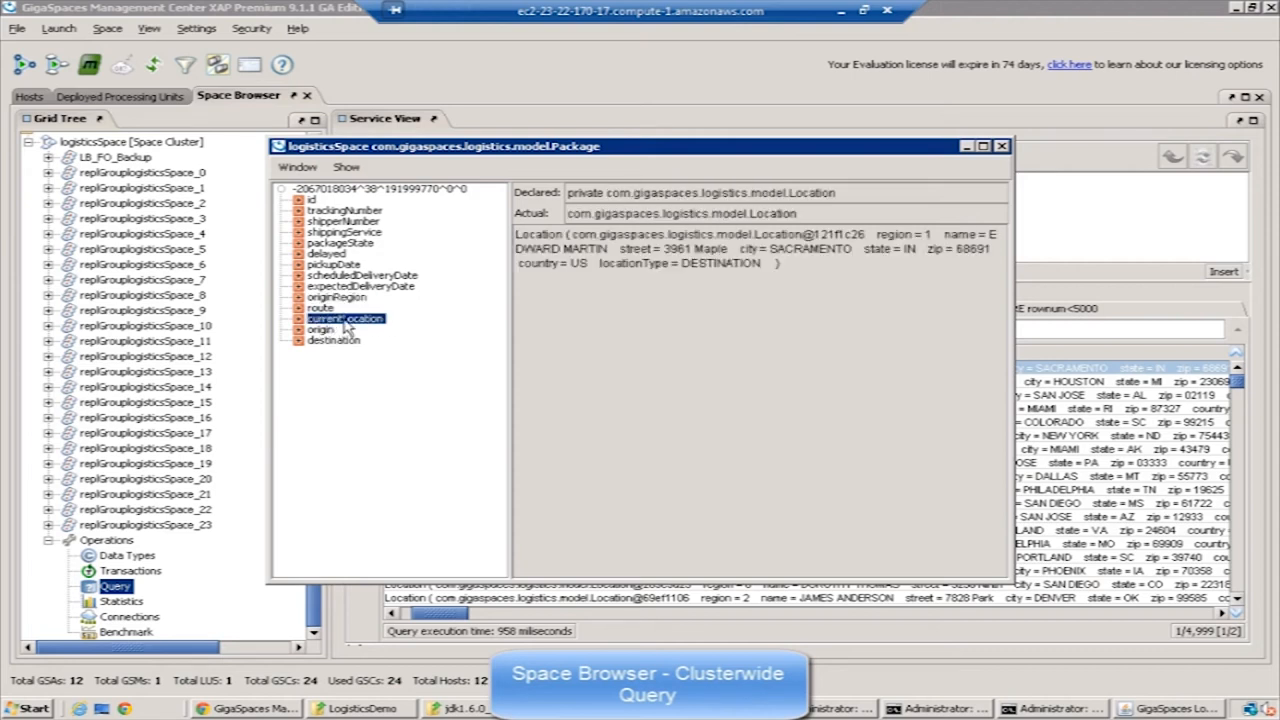
double_click(344, 318)
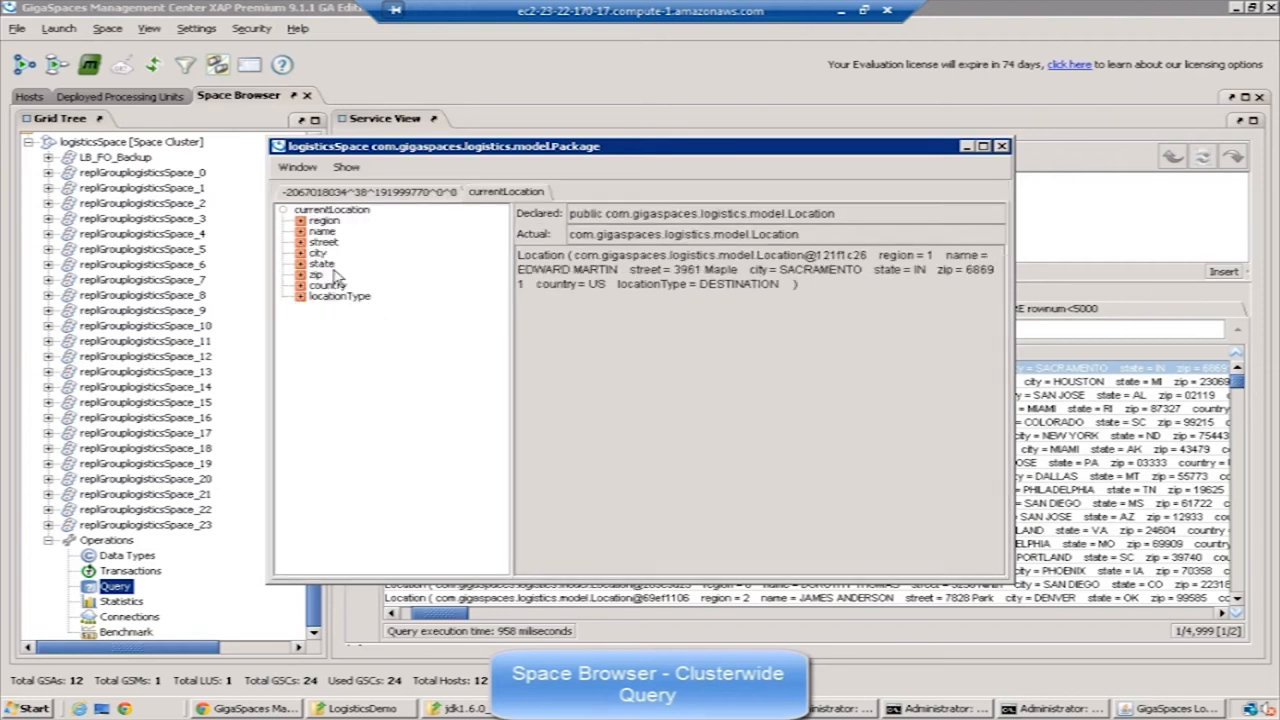
click(340, 296)
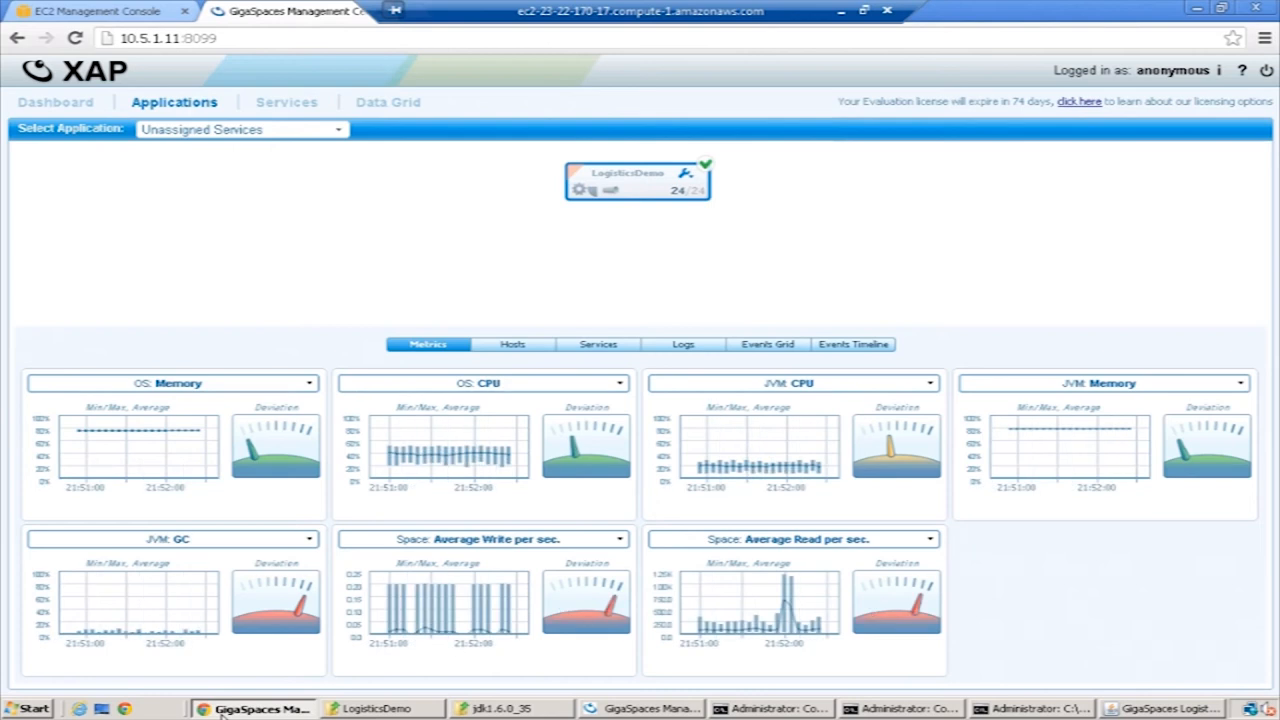
View the Dashboard health overview, then the Applications and Services views.
click(56, 102)
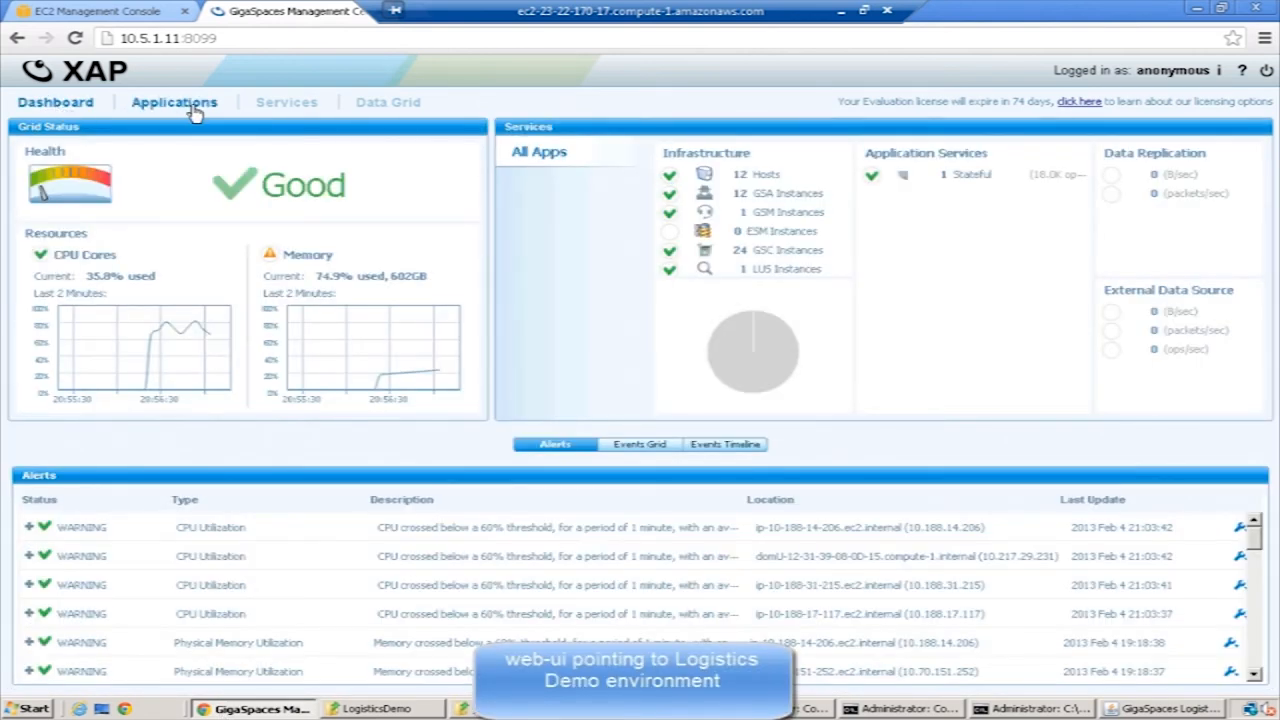
click(174, 102)
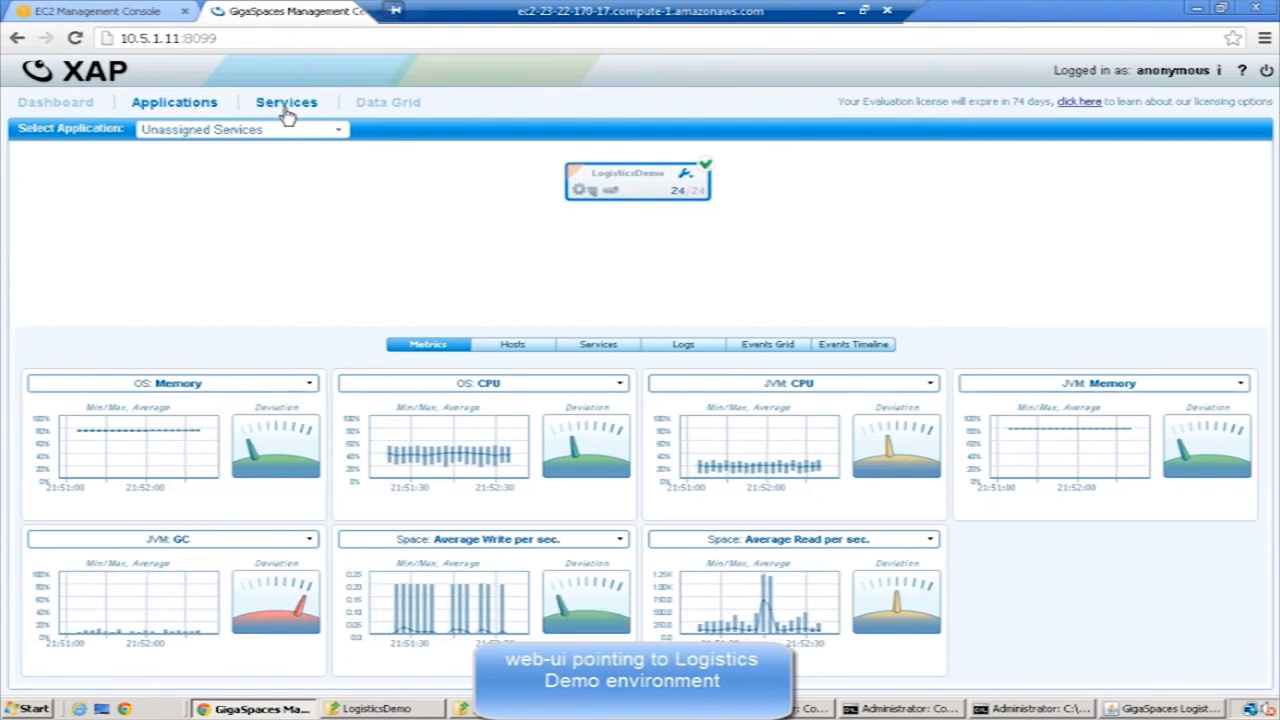
click(388, 102)
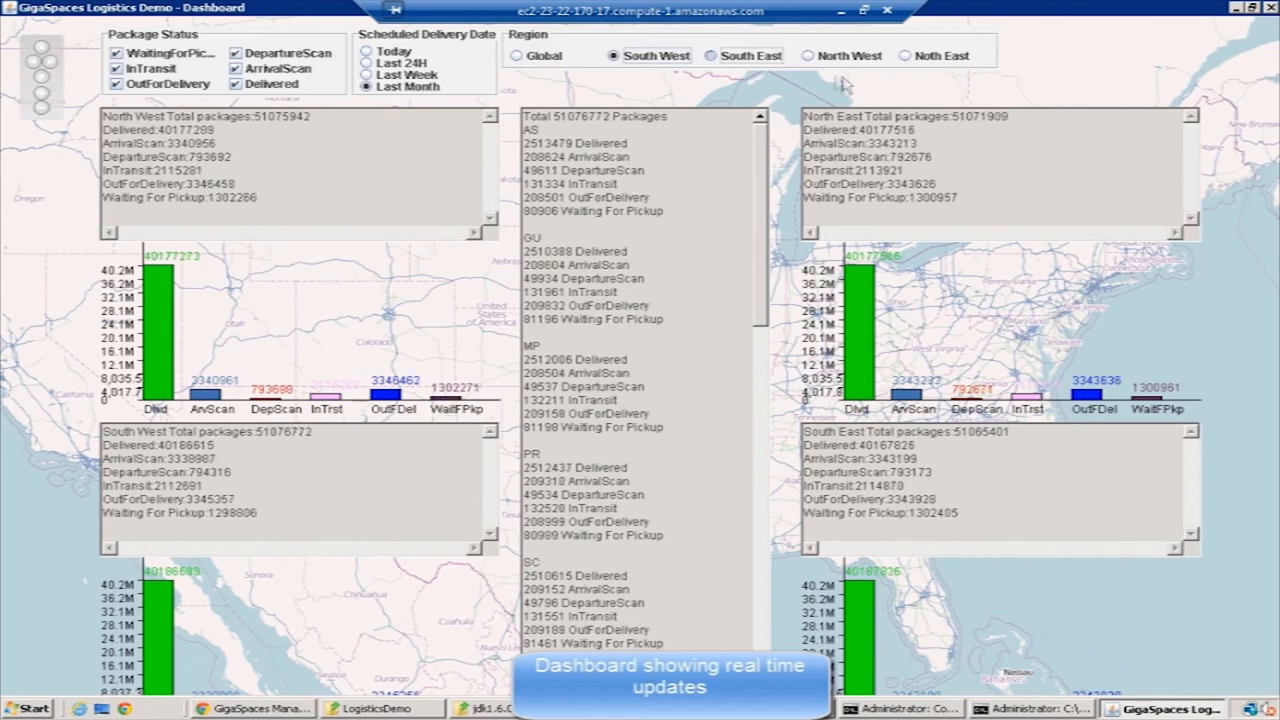
Select the Noth East region to show its live package status breakdown.
click(808, 56)
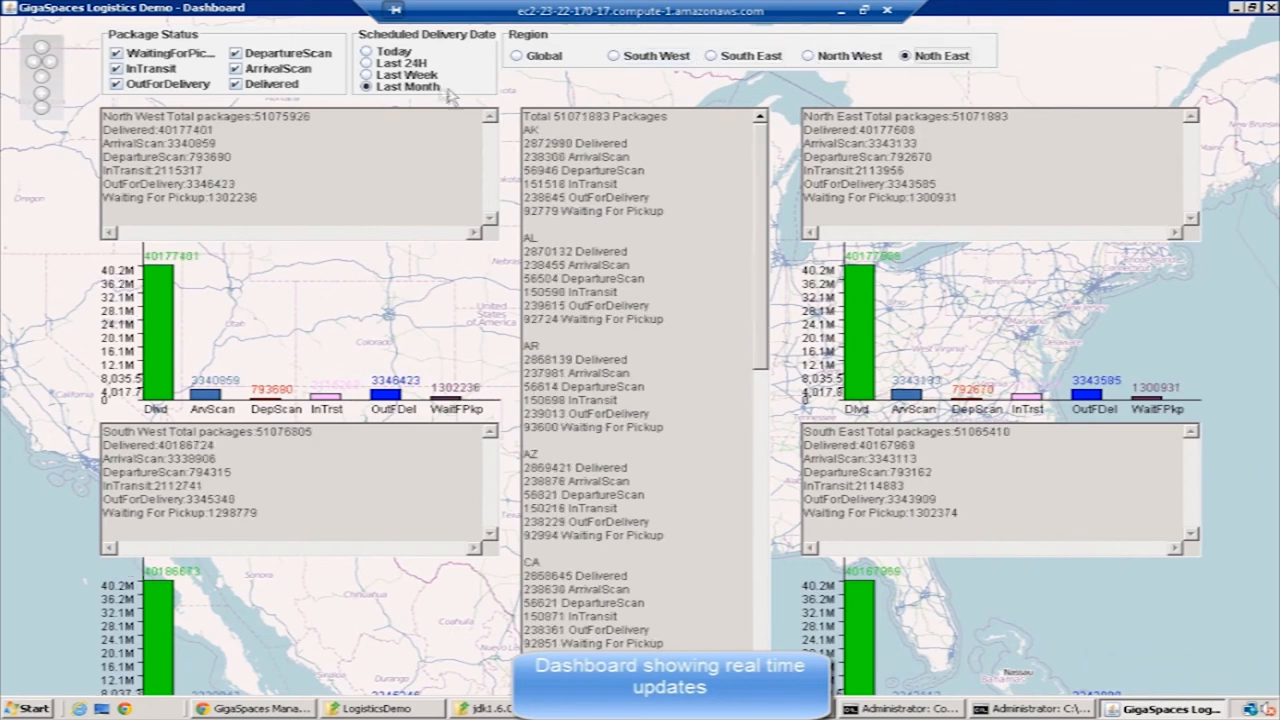
click(368, 52)
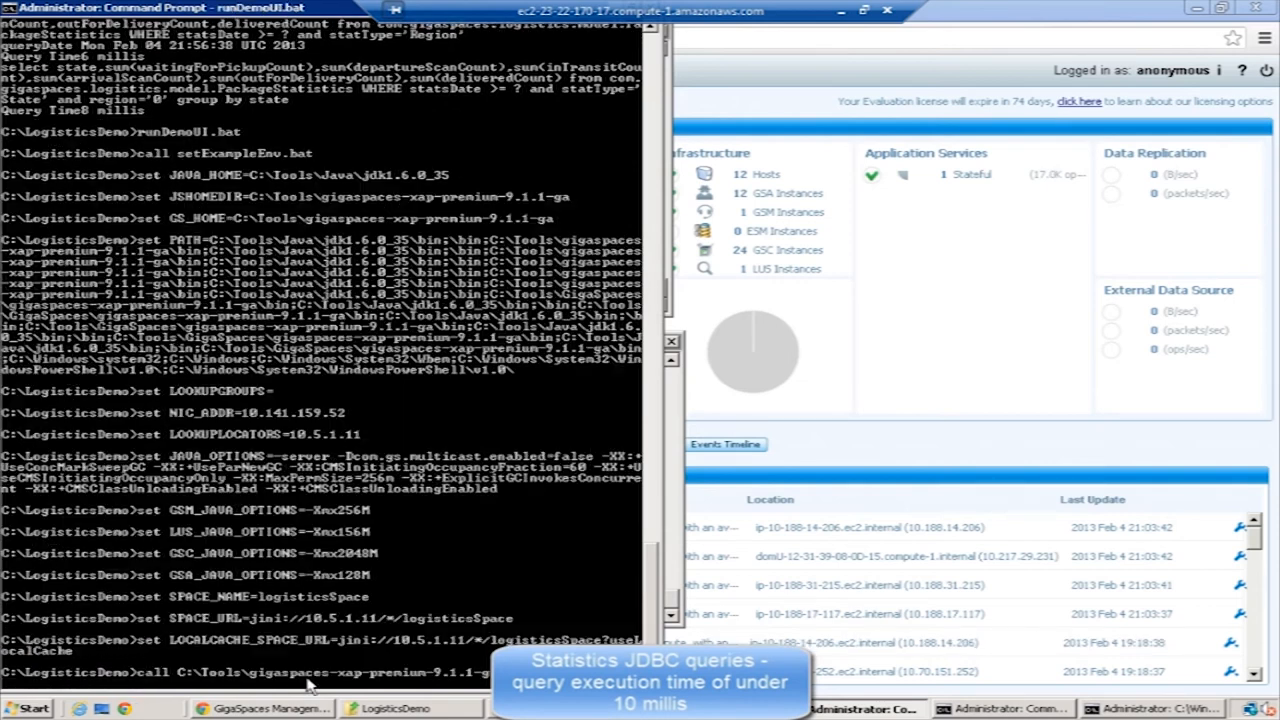
Bring up the dashboard, start the simulator and package delay monitor, then close the monitor.
scroll(down, 3)
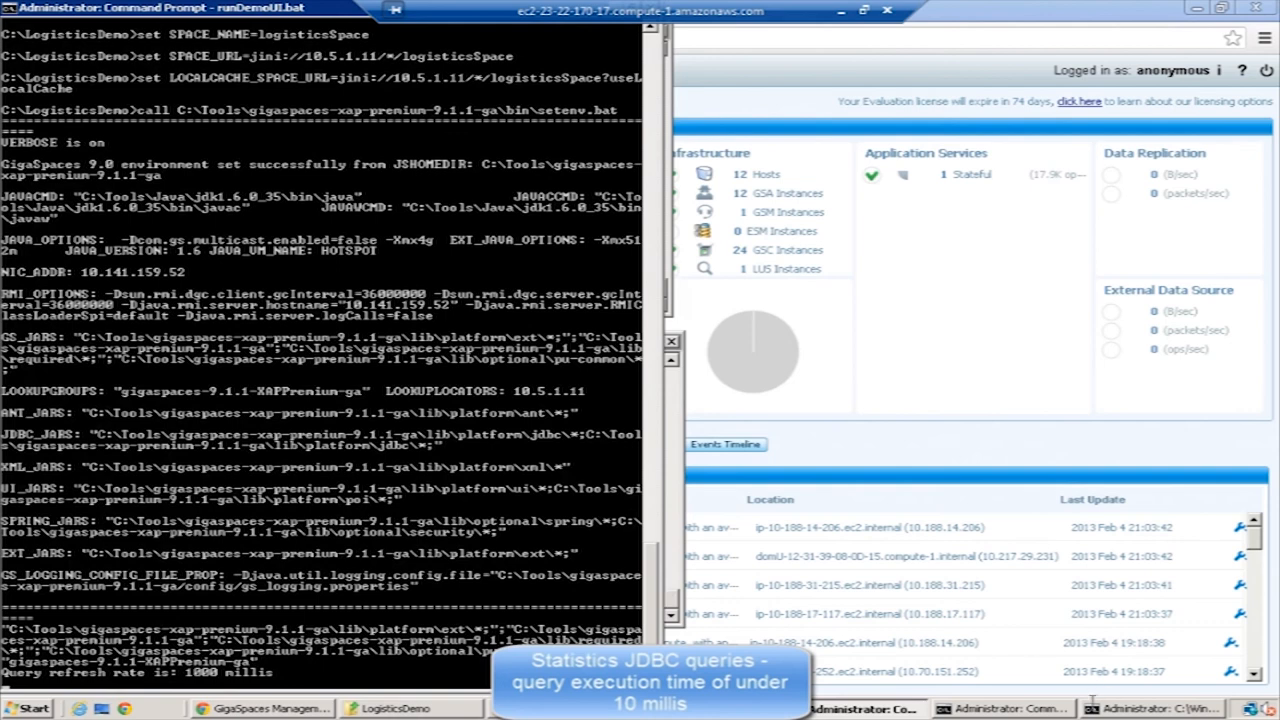
click(374, 708)
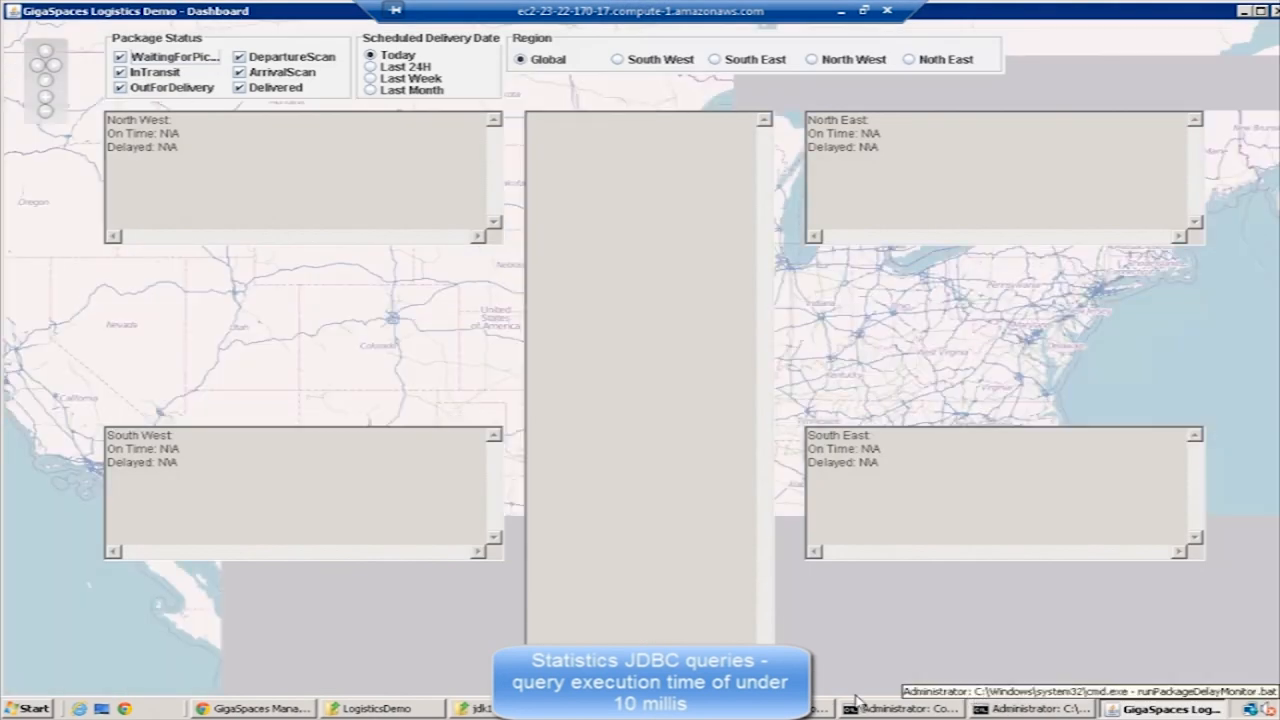
click(916, 708)
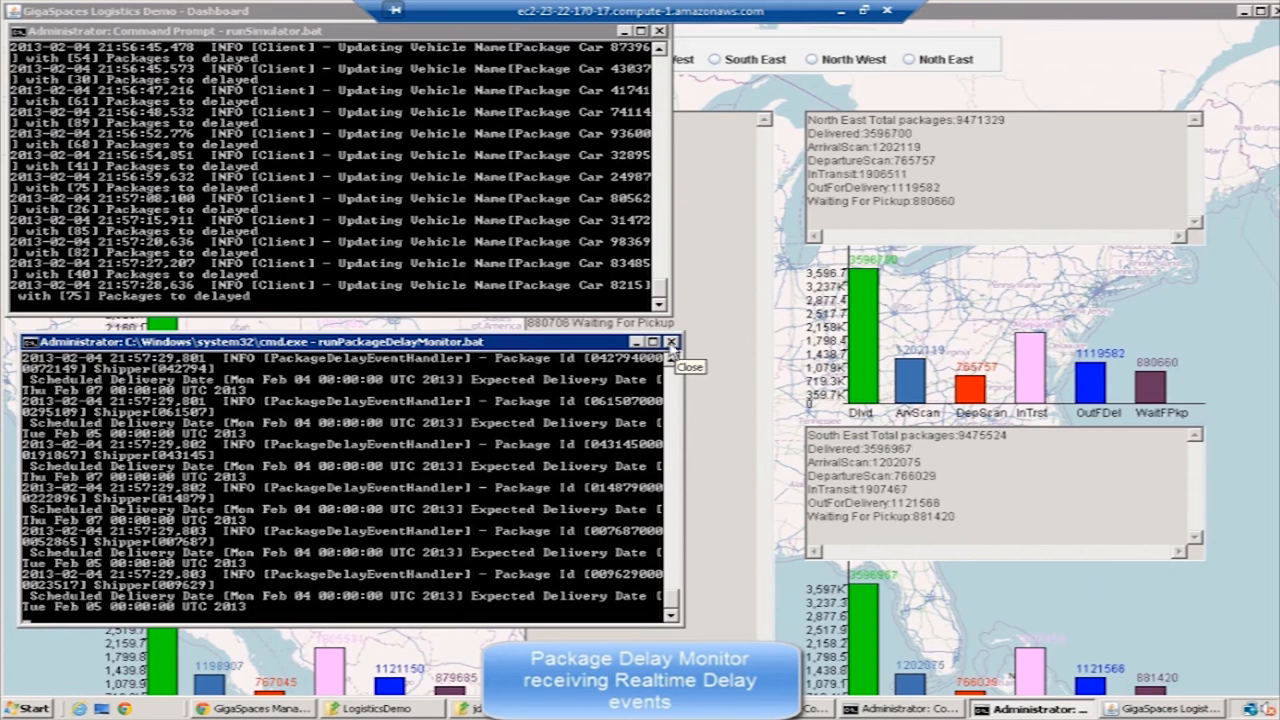
click(672, 342)
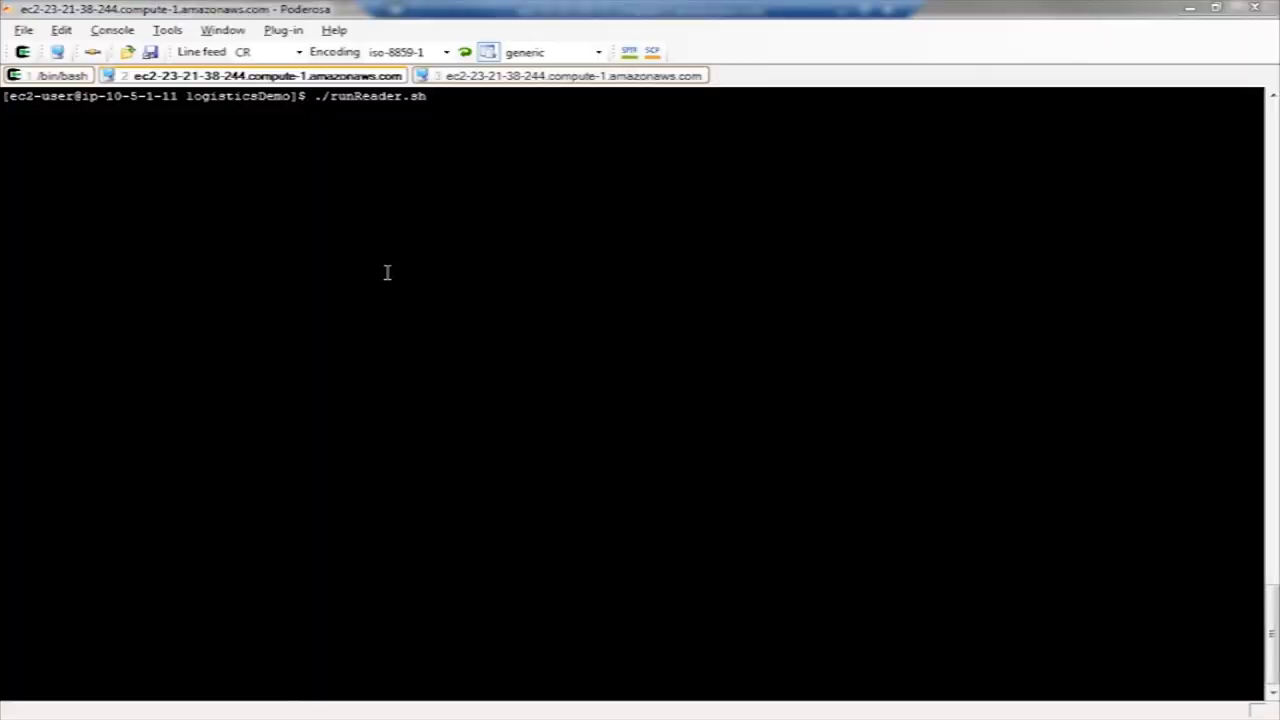
Run ./runReader.sh and watch read throughput around 13,000 reads per second.
key(Return)
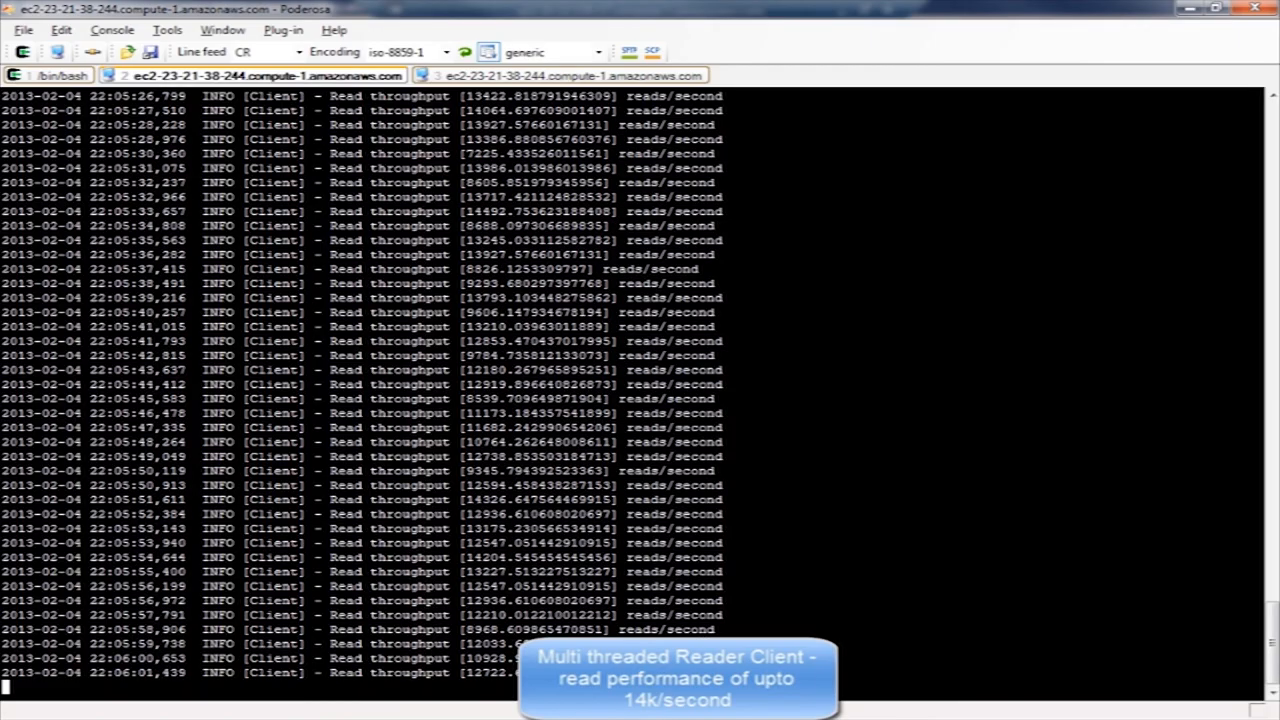
scroll(down, 3)
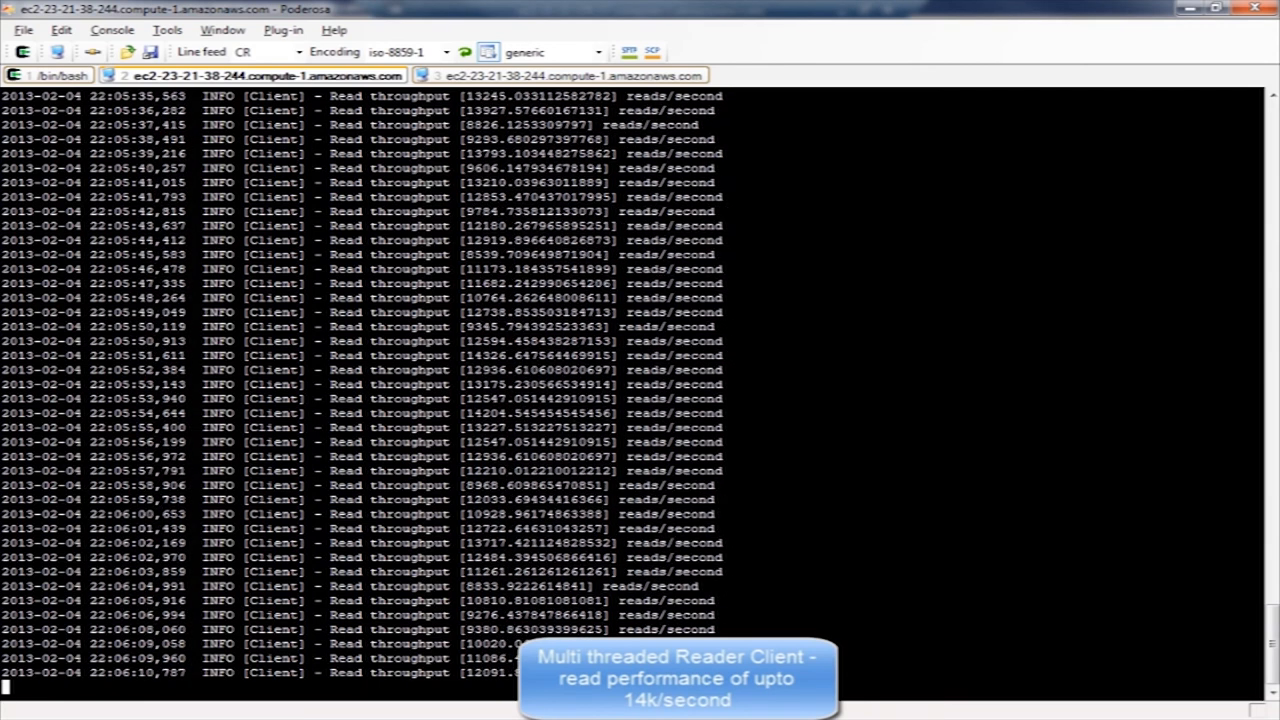
In the second session, check /threads in runReader.sh (80 threads) and run ./runReader.sh.
click(564, 76)
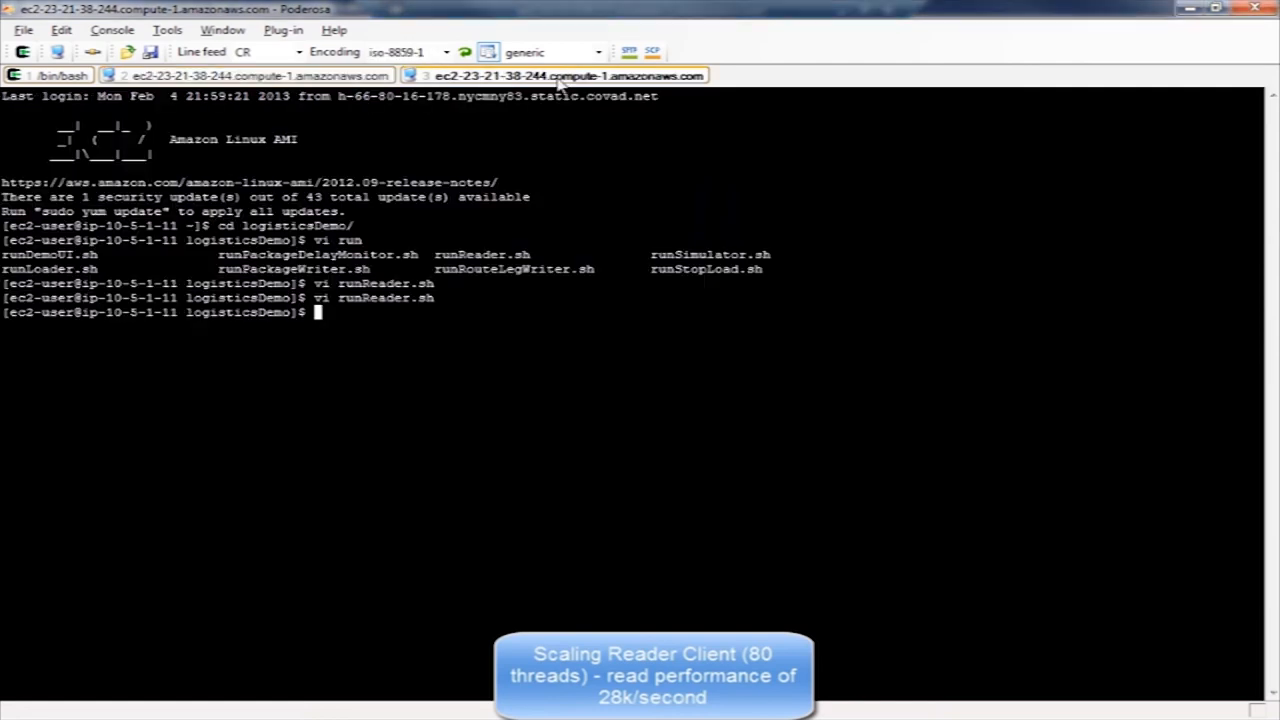
key(Return)
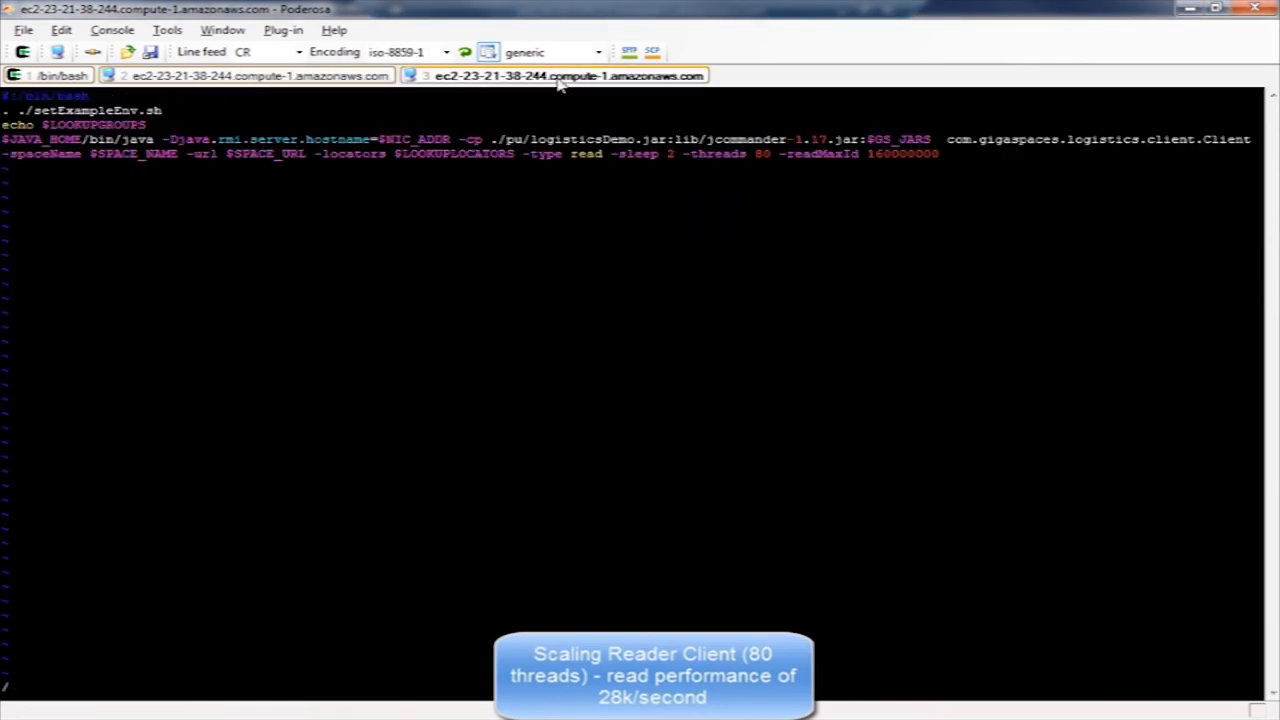
text(/threads)
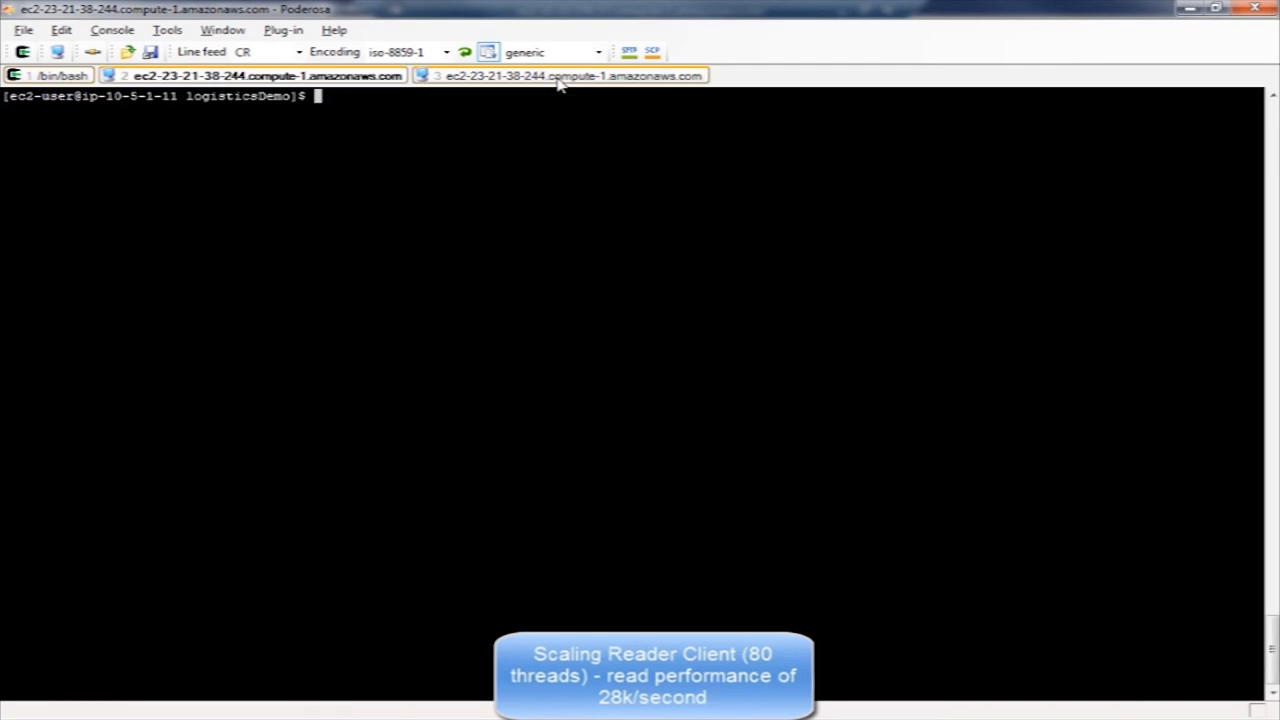
text(./runReader.sh)
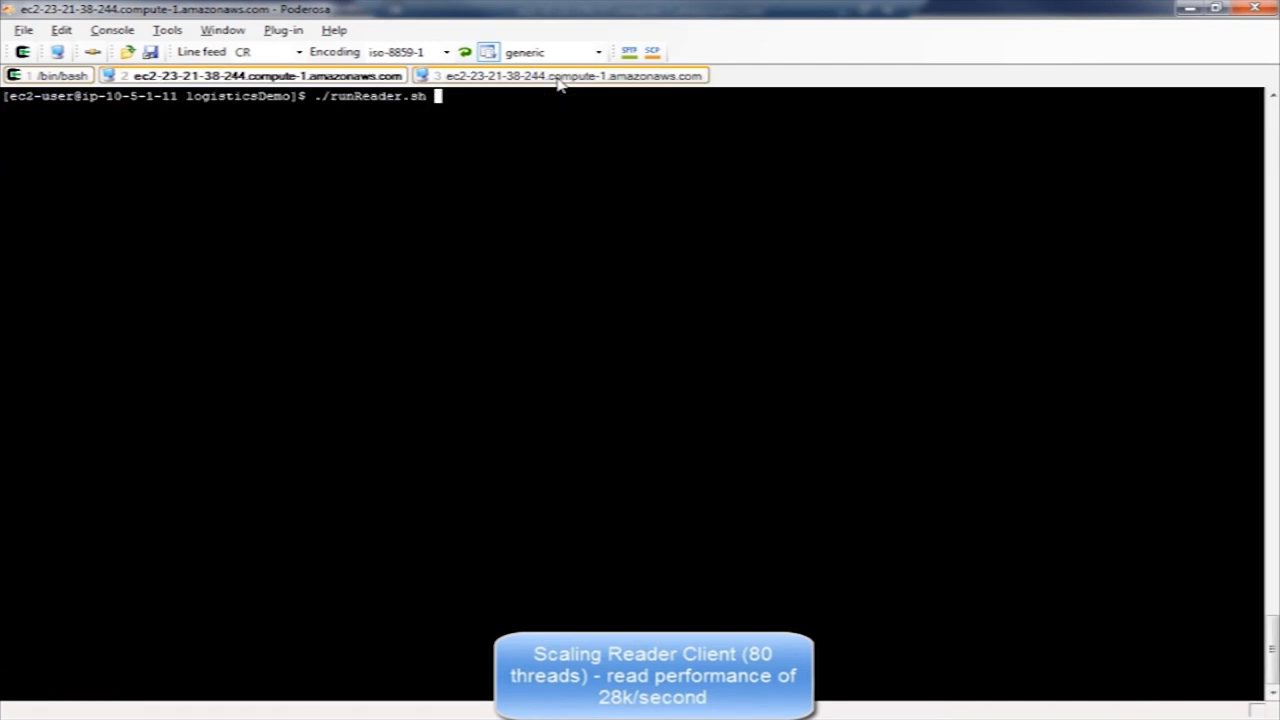
key(Return)
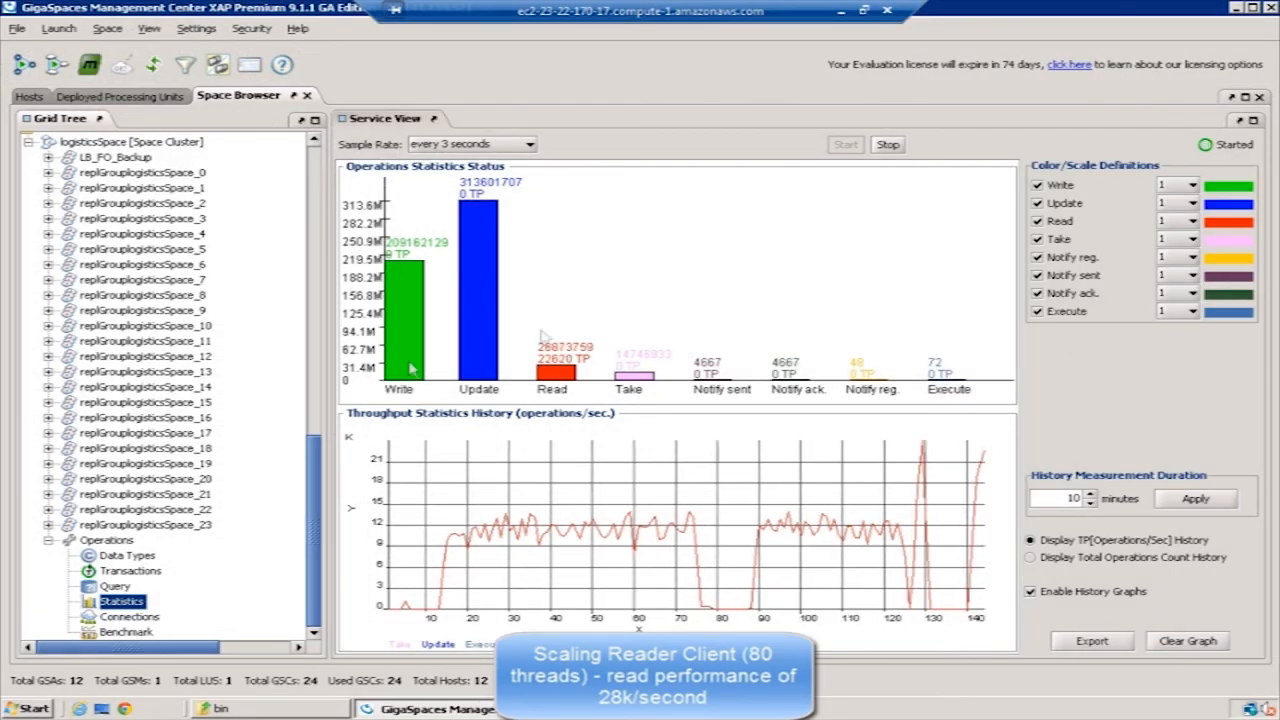
Set the Statistics sample rate to every 1 second.
click(540, 144)
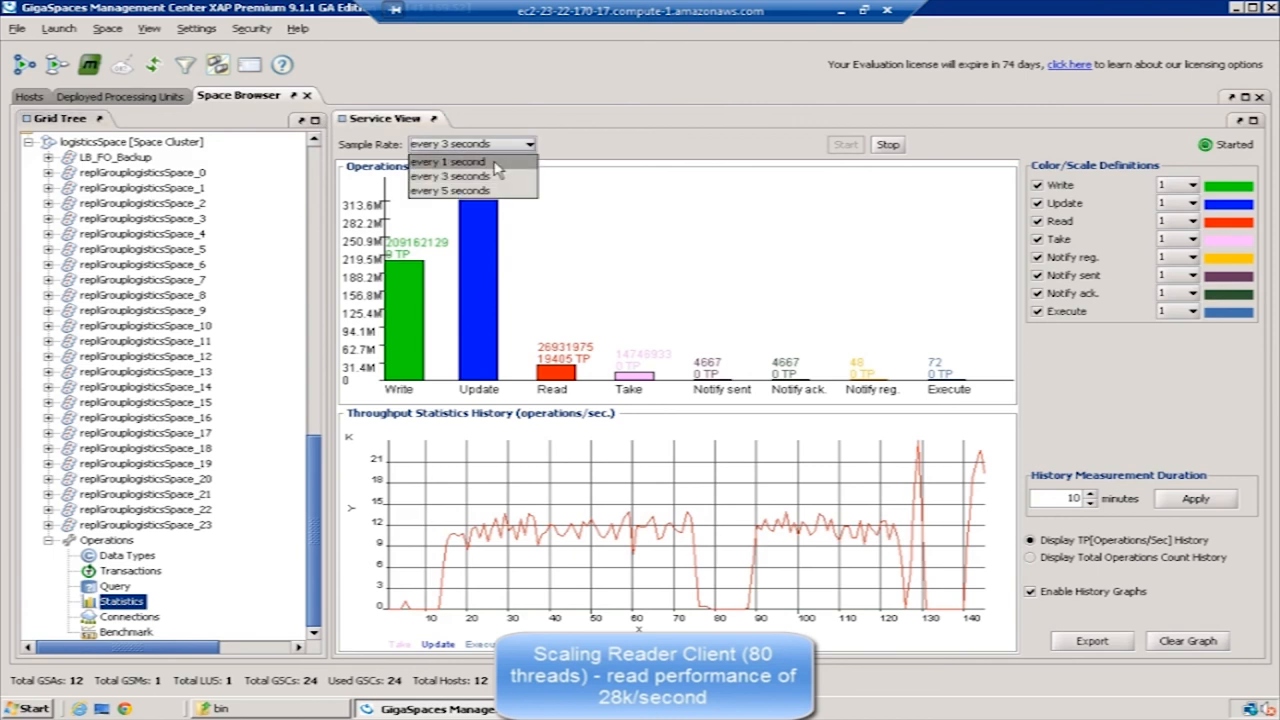
click(448, 160)
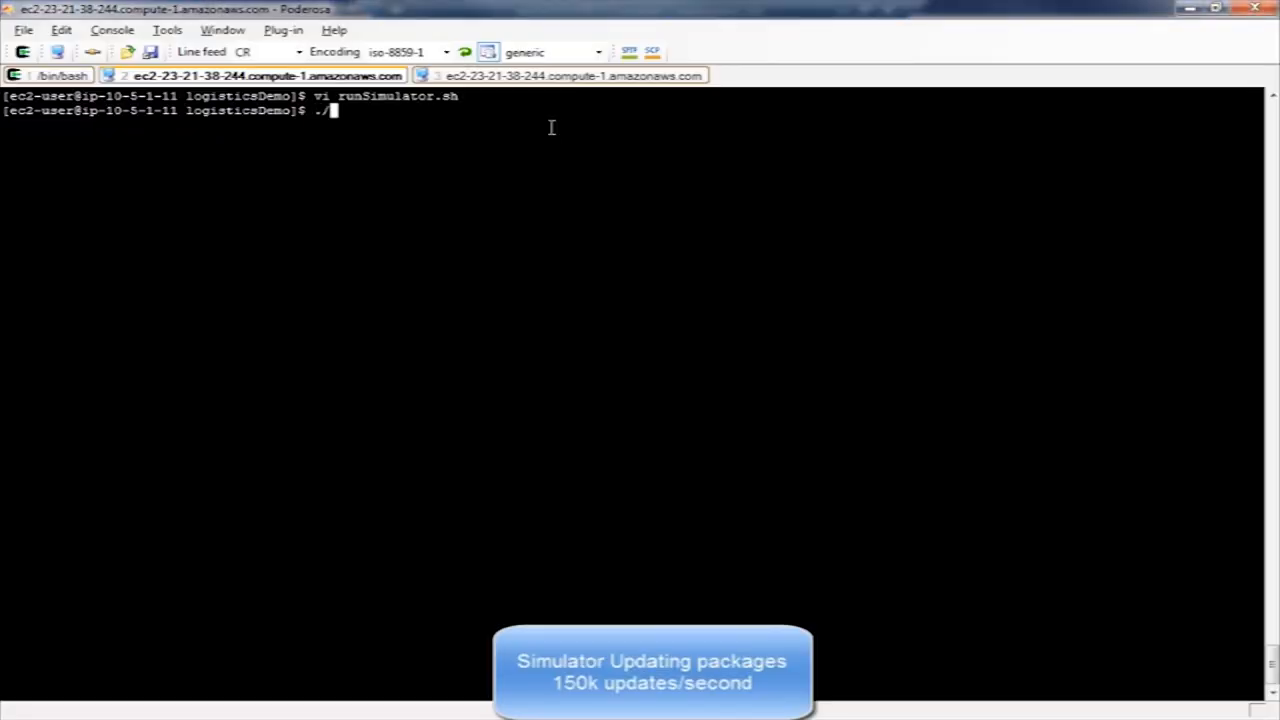
Run ./runSimulator.sh to start the package update simulator.
key(Return)
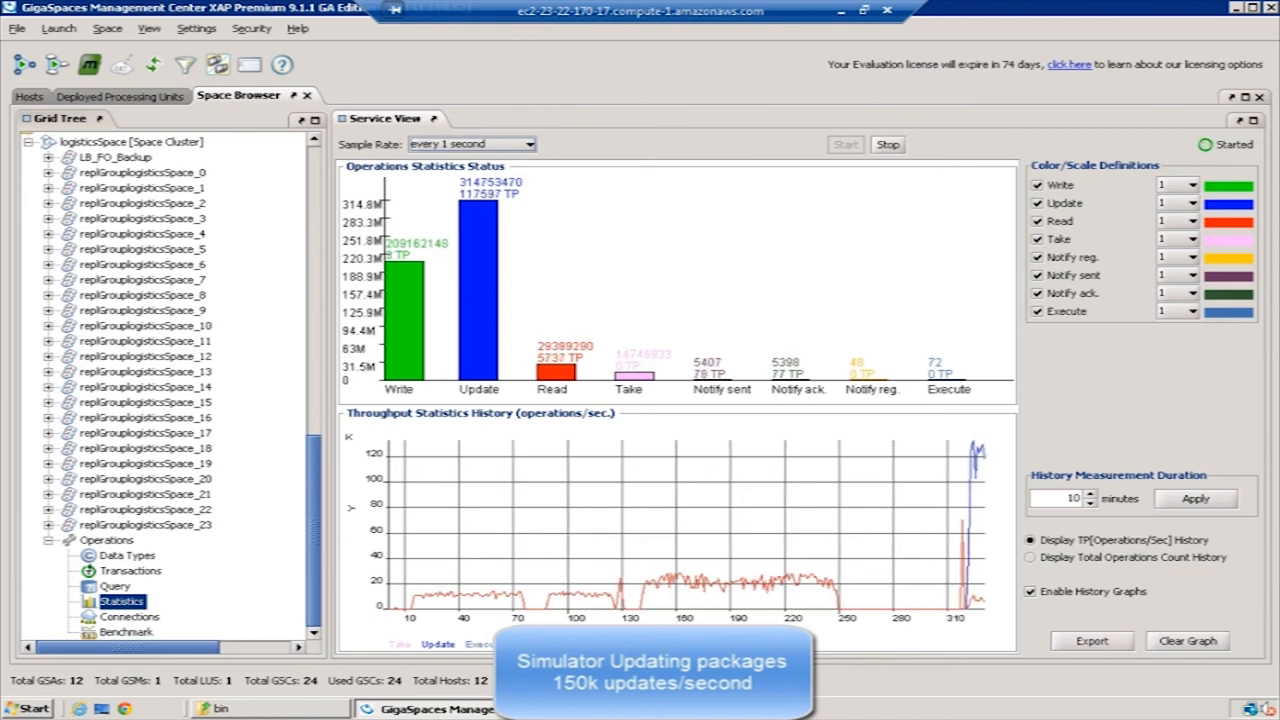
click(128, 556)
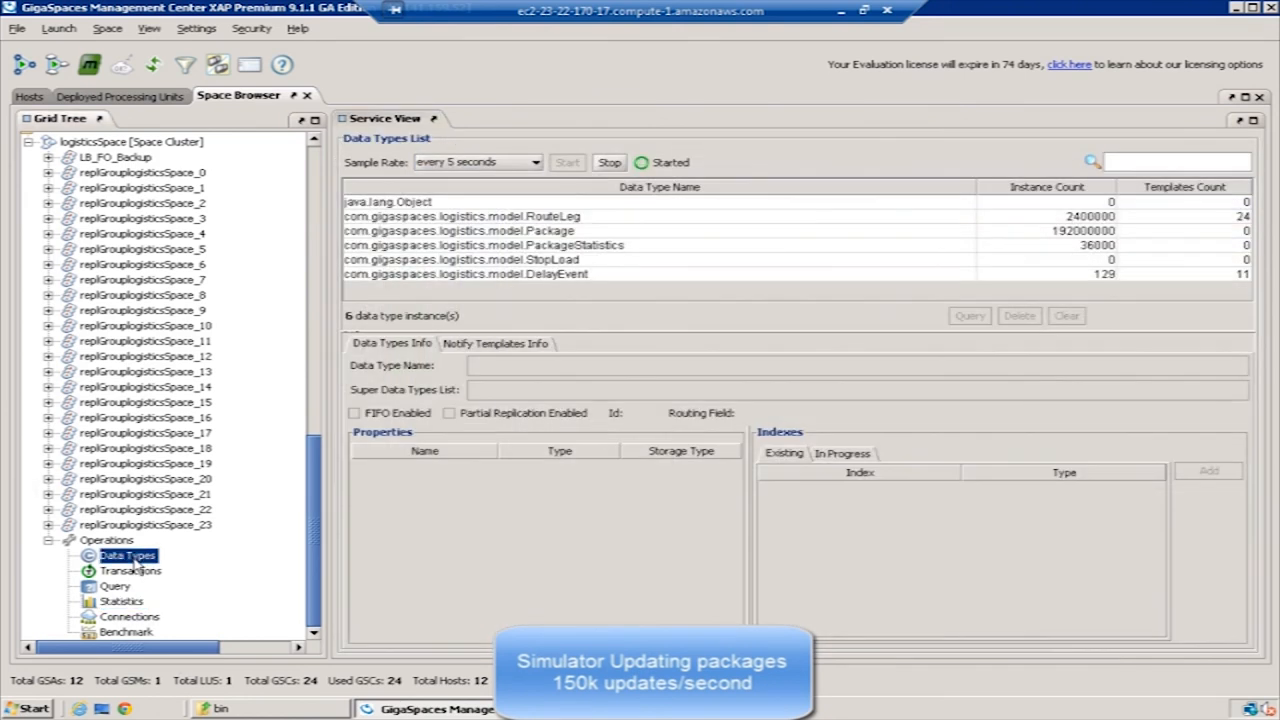
click(120, 600)
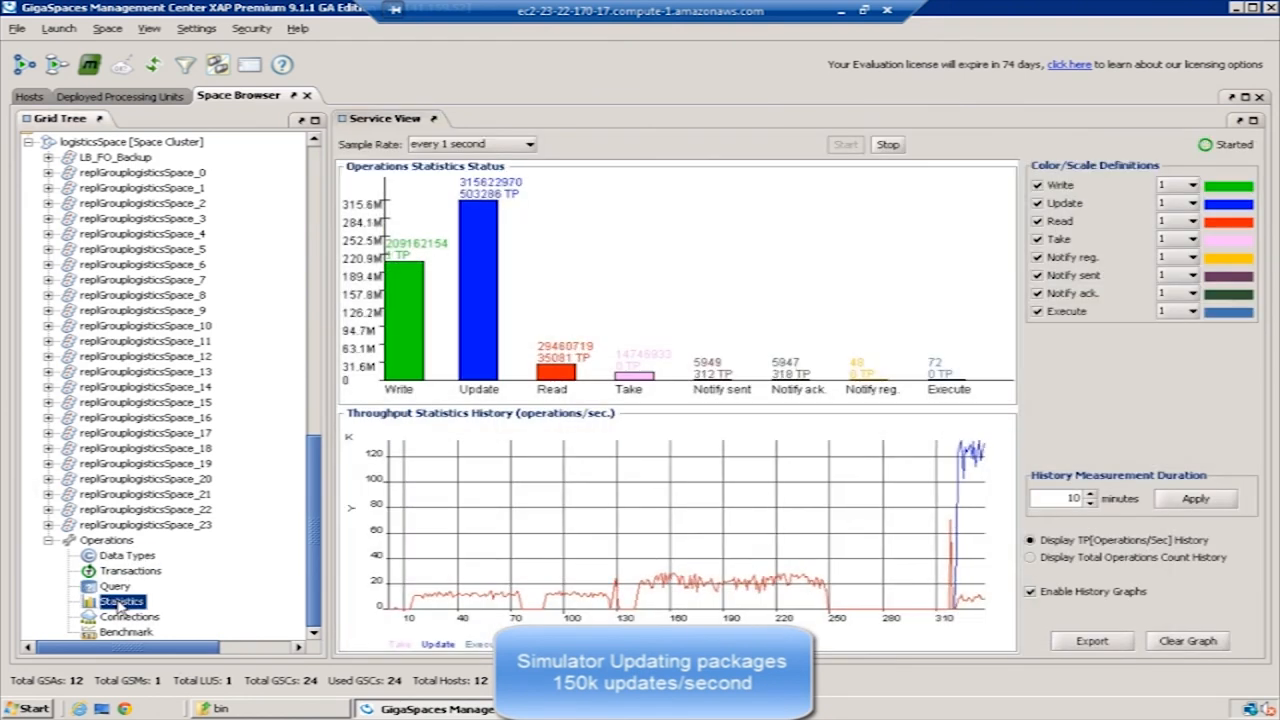